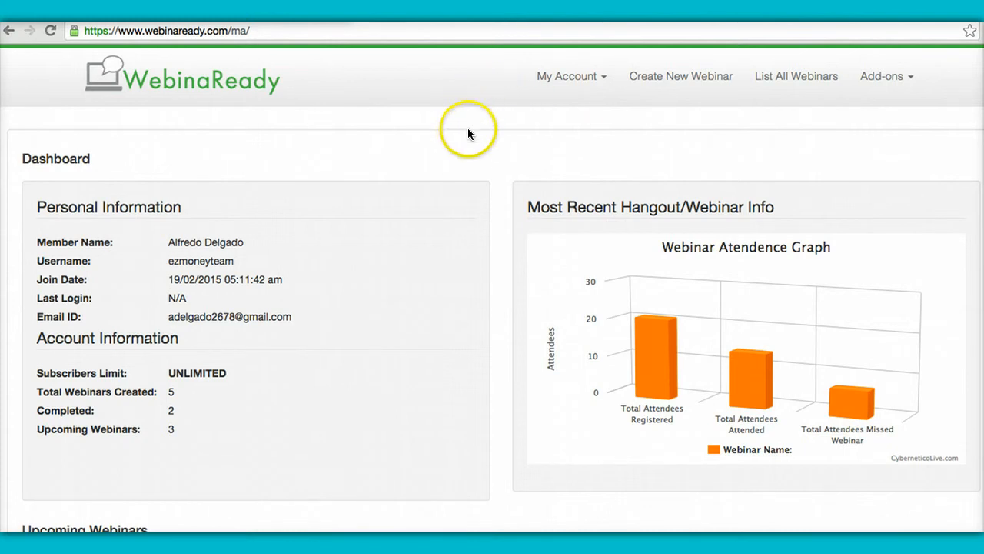
pyautogui.moveTo(223, 153)
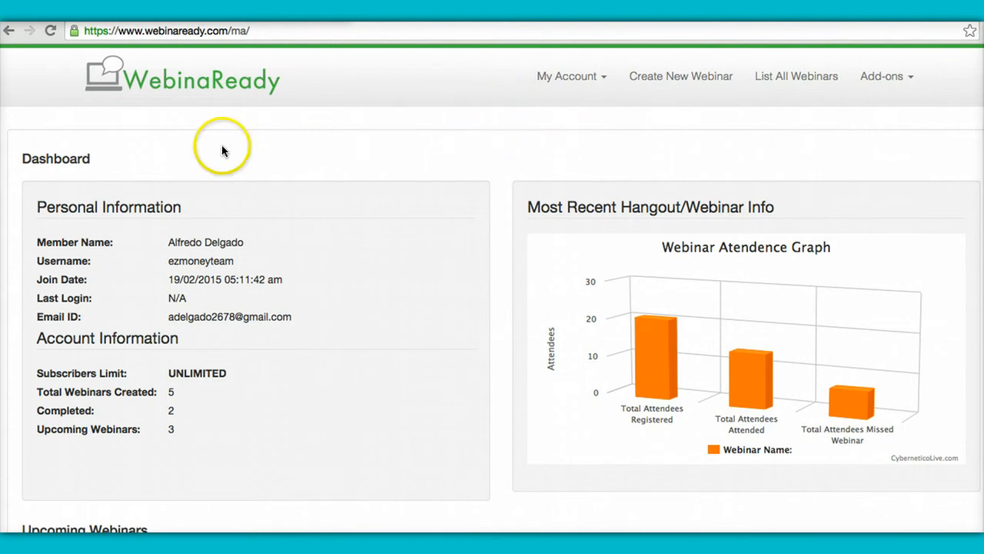
pyautogui.moveTo(582, 80)
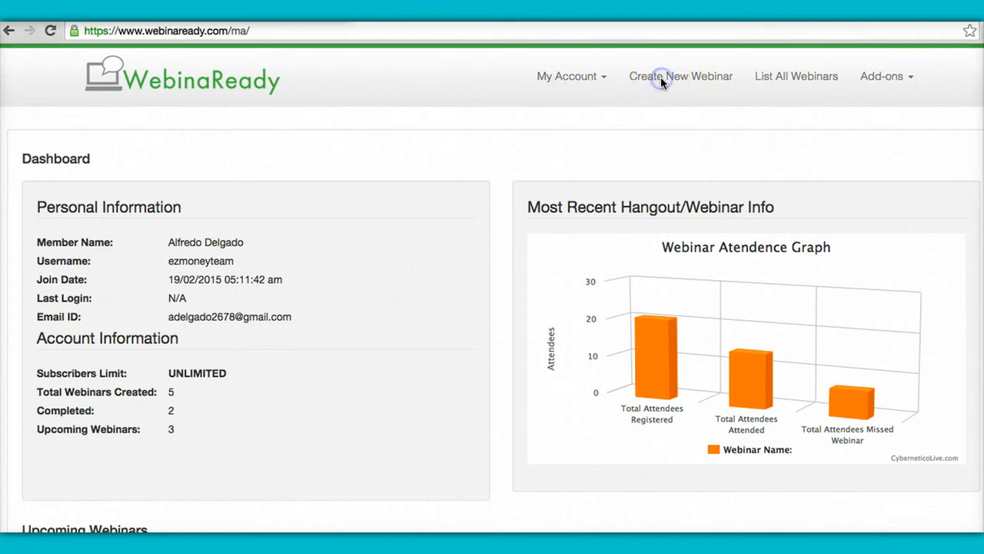
# Step: Start creating a new webinar from the dashboard's top navigation
pyautogui.click(680, 77)
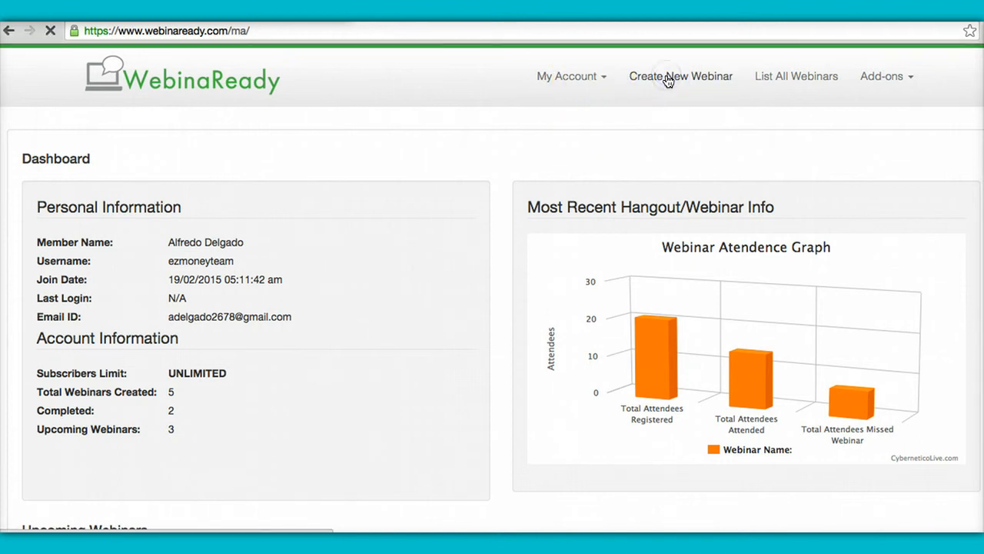
# Step: Title the Google Hangout event 'Awesome Marketing Webinar'
pyautogui.click(680, 77)
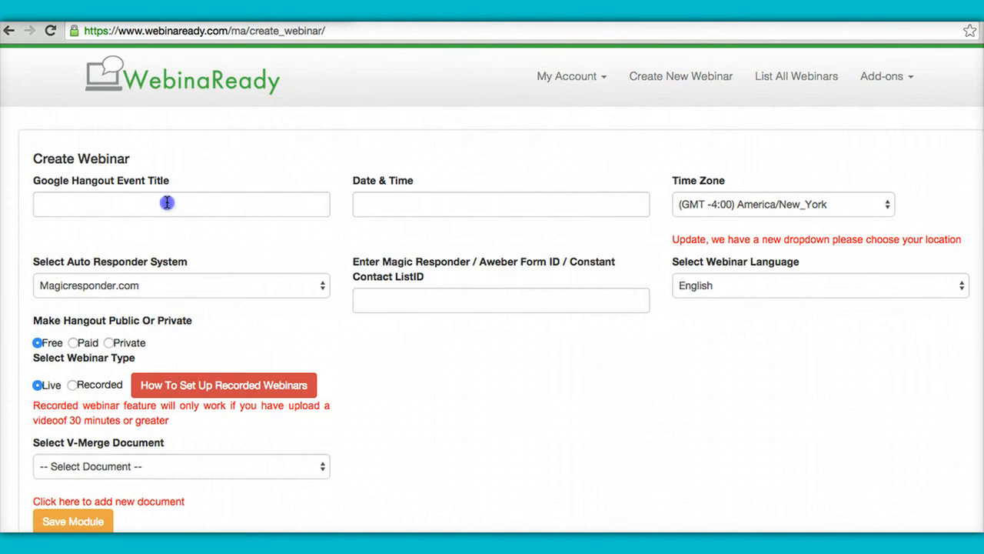
pyautogui.click(181, 203)
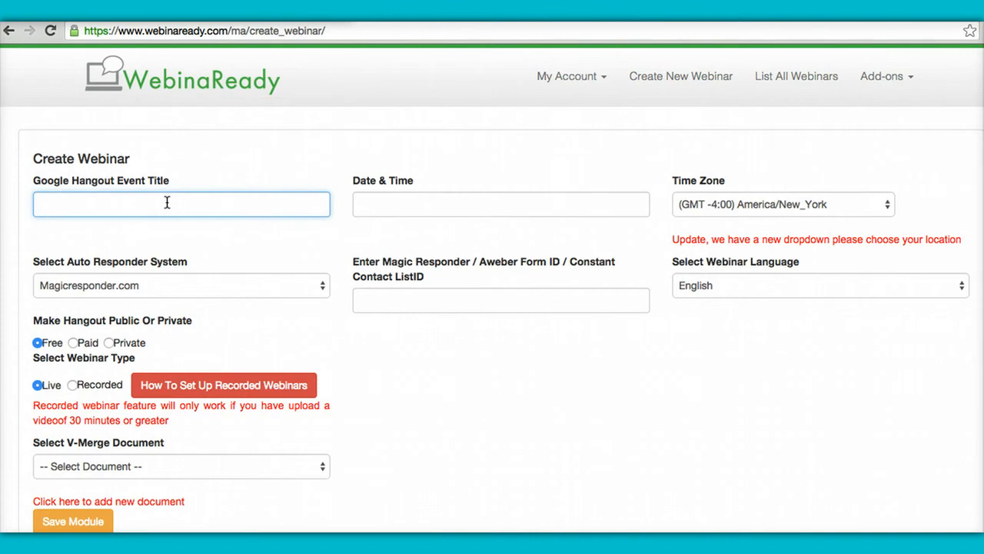
pyautogui.write('Webina')
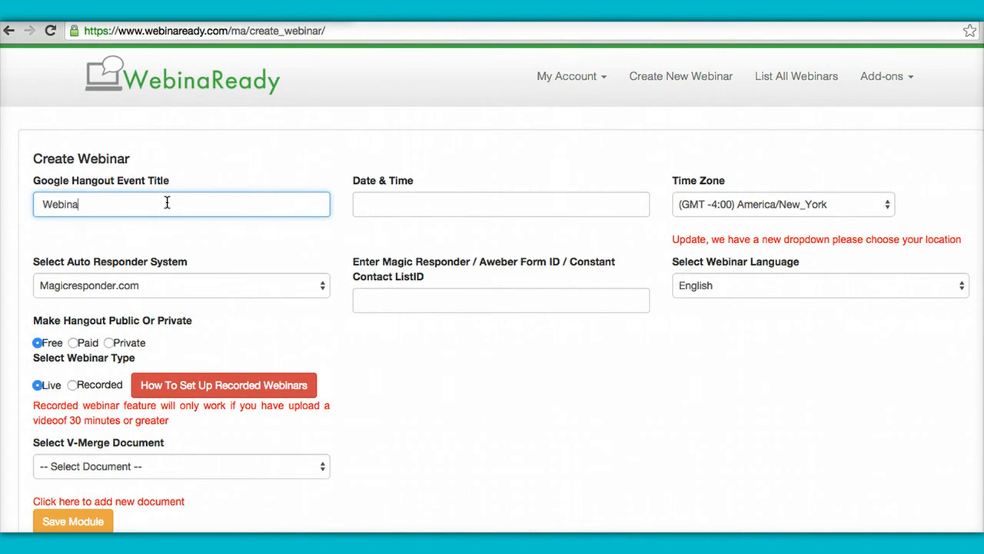
pyautogui.press('BackSpace')
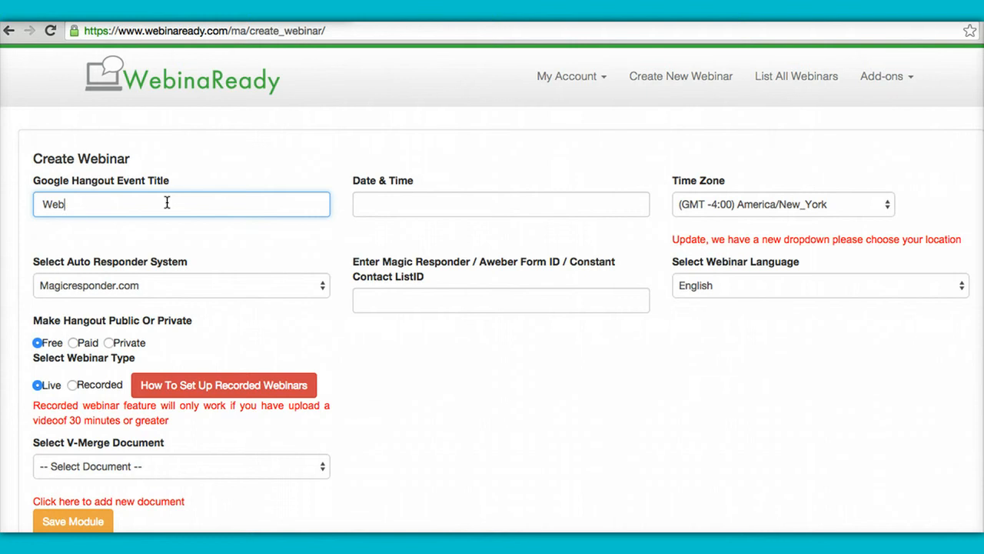
pyautogui.write('Awesome')
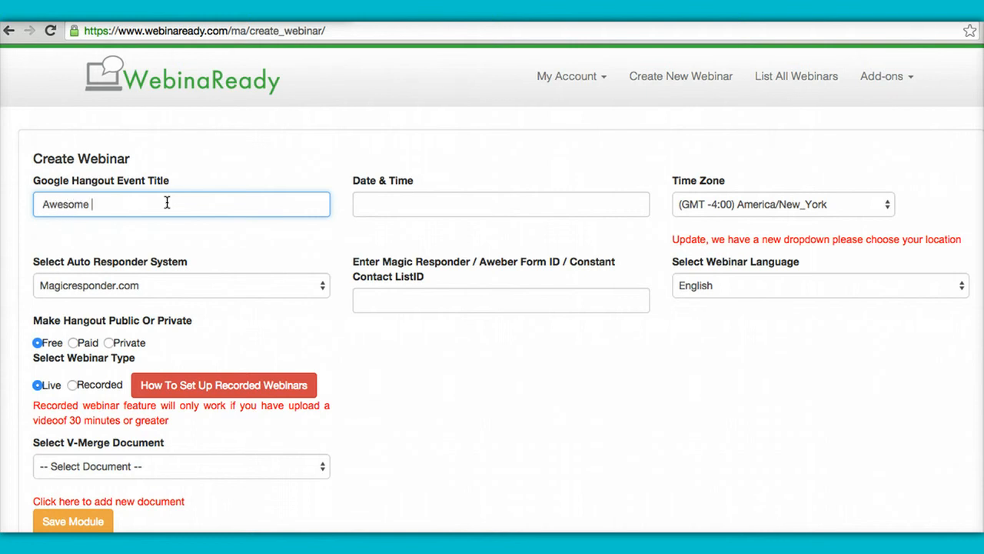
pyautogui.write('Marketi')
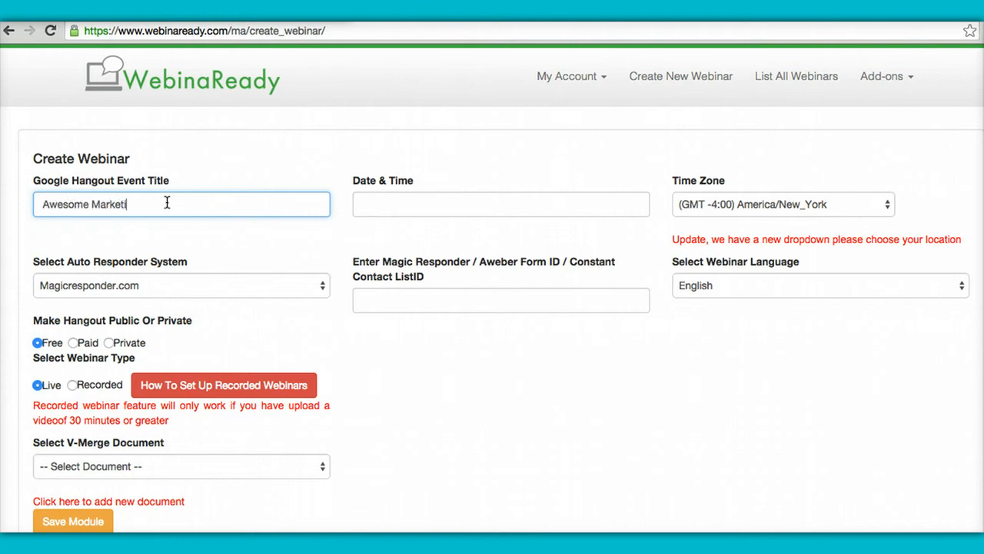
pyautogui.write('ng Webinar')
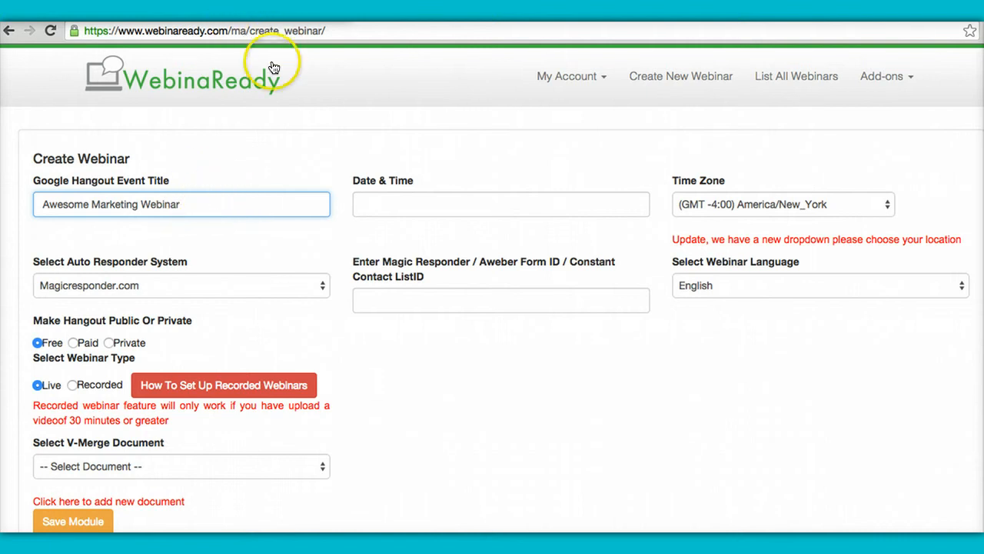
# Step: Schedule it for 19 March 21:00, keep Magicresponder.com, and enter form ID lpeWaGqPa2qbnGg
pyautogui.click(500, 203)
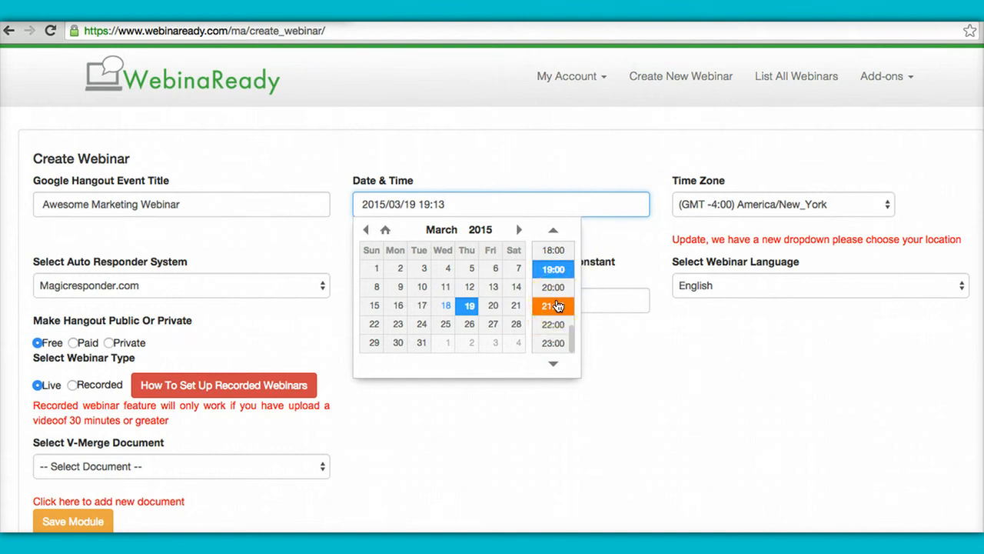
pyautogui.click(552, 304)
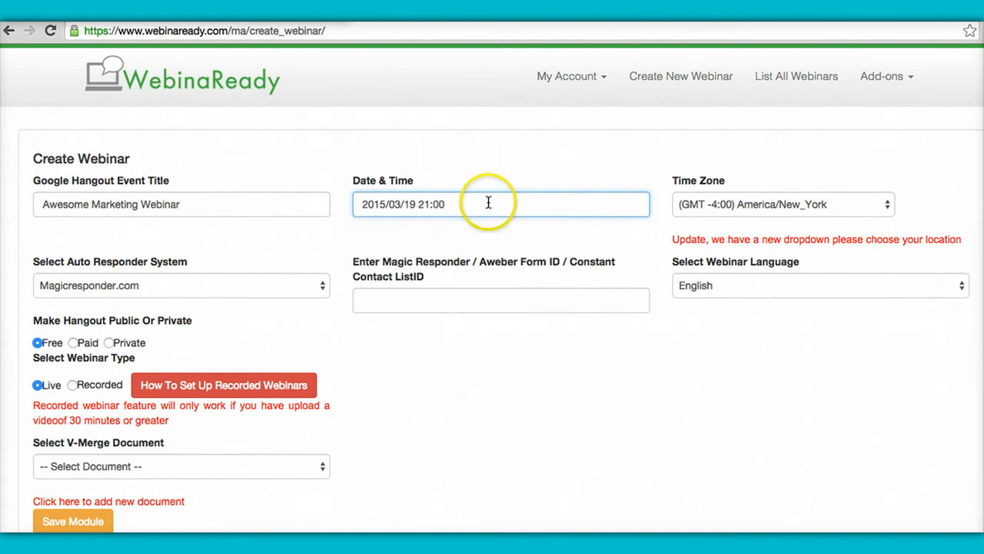
pyautogui.moveTo(772, 208)
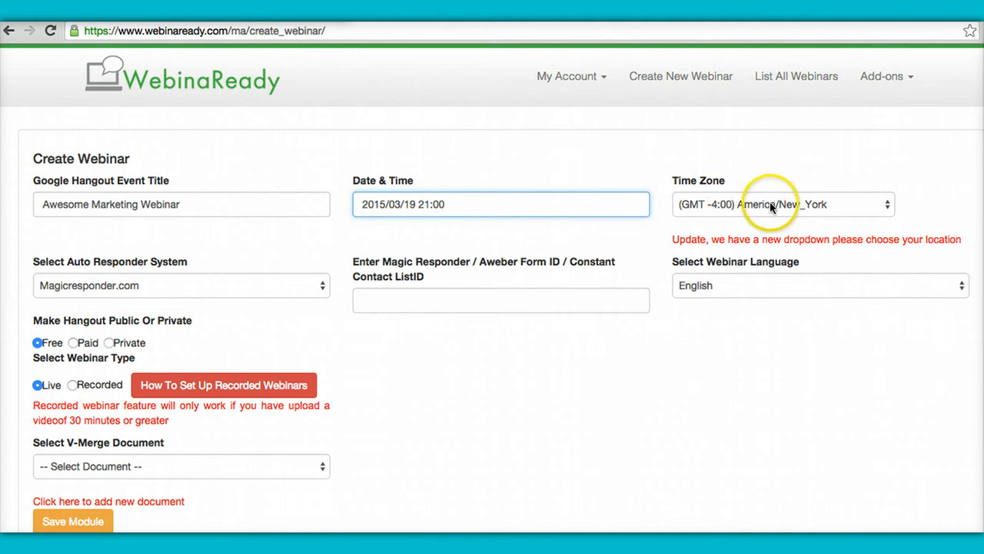
pyautogui.click(783, 203)
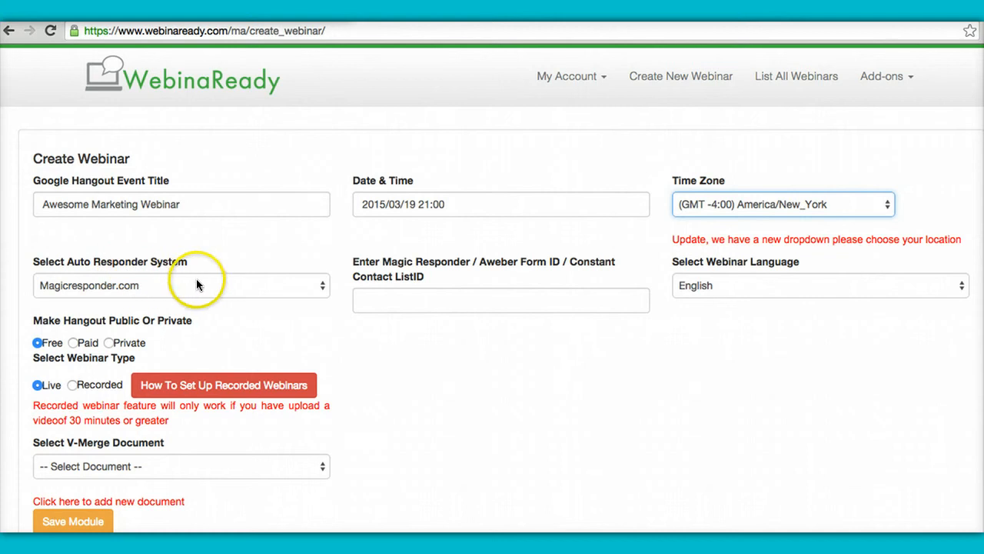
pyautogui.click(182, 285)
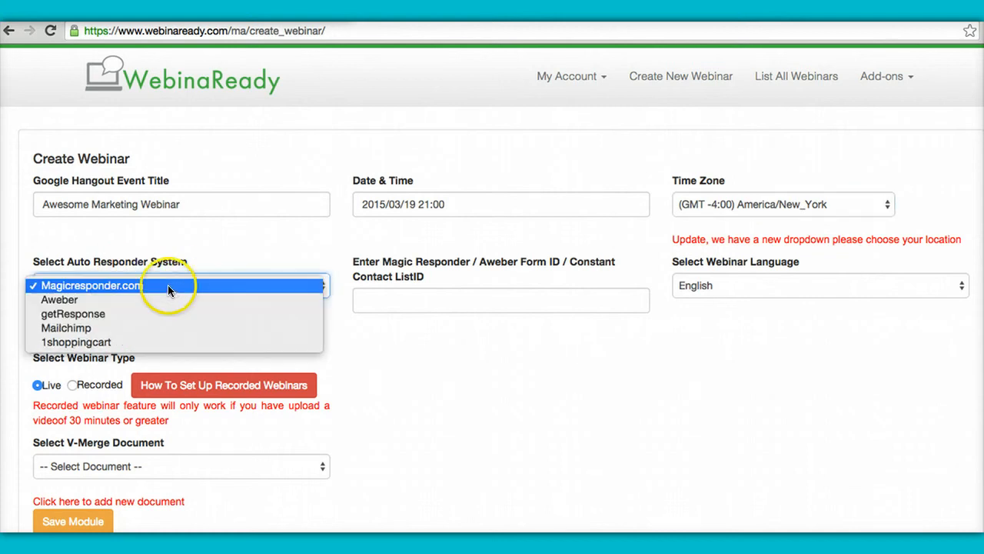
pyautogui.moveTo(74, 314)
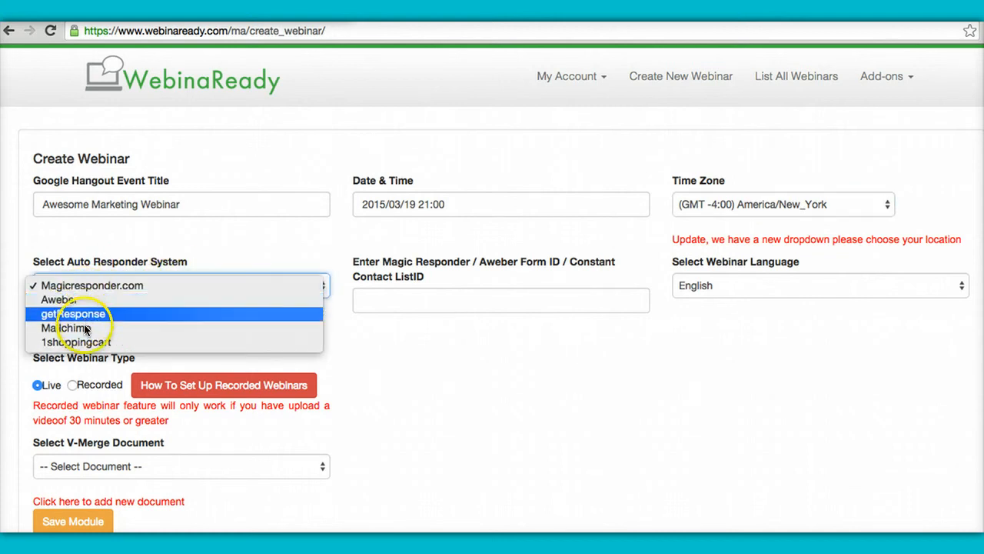
pyautogui.moveTo(92, 285)
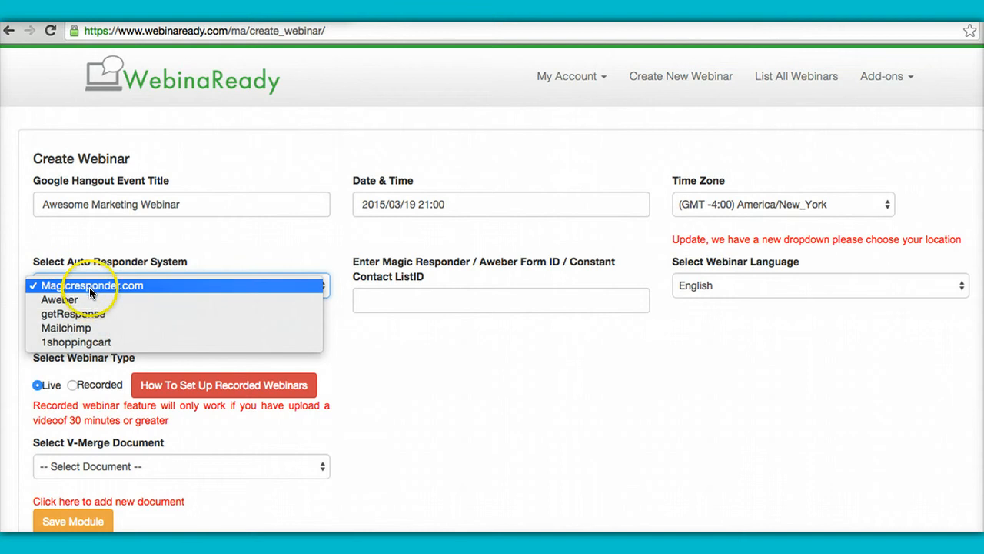
pyautogui.click(92, 285)
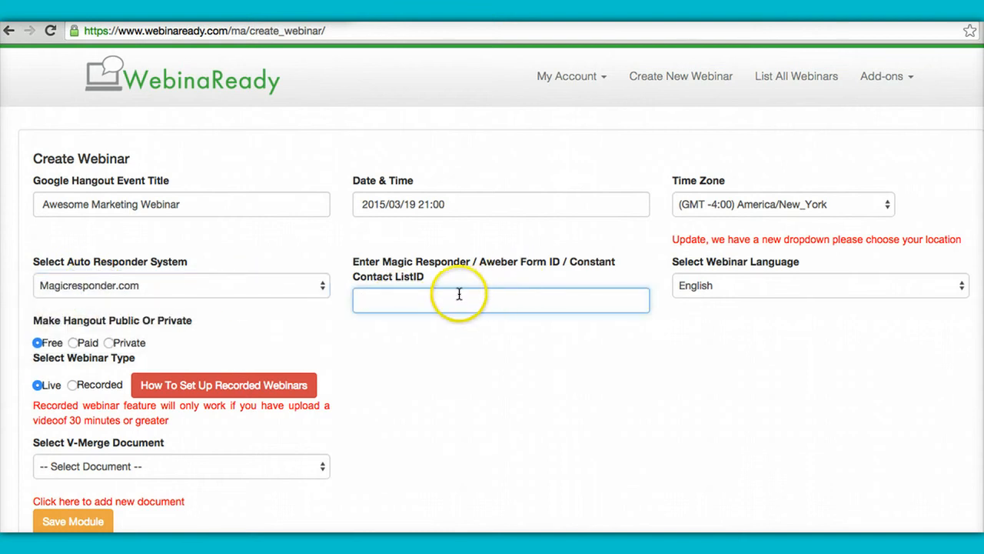
pyautogui.moveTo(722, 292)
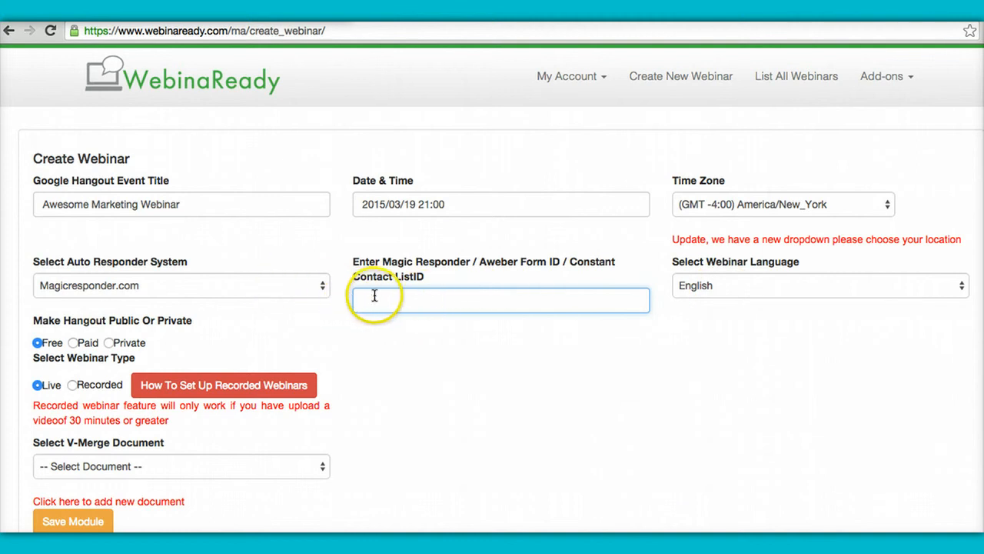
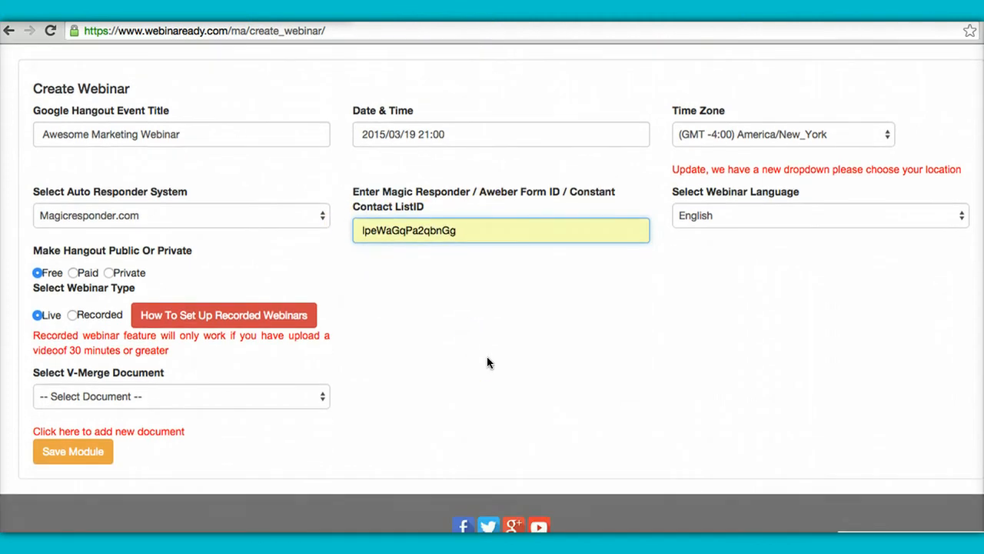
# Step: Try the paid and recorded options, then keep the webinar free
pyautogui.scroll(-3)
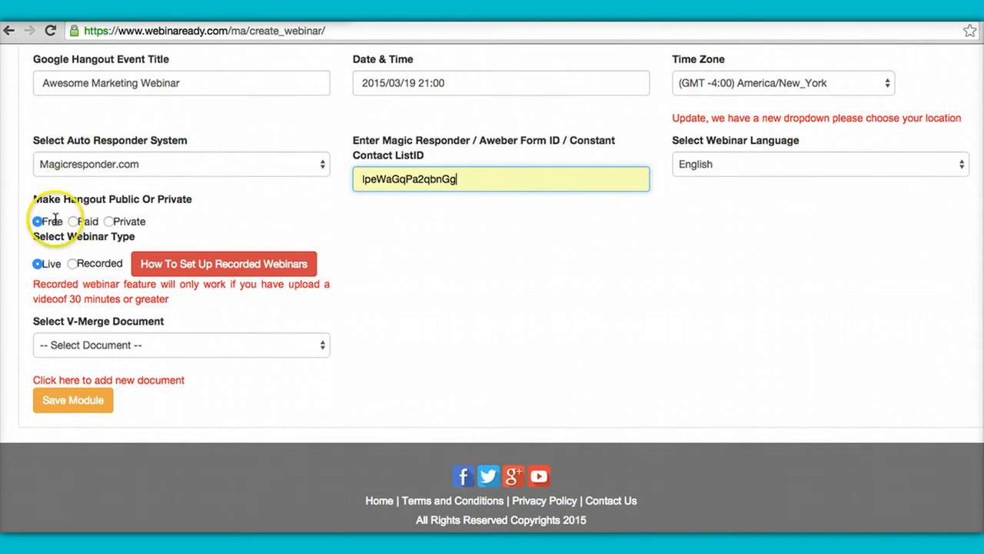
pyautogui.click(74, 221)
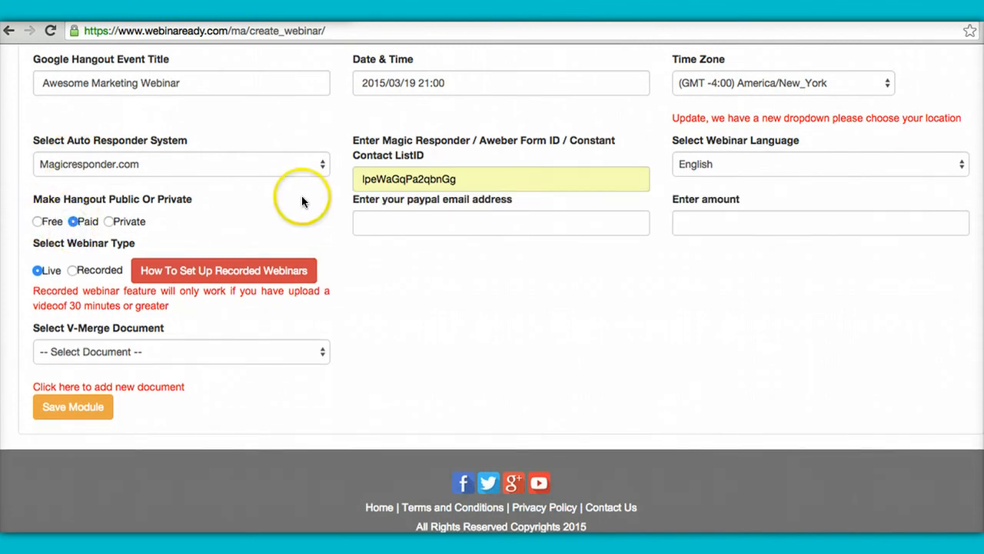
pyautogui.click(501, 221)
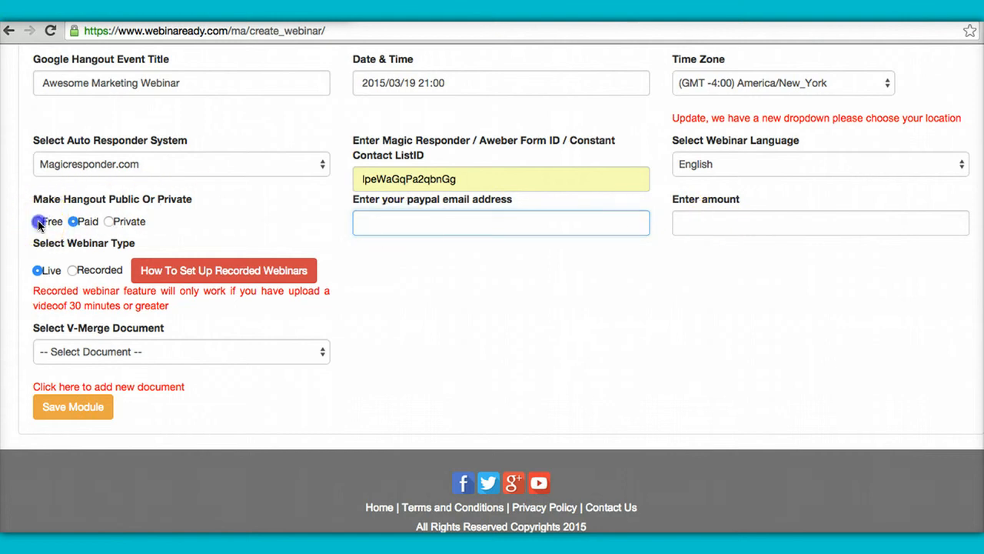
pyautogui.click(37, 221)
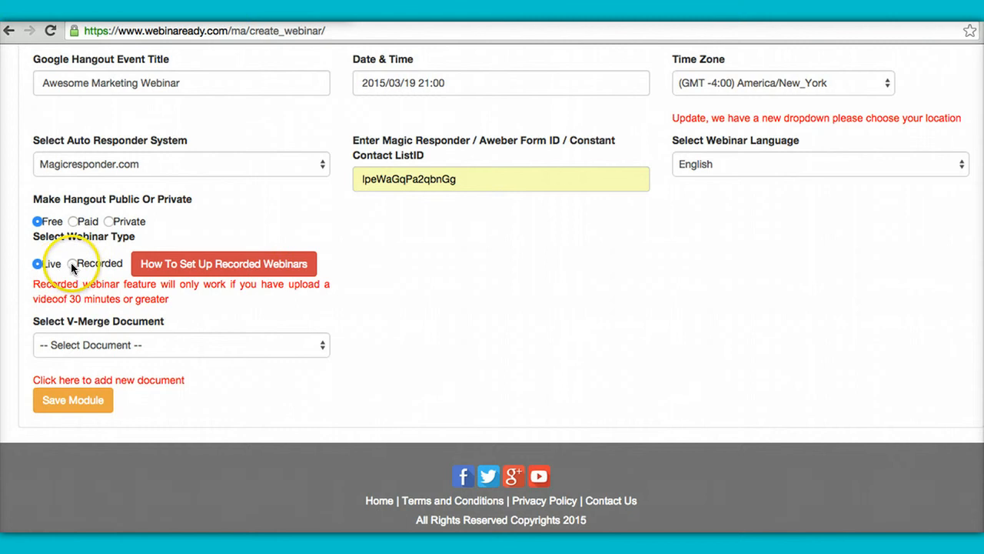
pyautogui.click(71, 263)
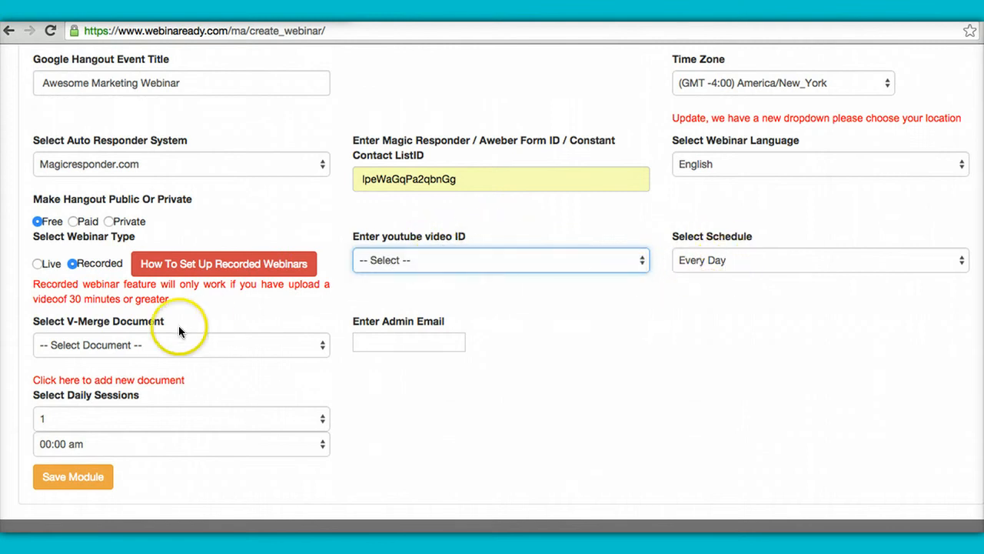
# Step: Set the webinar type to Live and save the event details
pyautogui.scroll(-3)
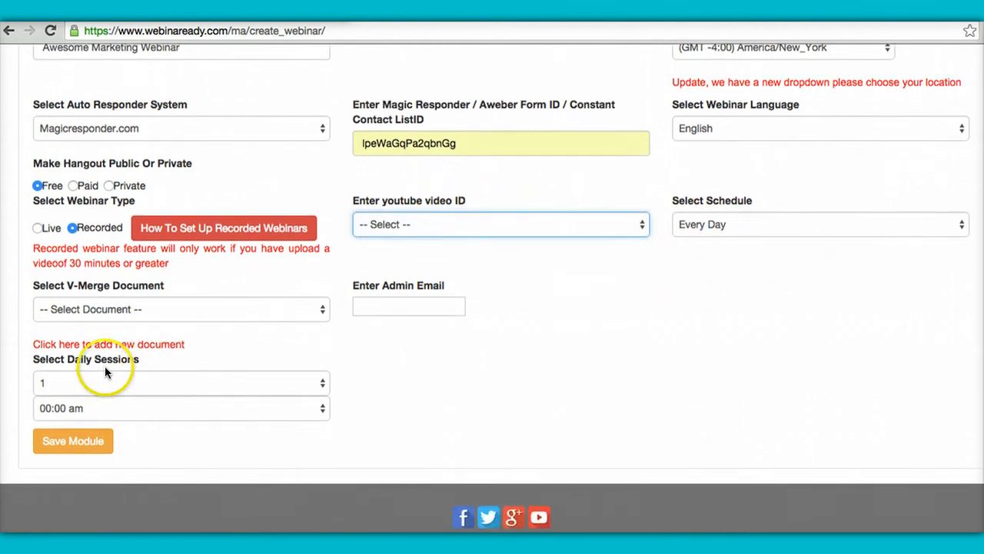
pyautogui.click(181, 382)
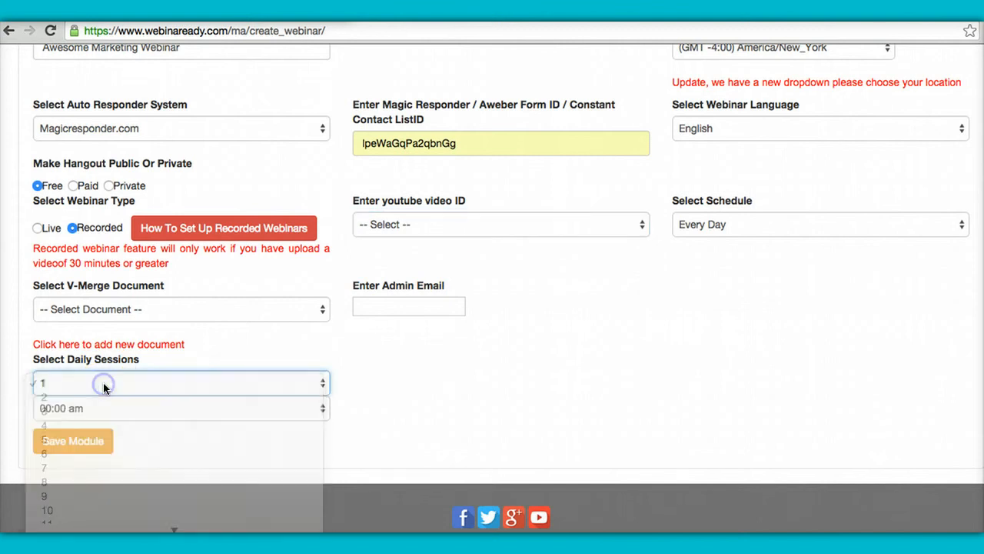
pyautogui.click(105, 383)
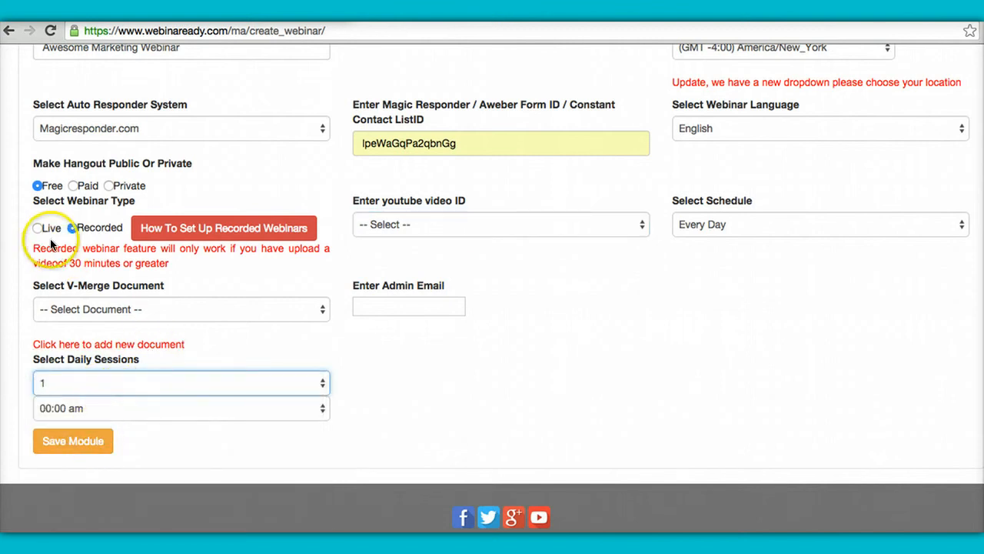
pyautogui.click(37, 228)
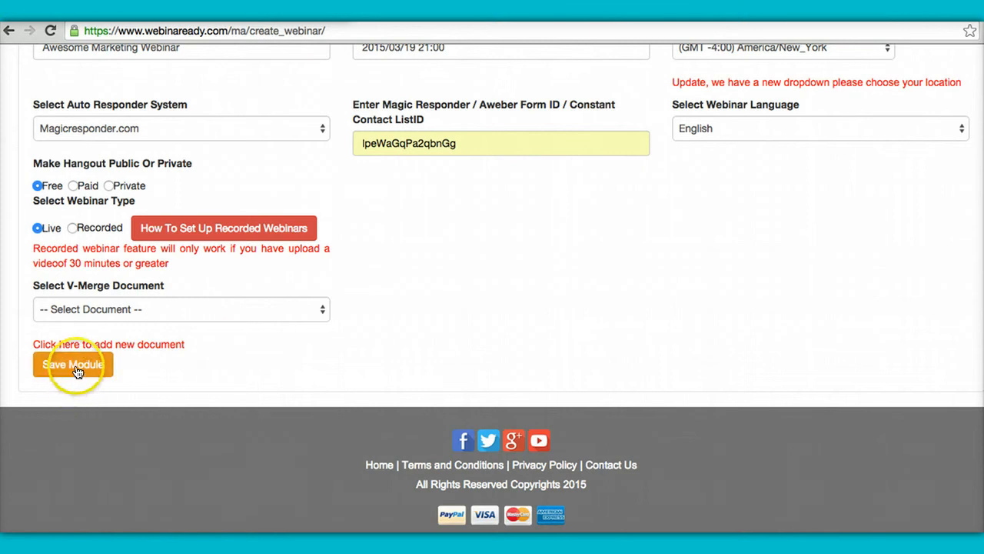
pyautogui.click(72, 363)
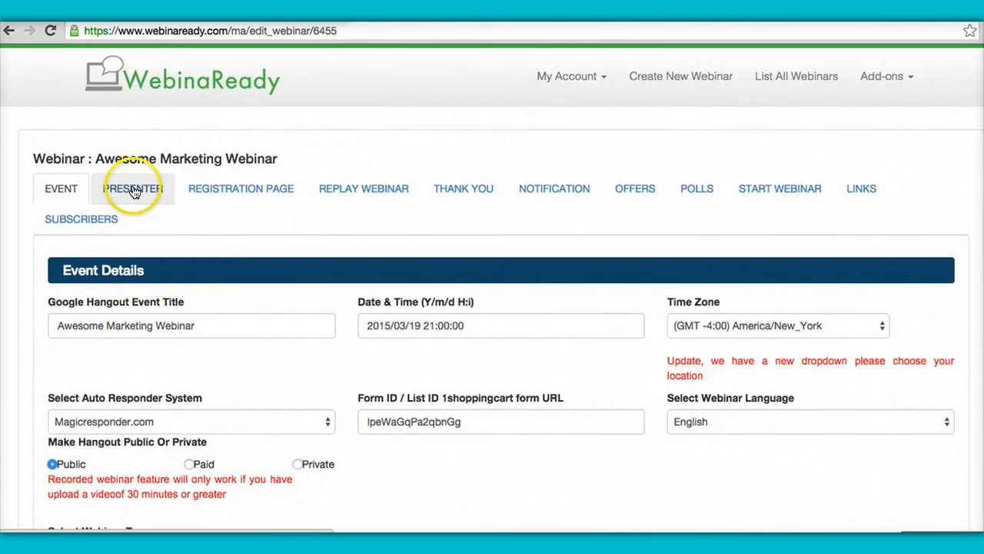
pyautogui.click(133, 188)
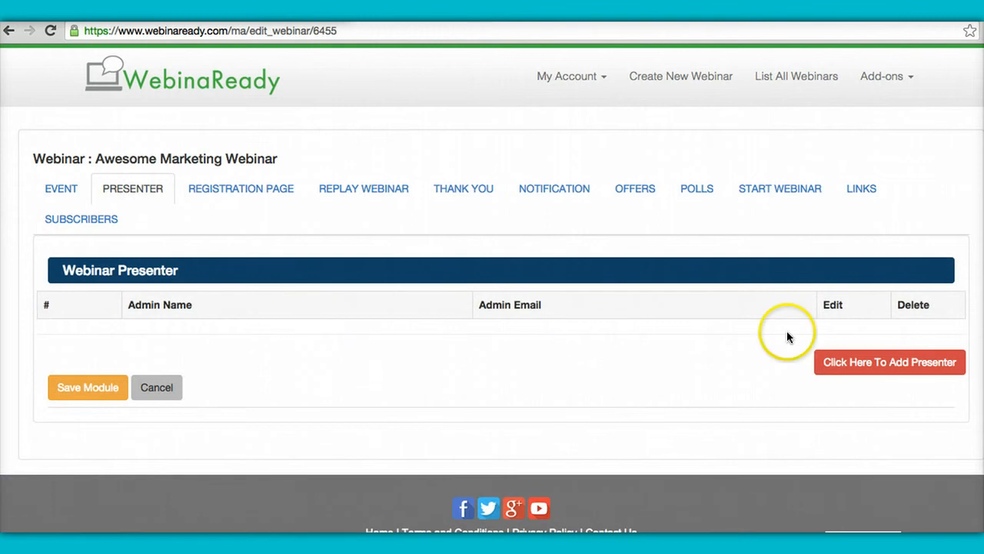
pyautogui.click(889, 361)
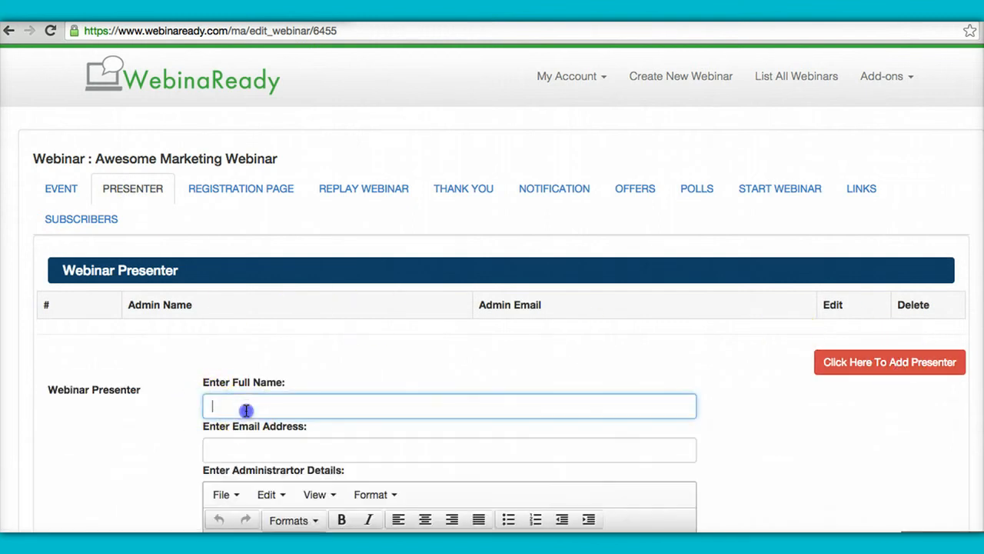
pyautogui.write('Alfredo')
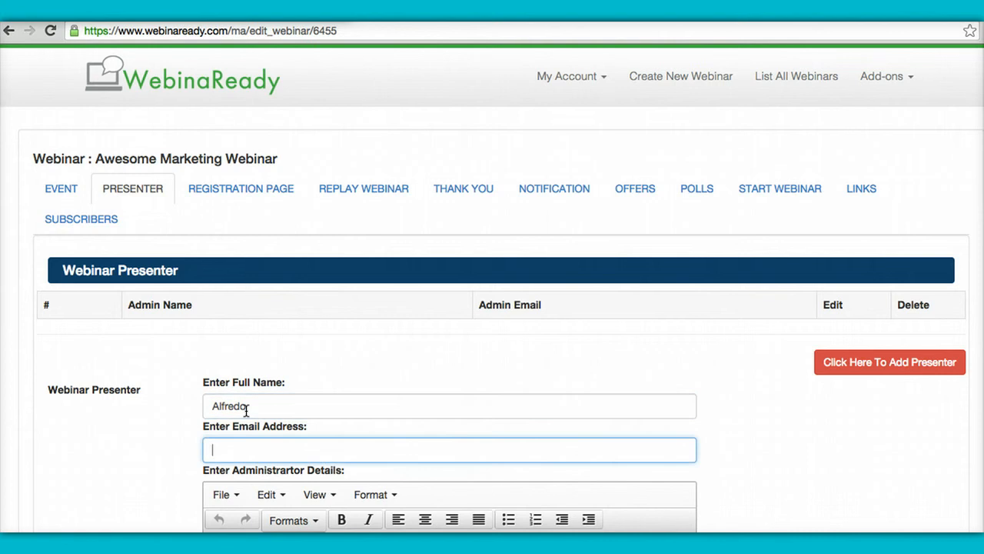
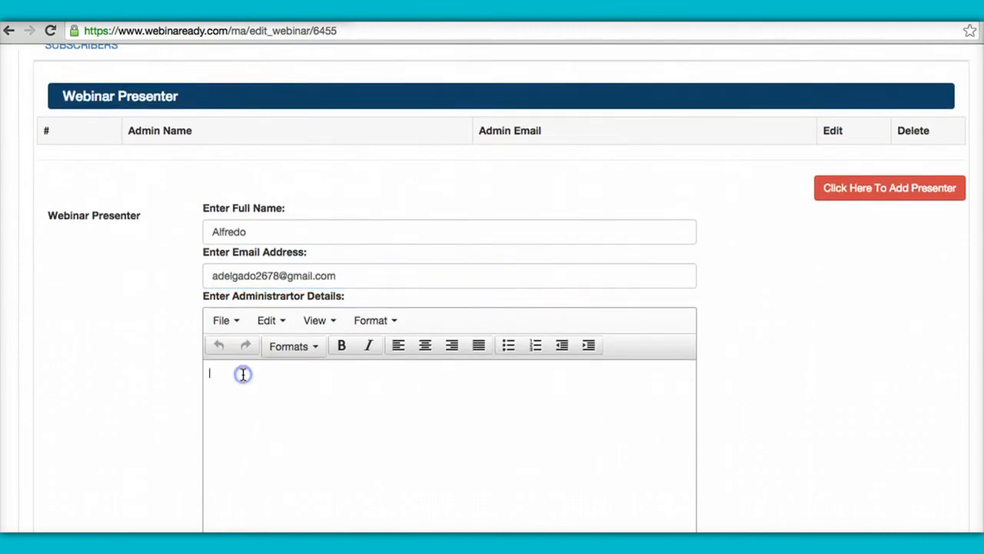
# Step: Give the presenter the details 'CEO Business Name' and save him
pyautogui.write('CEO Busine')
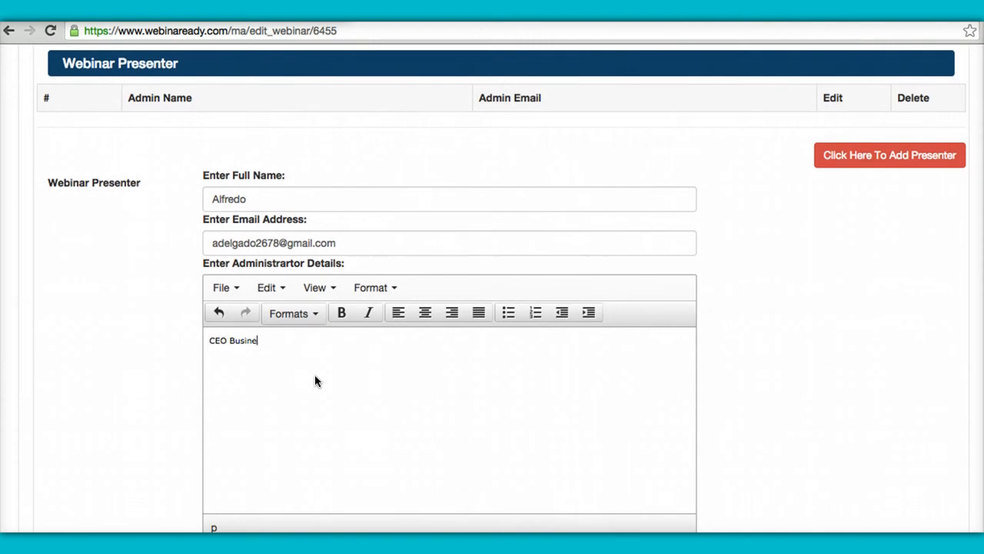
pyautogui.write('ss Name')
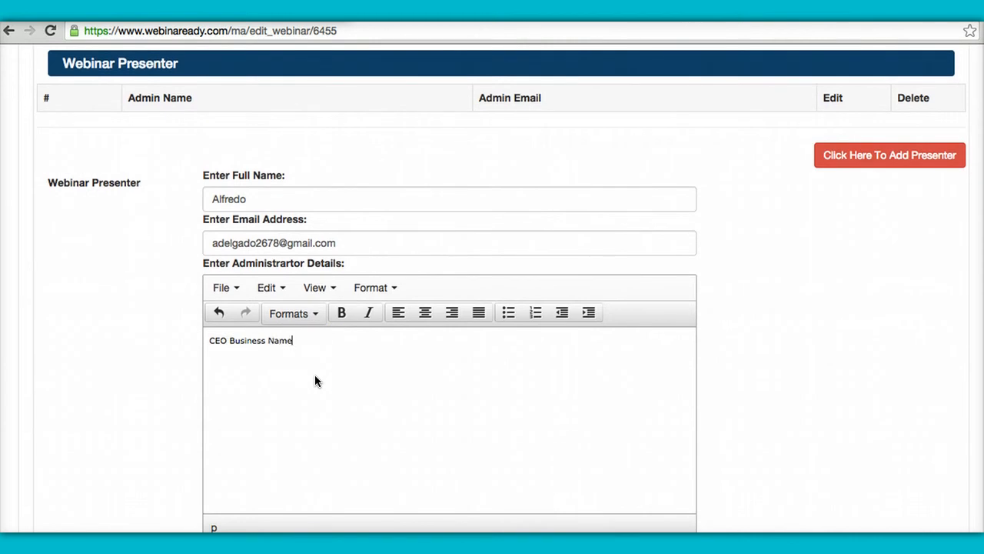
pyautogui.scroll(-3)
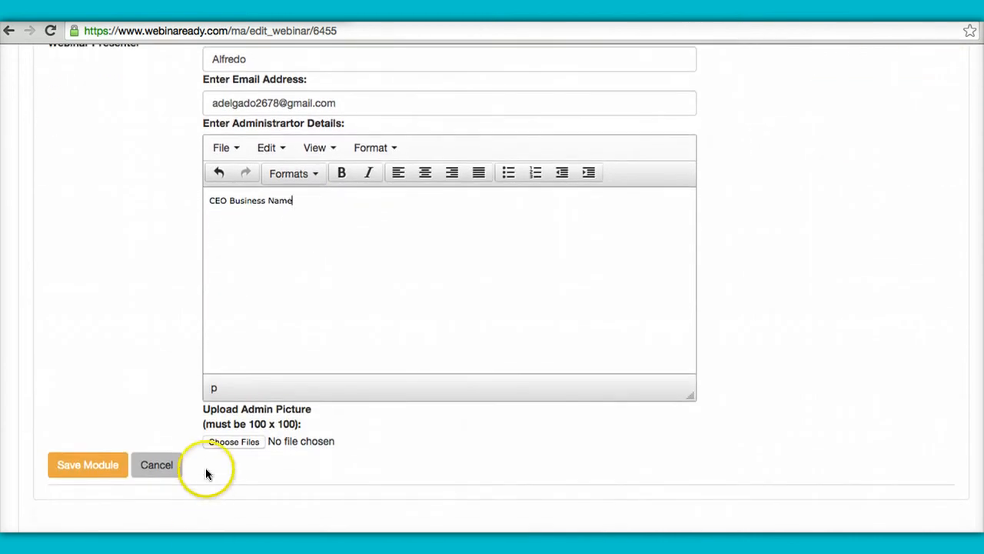
pyautogui.moveTo(290, 384)
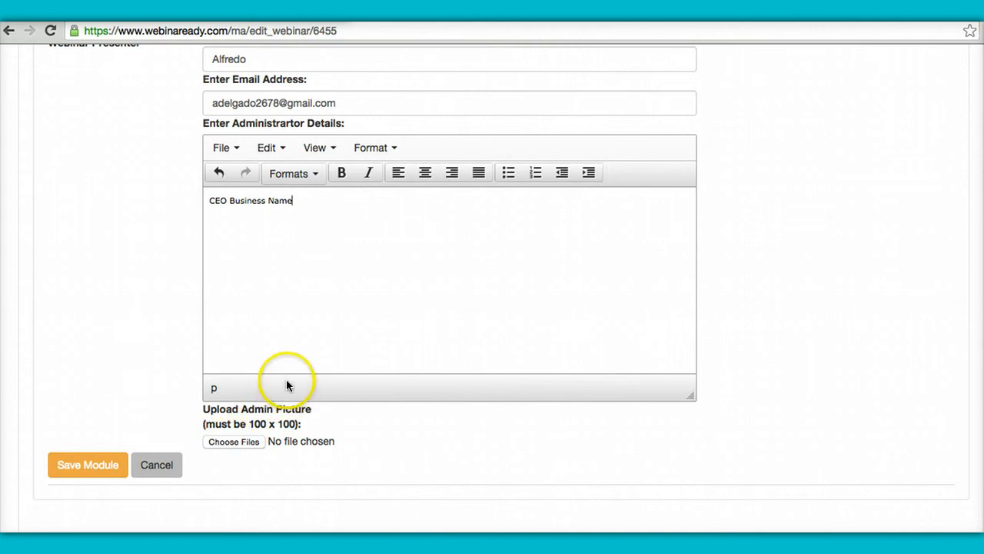
pyautogui.scroll(3)
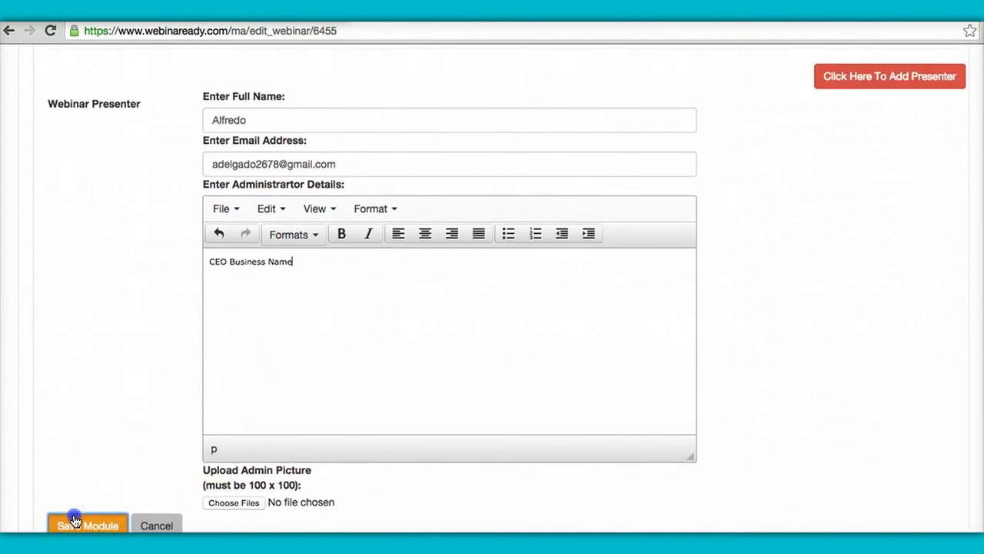
pyautogui.click(86, 526)
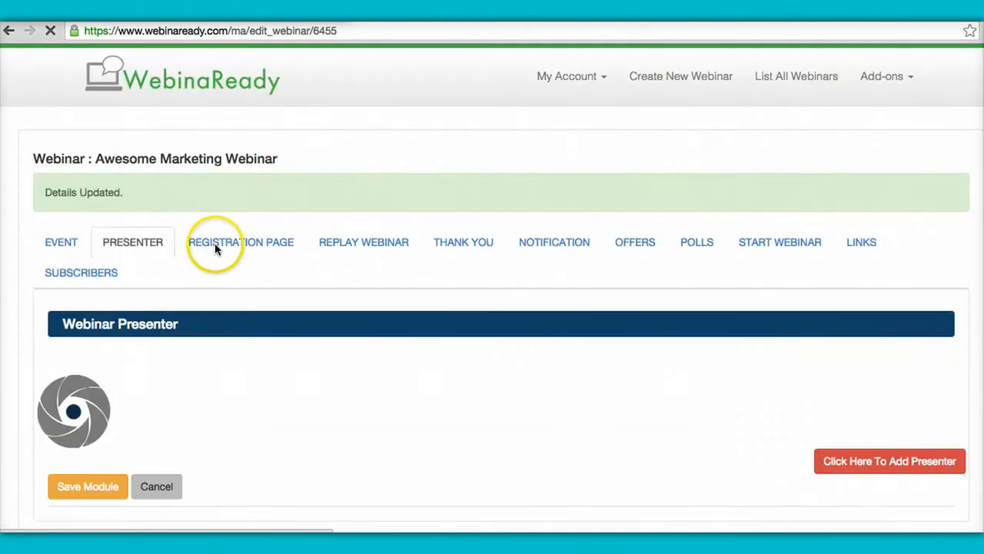
# Step: In the registration page settings, style the Headline Text as a heading
pyautogui.click(240, 241)
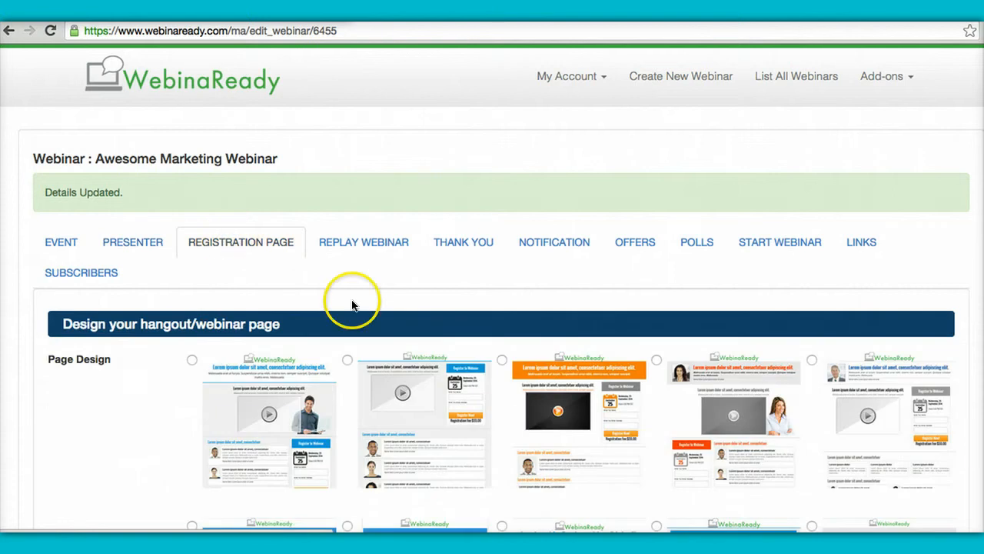
pyautogui.scroll(-3)
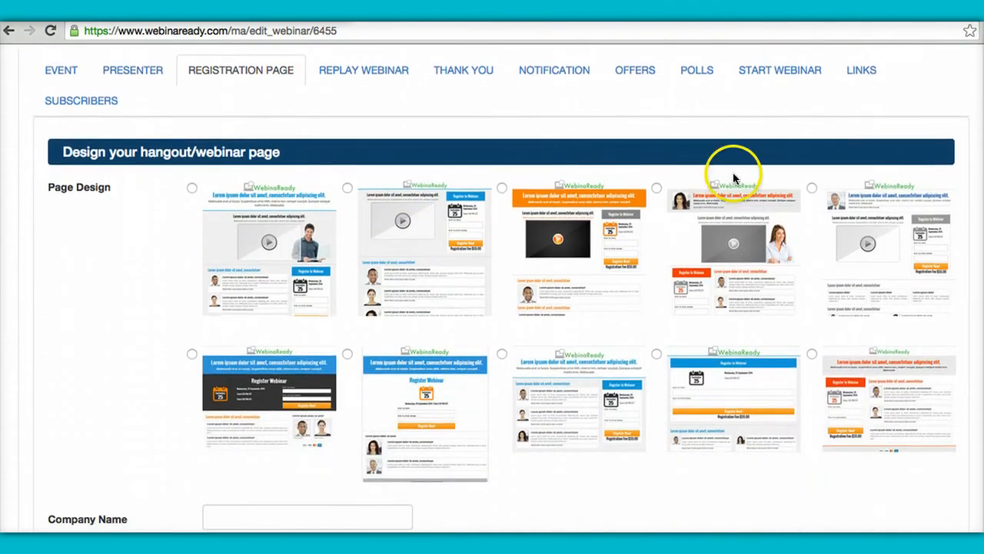
pyautogui.moveTo(492, 240)
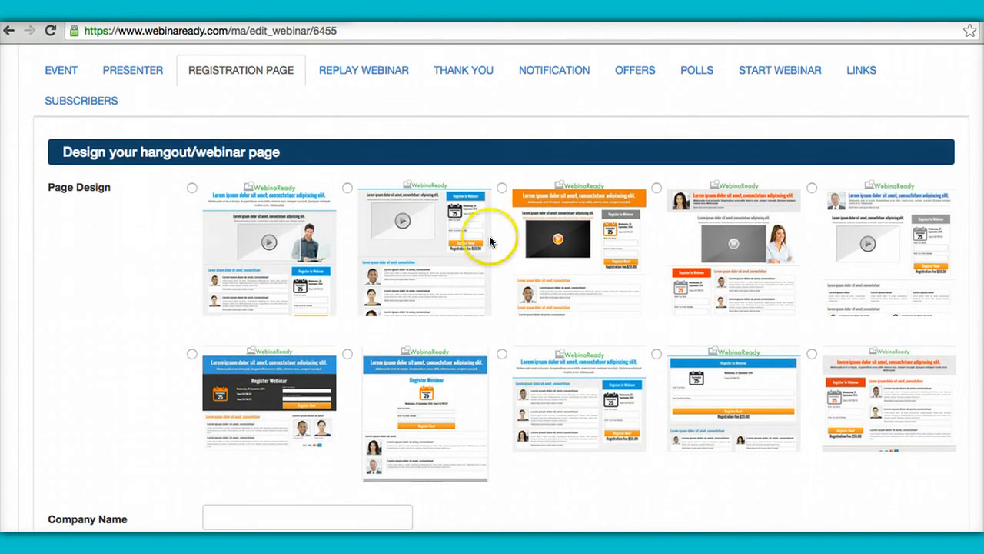
pyautogui.scroll(-3)
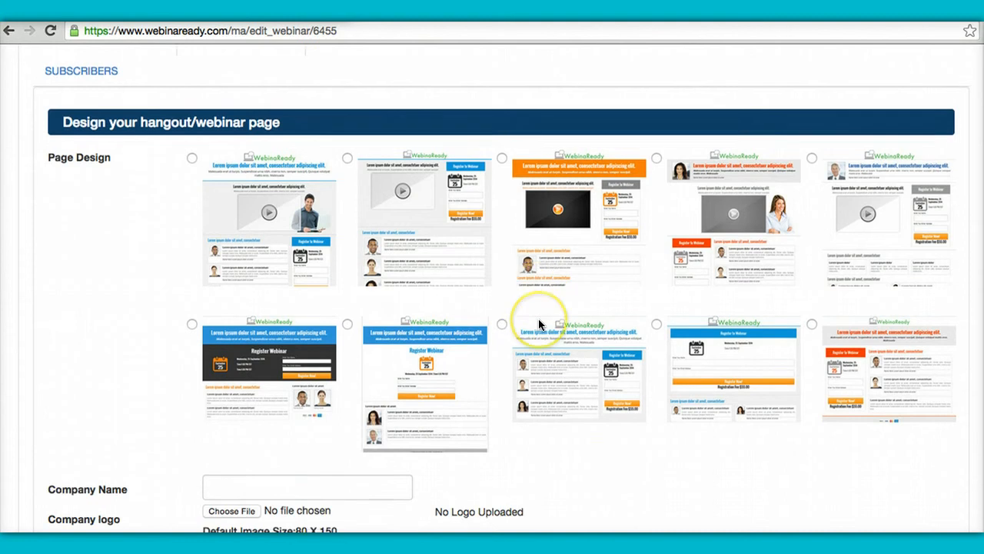
pyautogui.scroll(-3)
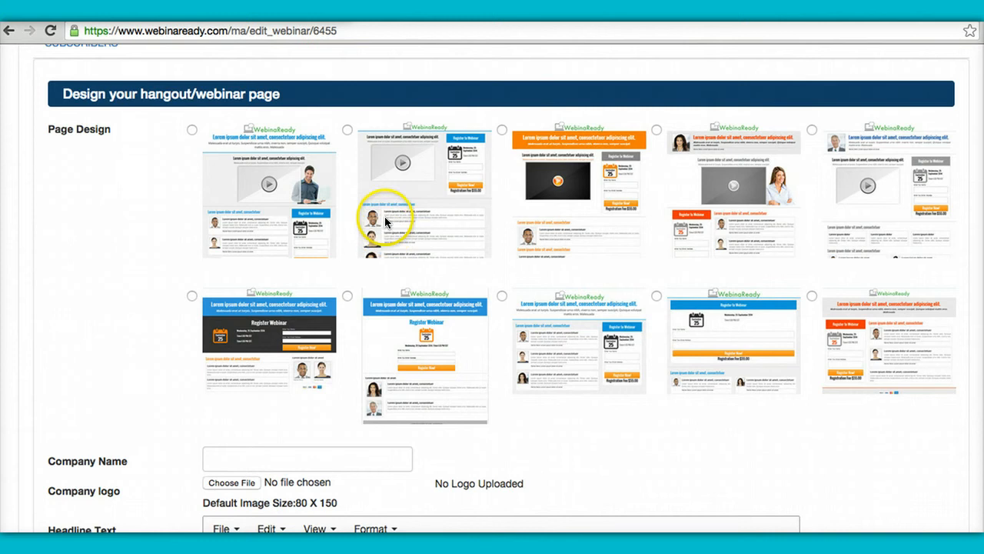
pyautogui.scroll(-3)
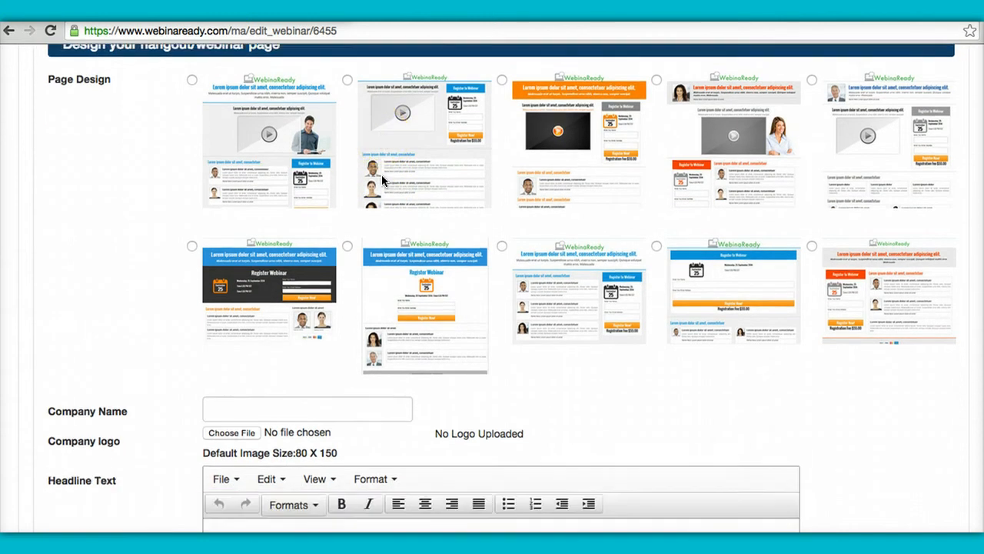
pyautogui.scroll(-3)
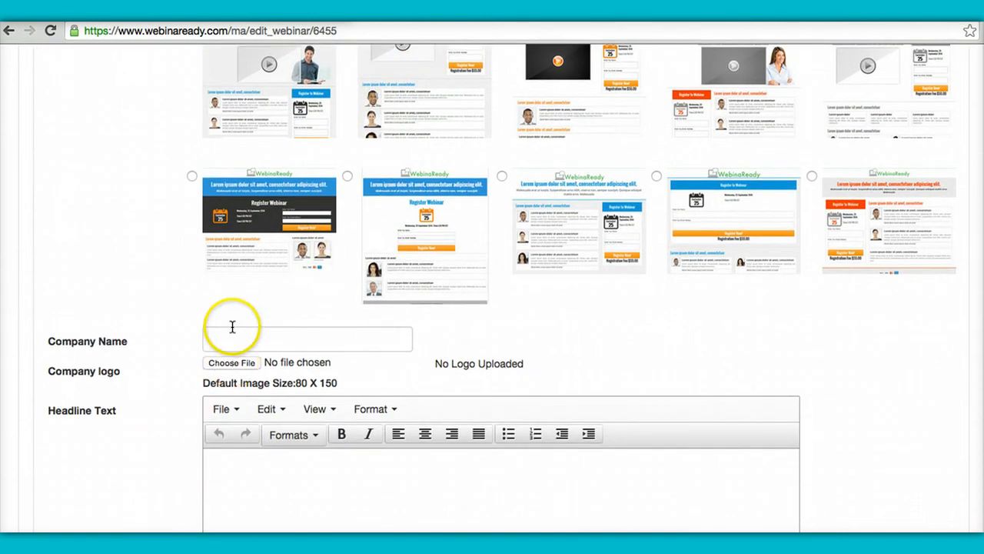
pyautogui.scroll(-3)
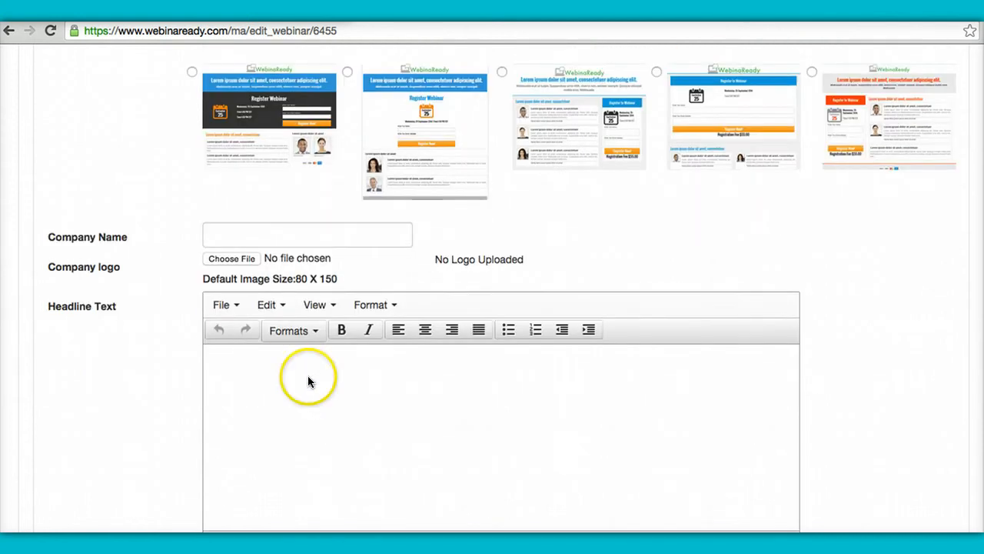
pyautogui.click(293, 329)
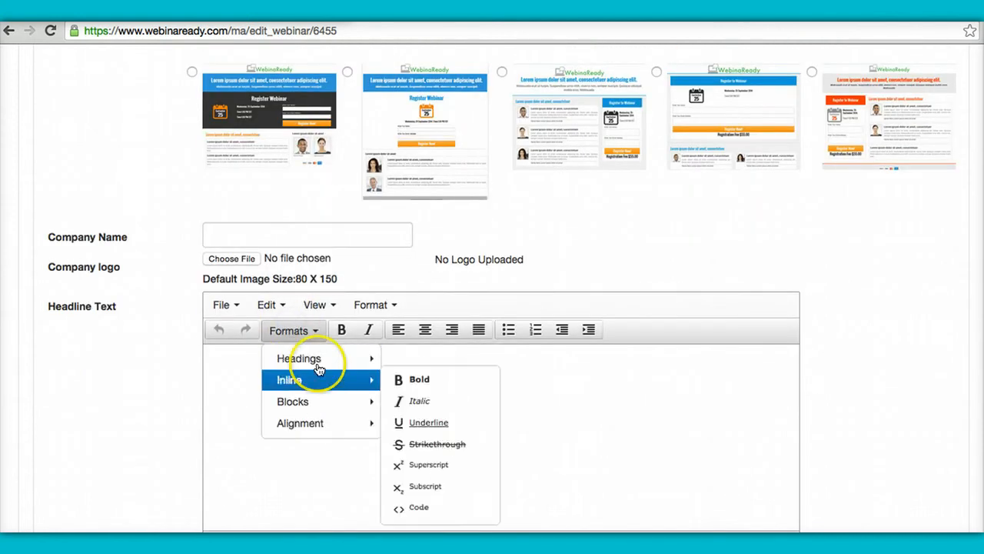
pyautogui.click(314, 362)
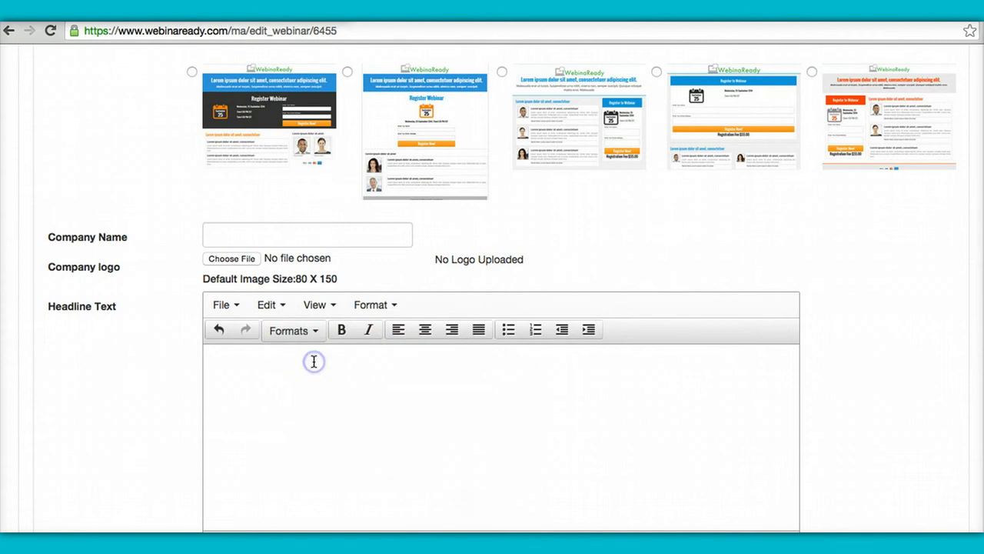
# Step: Enter the headline 'How to Make a Million Dollars Online'
pyautogui.write('How')
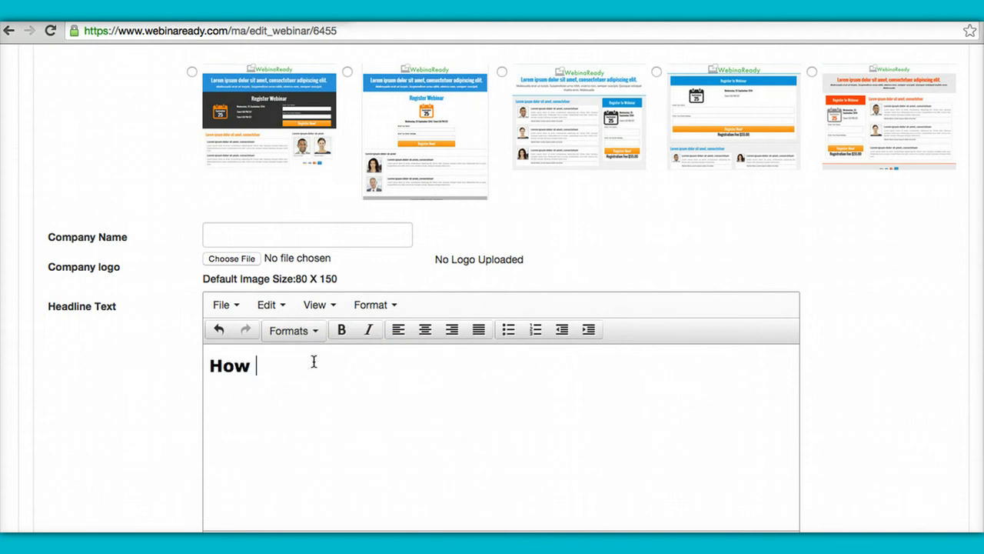
pyautogui.write('to MAke a M')
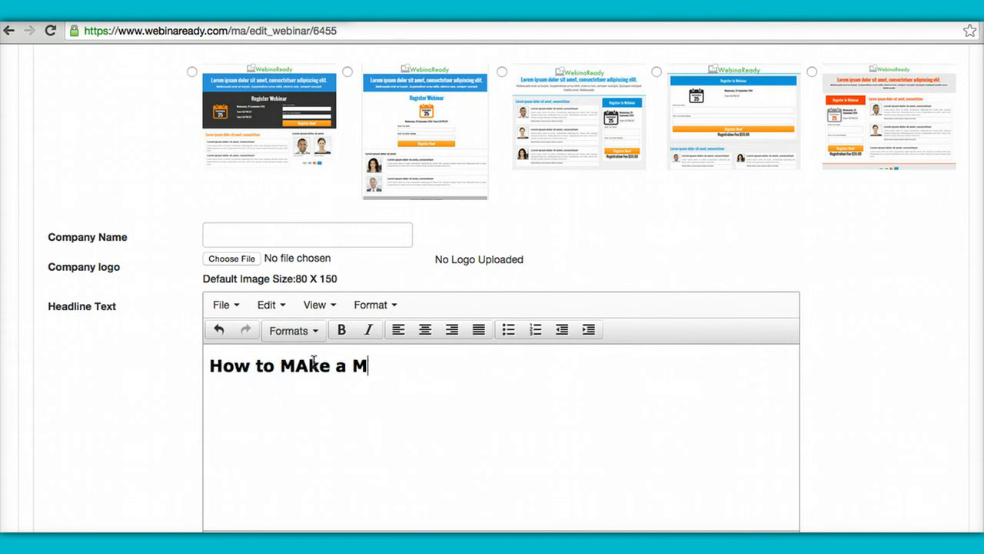
pyautogui.write('illio')
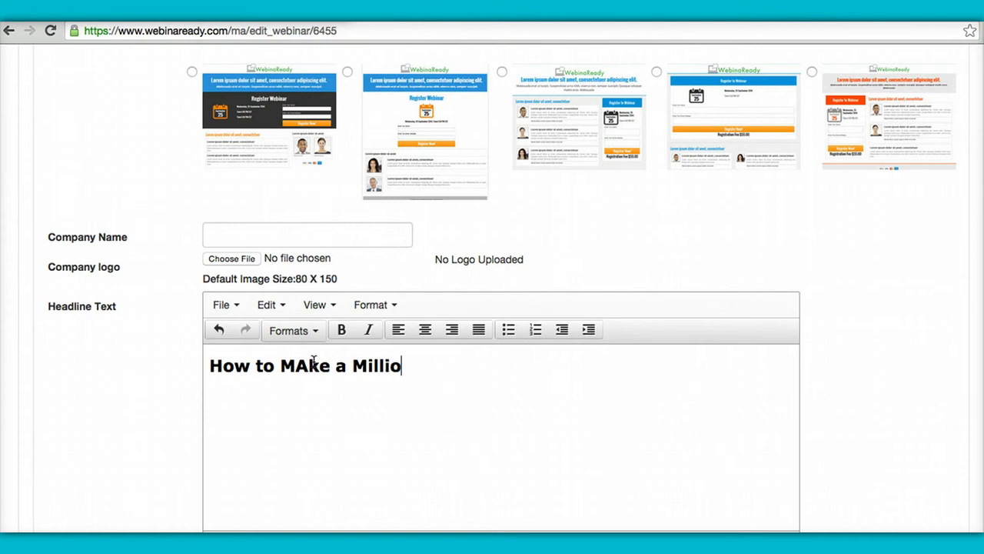
pyautogui.write('n Dollars')
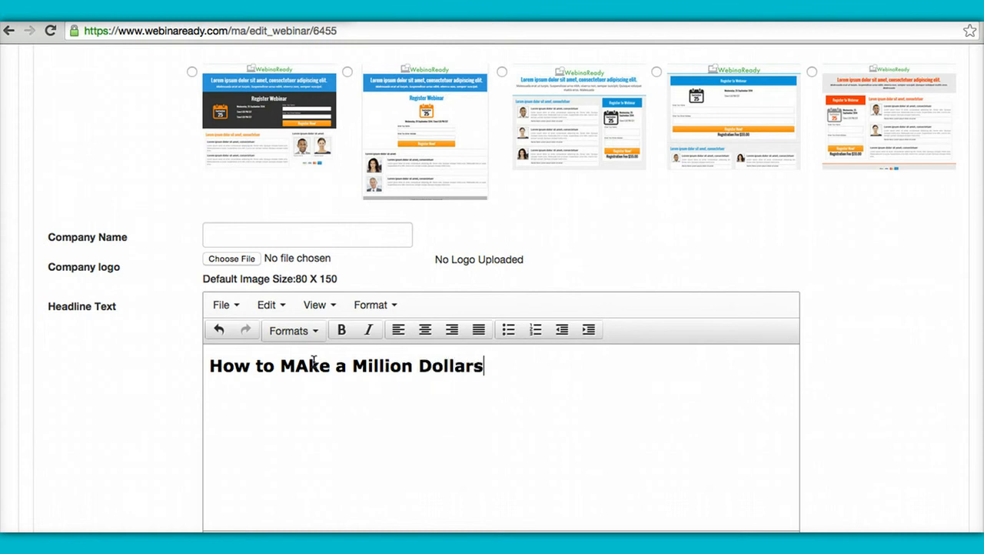
pyautogui.write('Online')
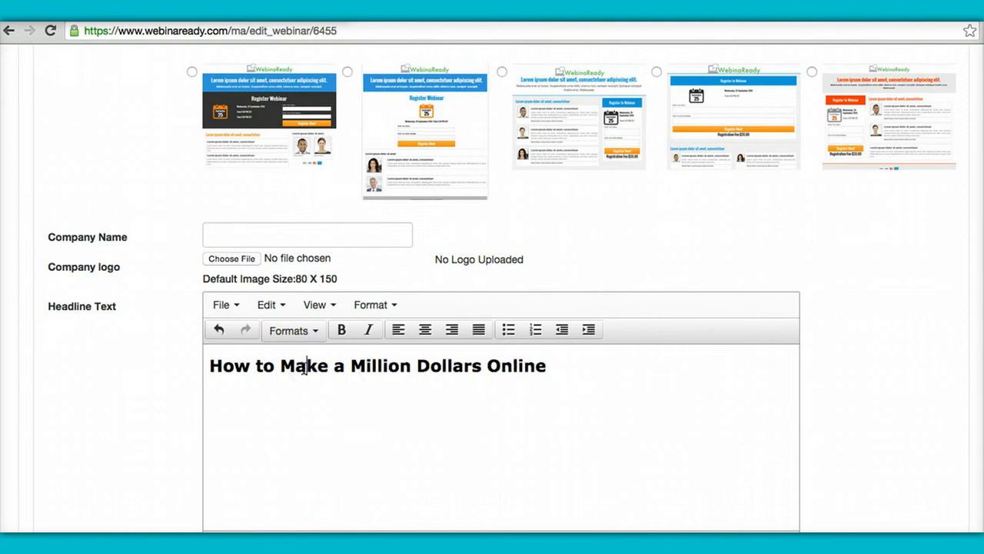
# Step: Write the sub-headline 'This is a value packd webinar that you do not want to miss..'
pyautogui.scroll(-3)
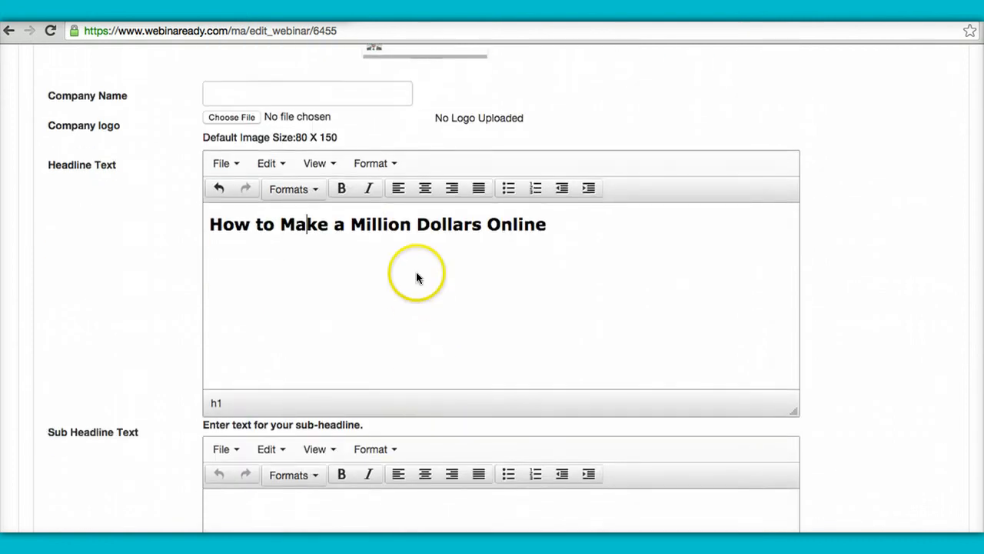
pyautogui.scroll(-3)
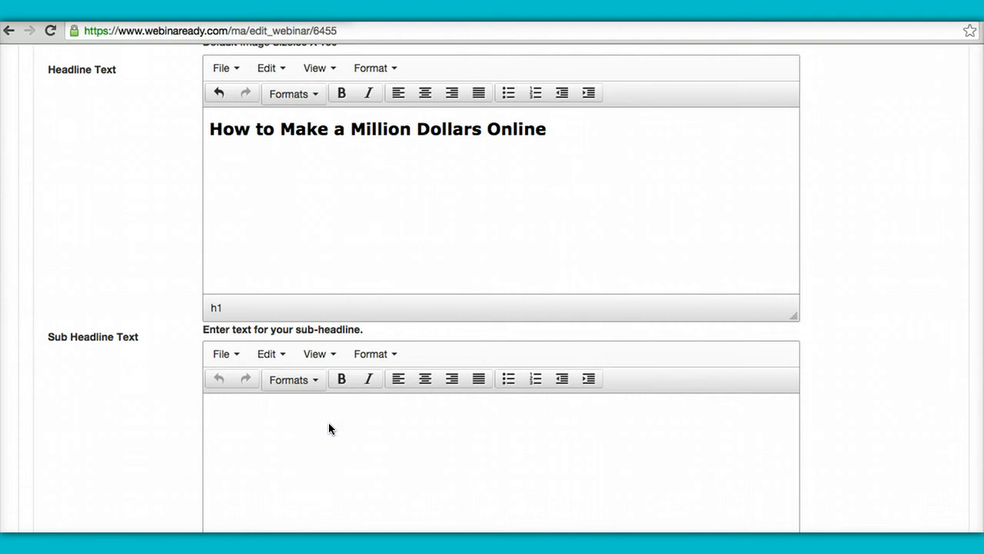
pyautogui.click(293, 378)
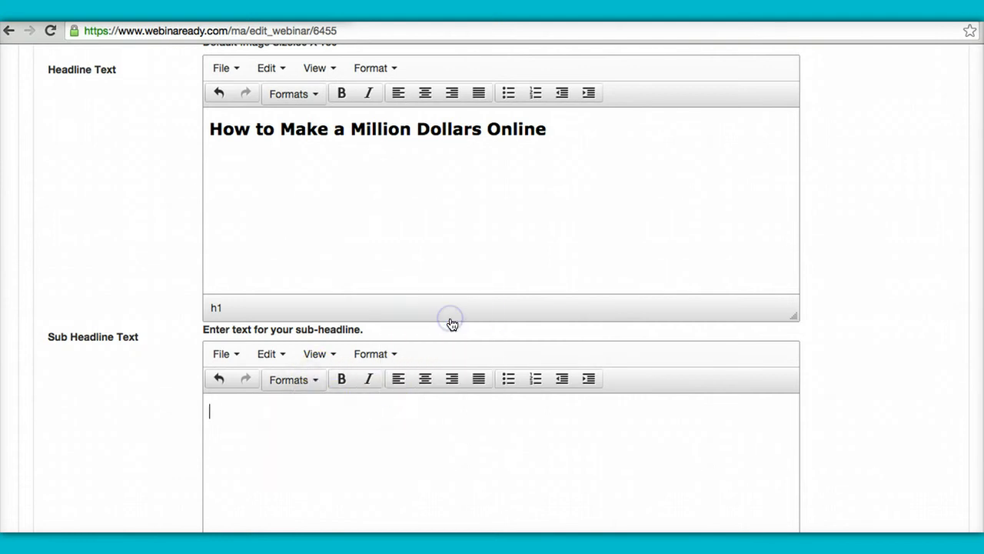
pyautogui.write('This is a')
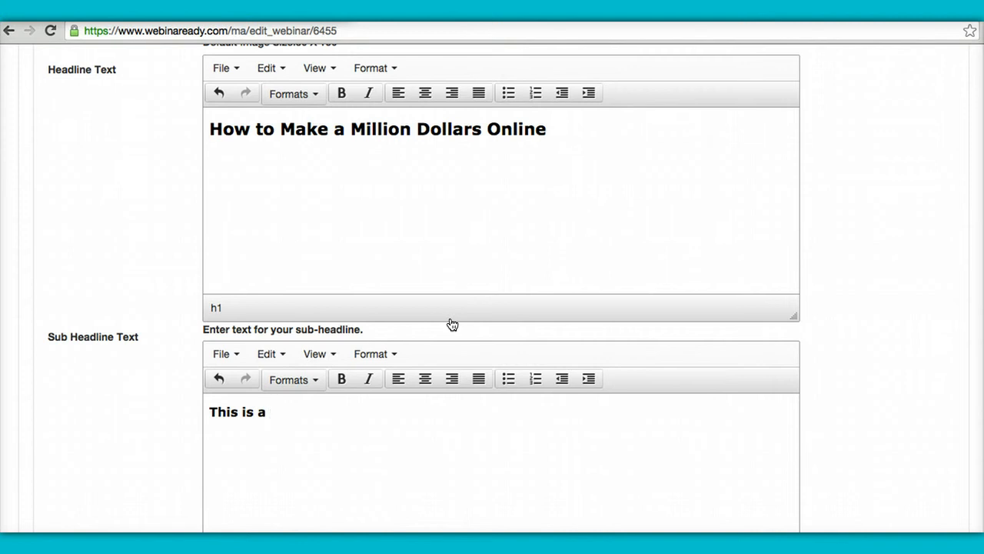
pyautogui.write('value packd')
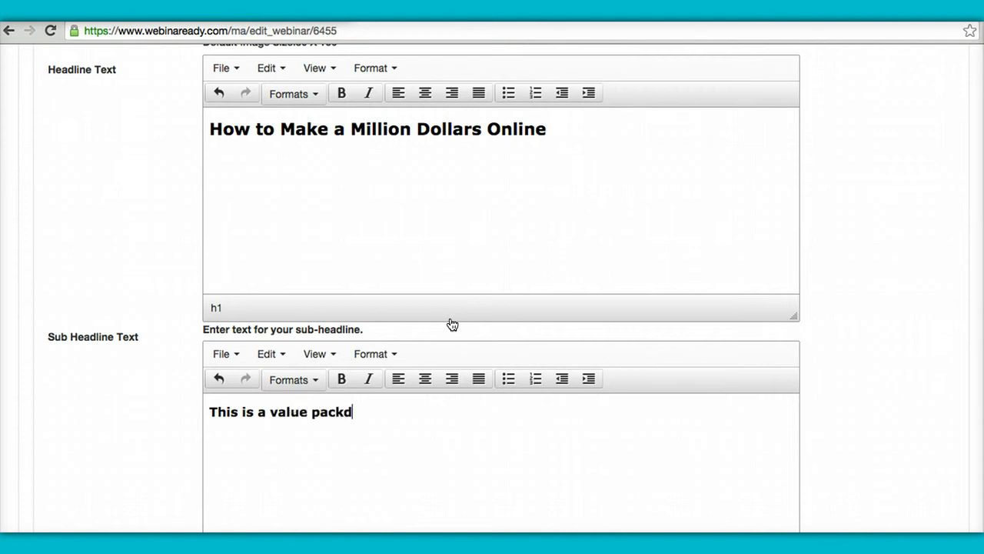
pyautogui.write('webinar that')
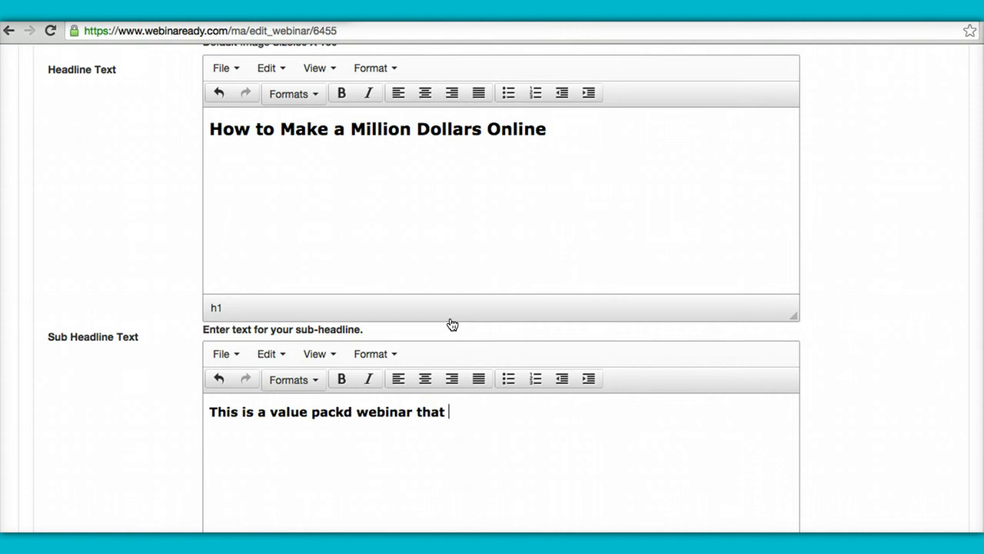
pyautogui.write('you')
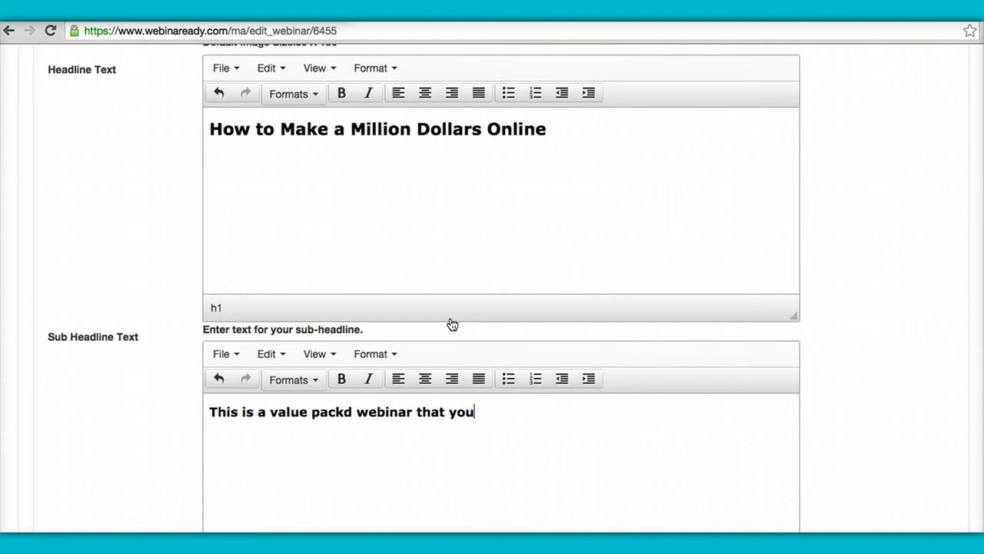
pyautogui.write('do not want to')
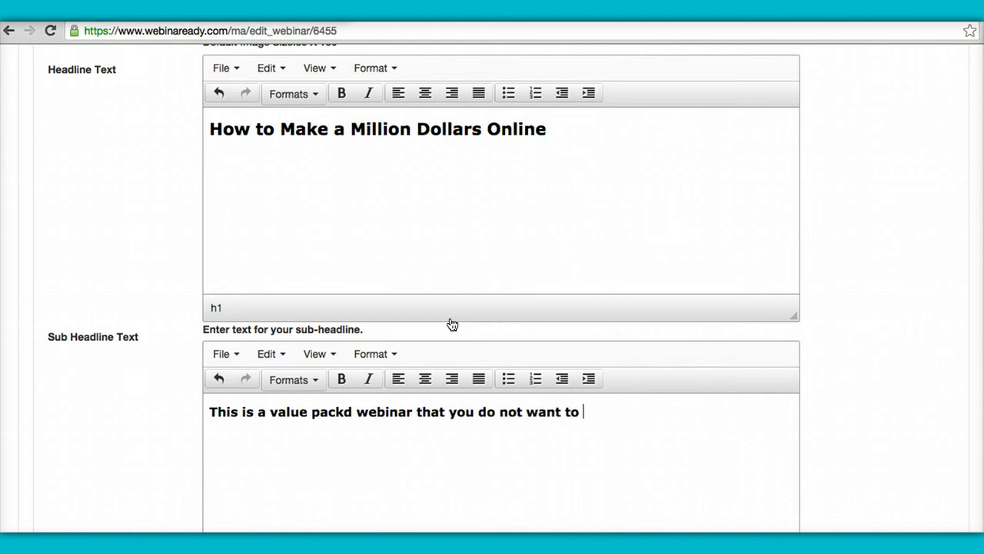
pyautogui.write('miss..')
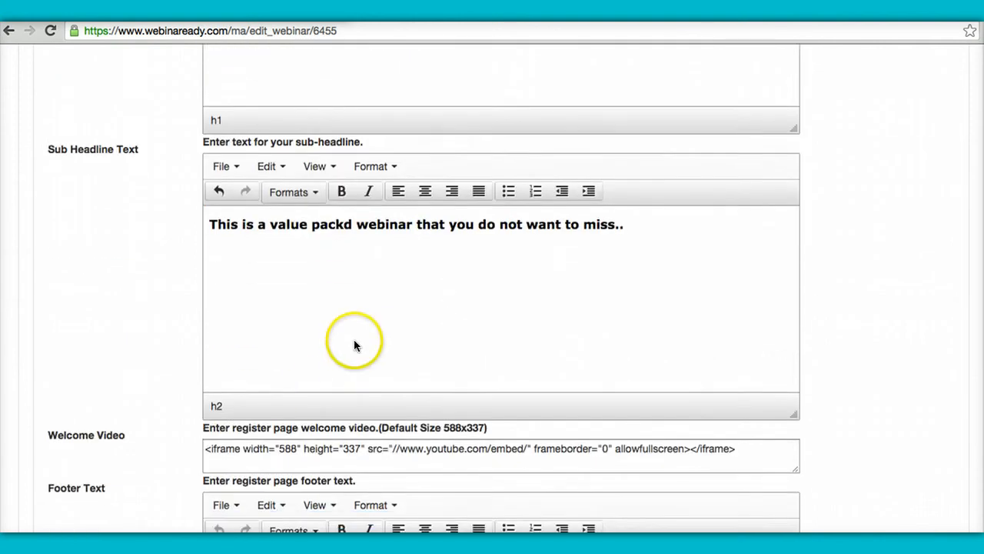
# Step: Save the registration page with its headline and sub-headline
pyautogui.scroll(-3)
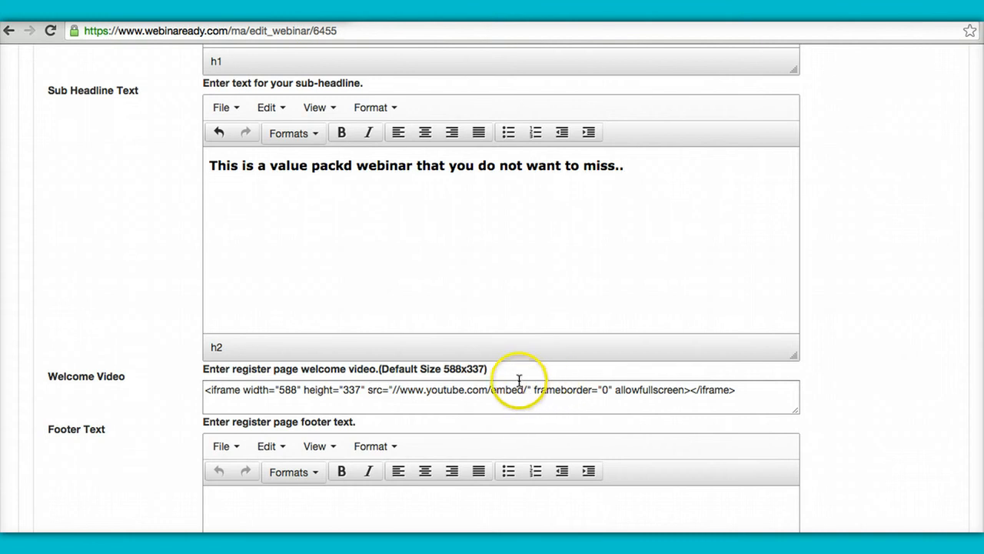
pyautogui.moveTo(523, 387)
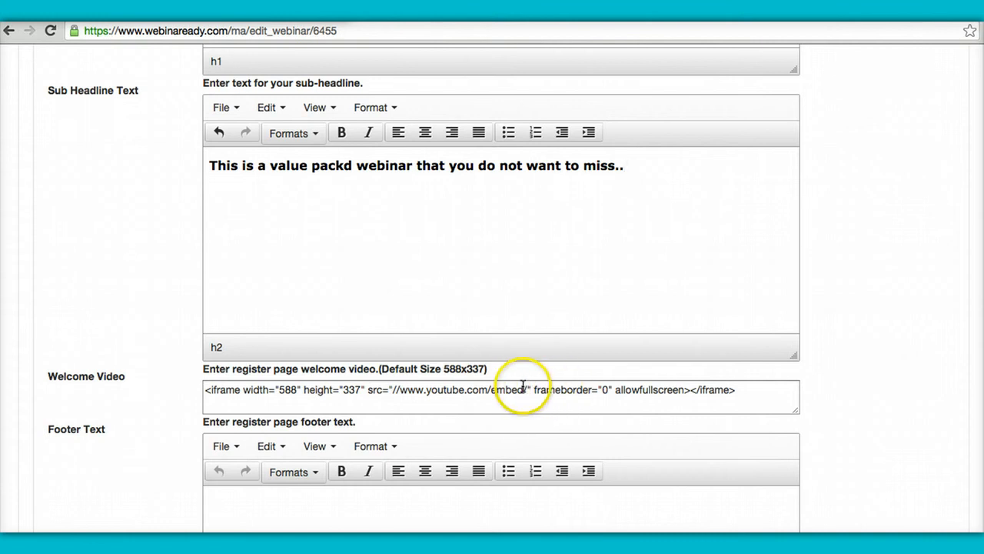
pyautogui.scroll(-3)
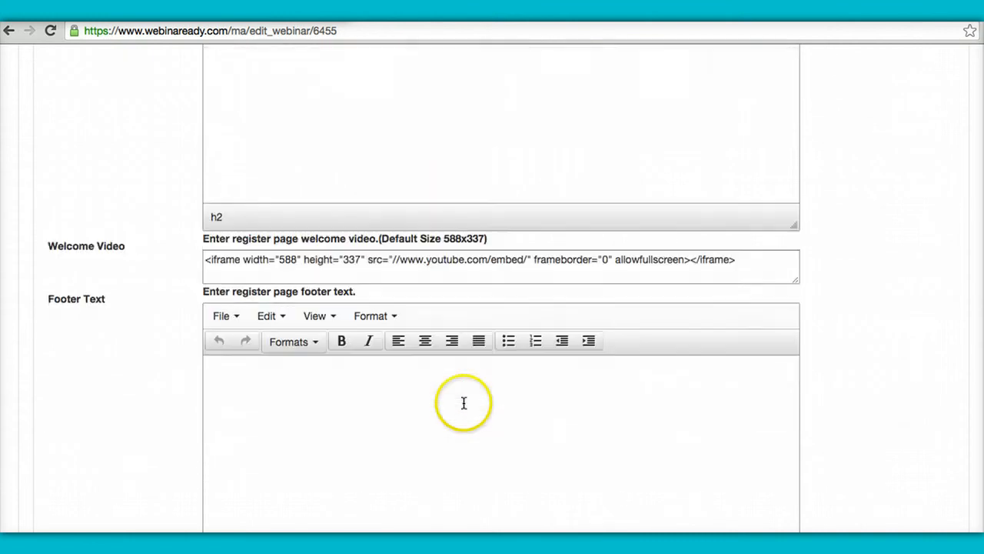
pyautogui.scroll(-3)
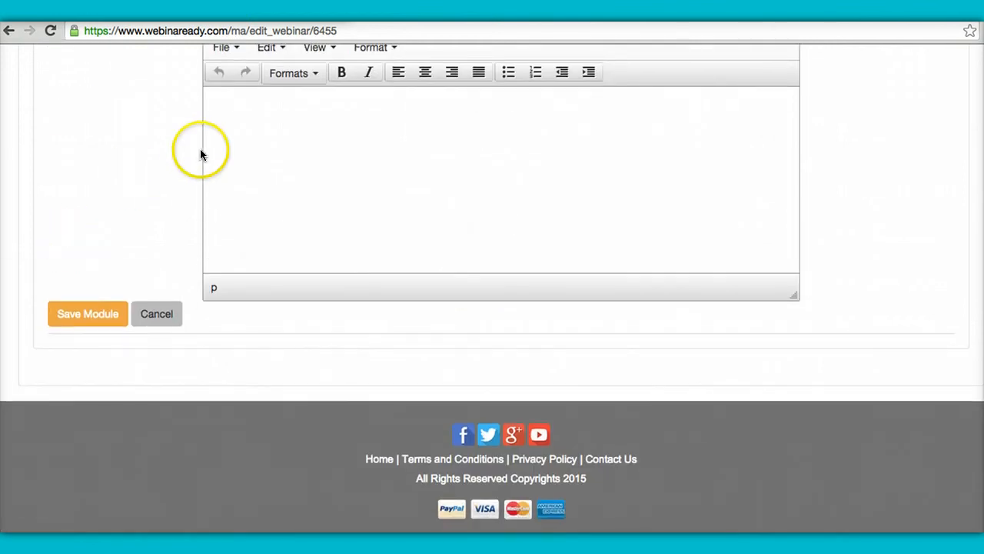
pyautogui.click(87, 314)
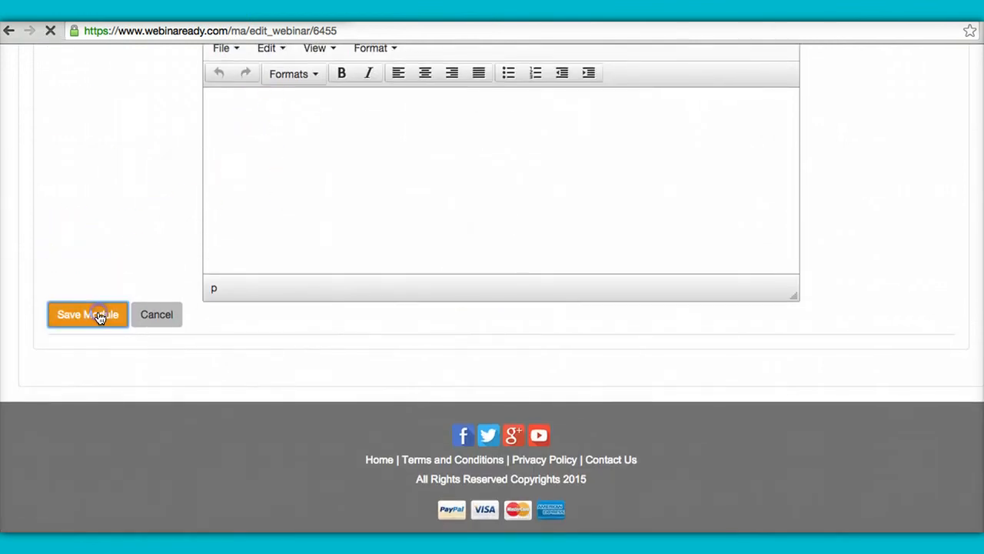
pyautogui.click(88, 313)
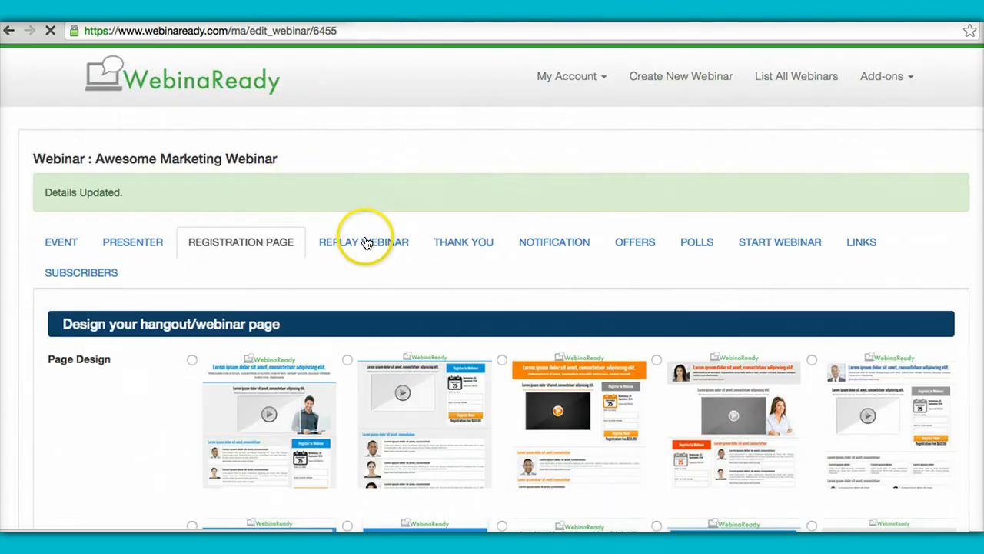
# Step: Set showing the recorded replay page to No and save it
pyautogui.click(363, 241)
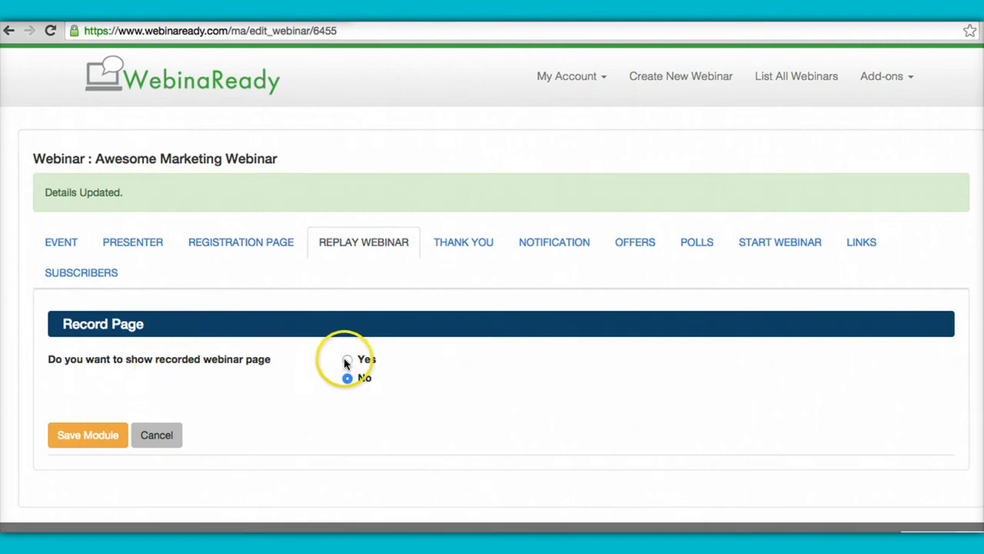
pyautogui.click(347, 360)
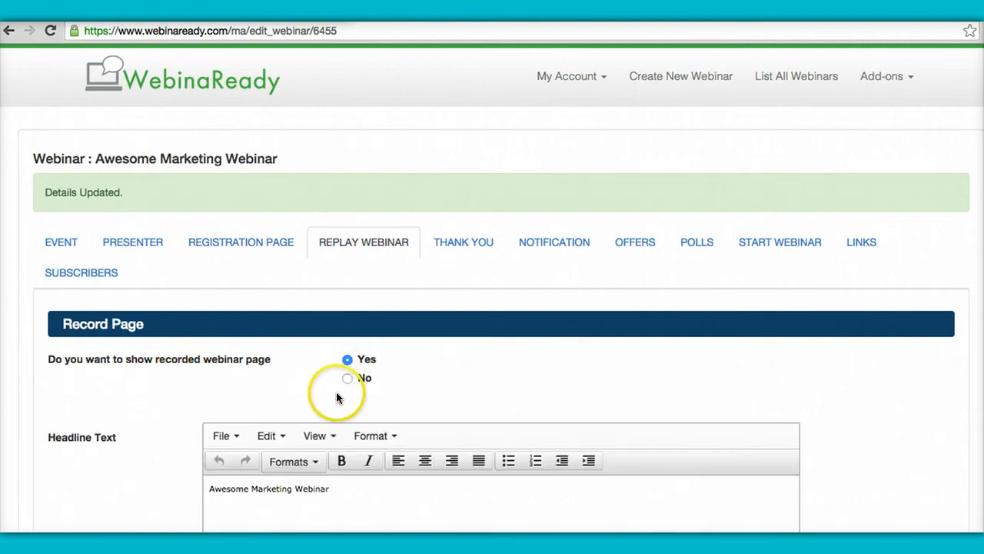
pyautogui.click(348, 378)
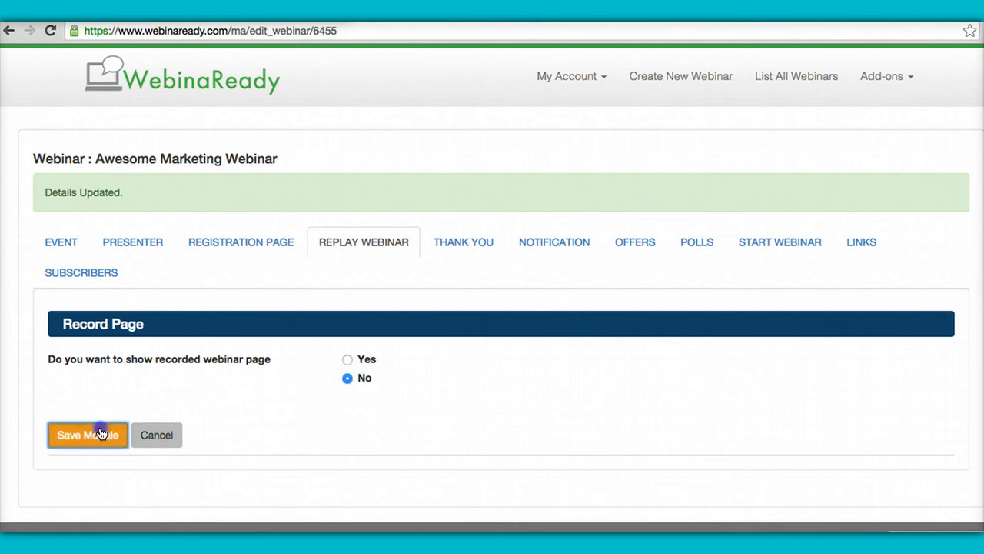
pyautogui.click(86, 434)
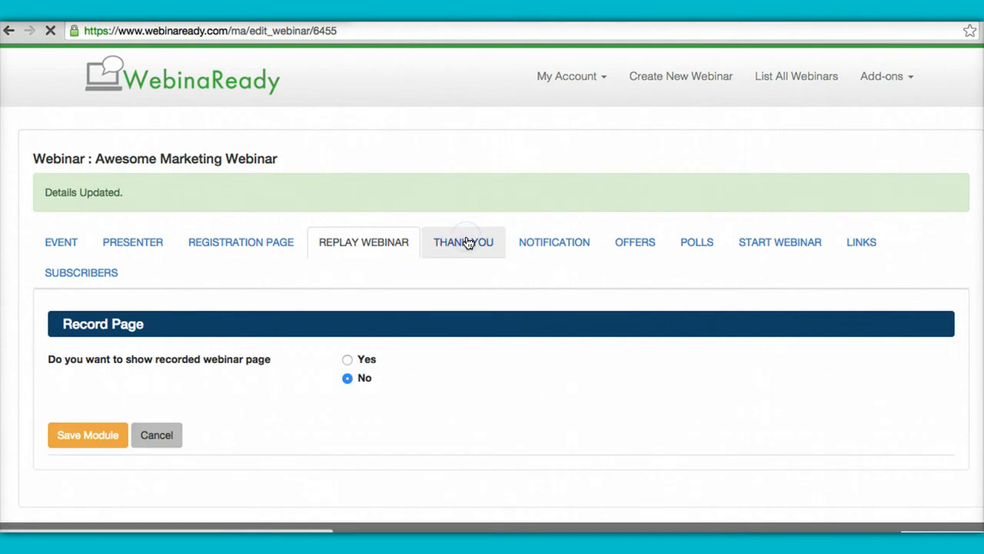
# Step: Make the thank-you page a redirect link instead of a custom page
pyautogui.click(463, 242)
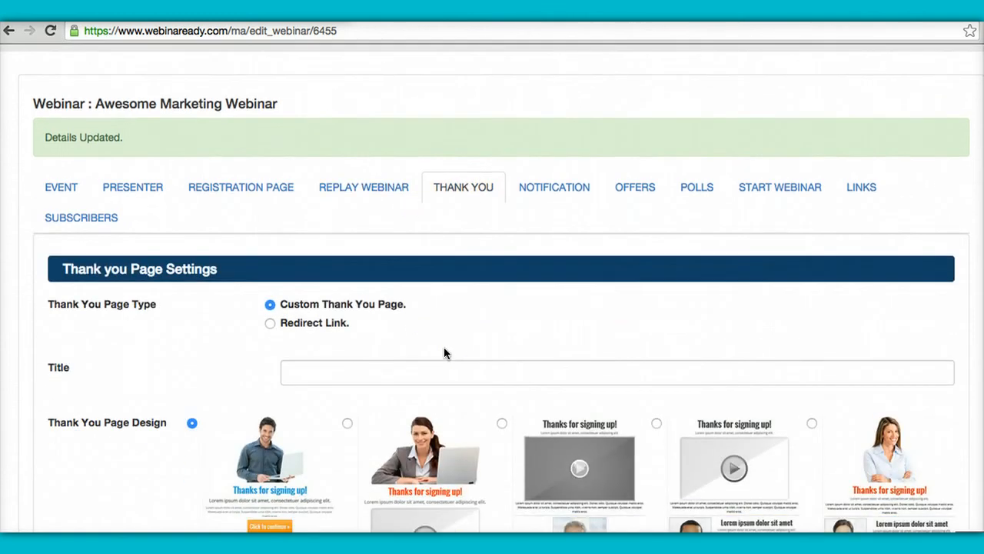
pyautogui.scroll(-3)
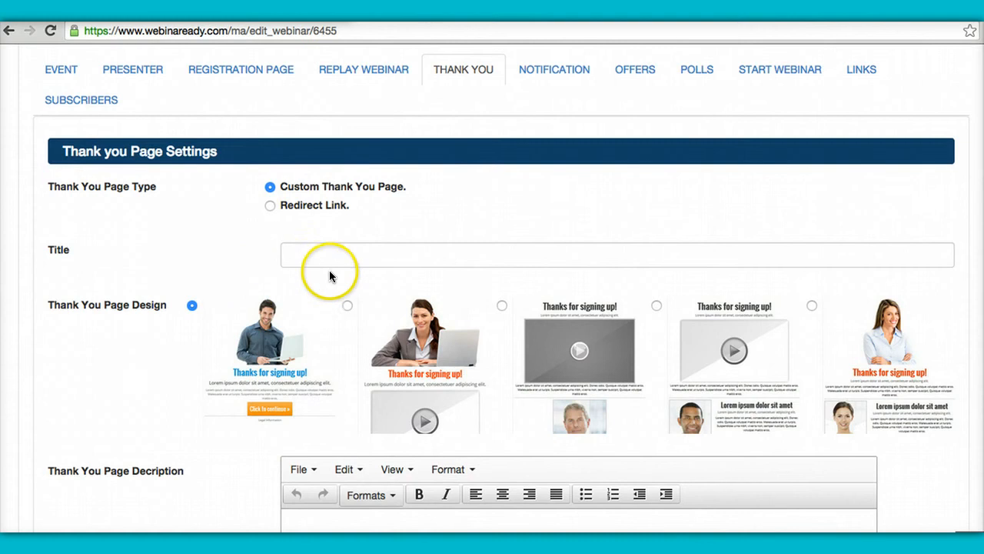
pyautogui.moveTo(464, 339)
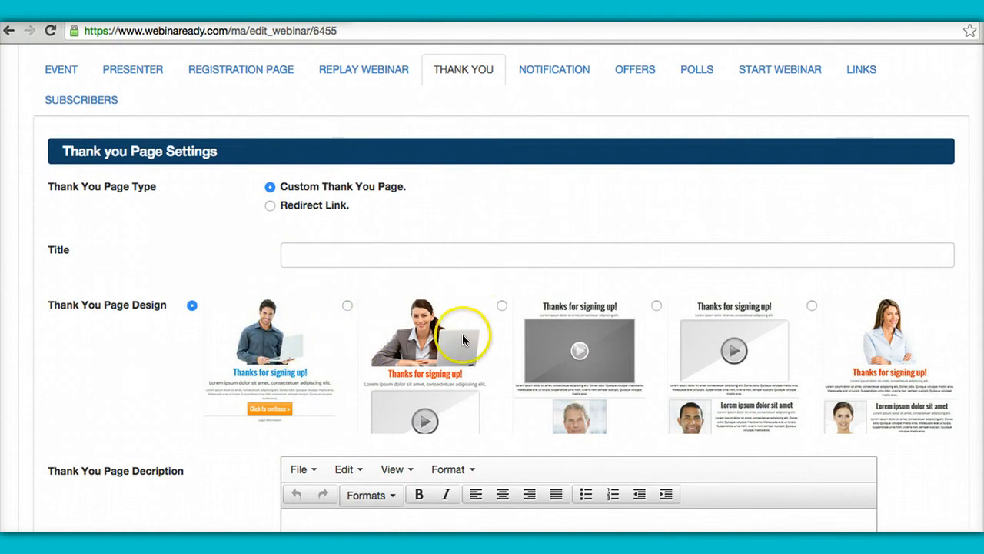
pyautogui.moveTo(578, 352)
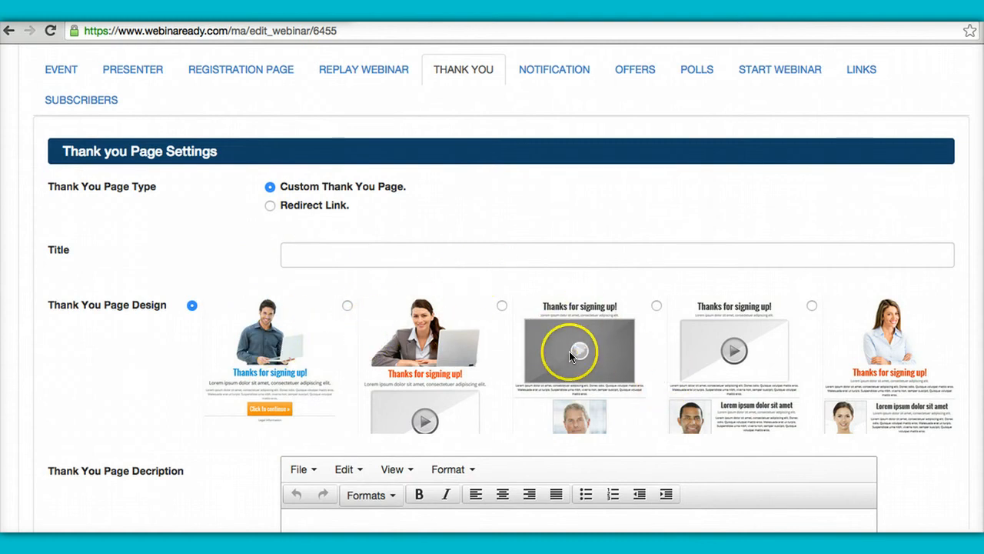
pyautogui.moveTo(316, 340)
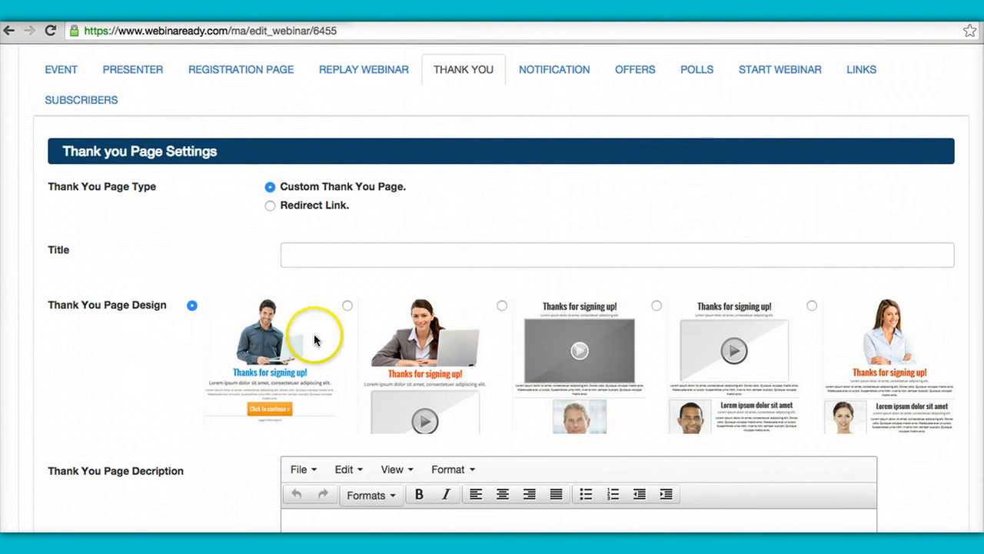
pyautogui.click(271, 206)
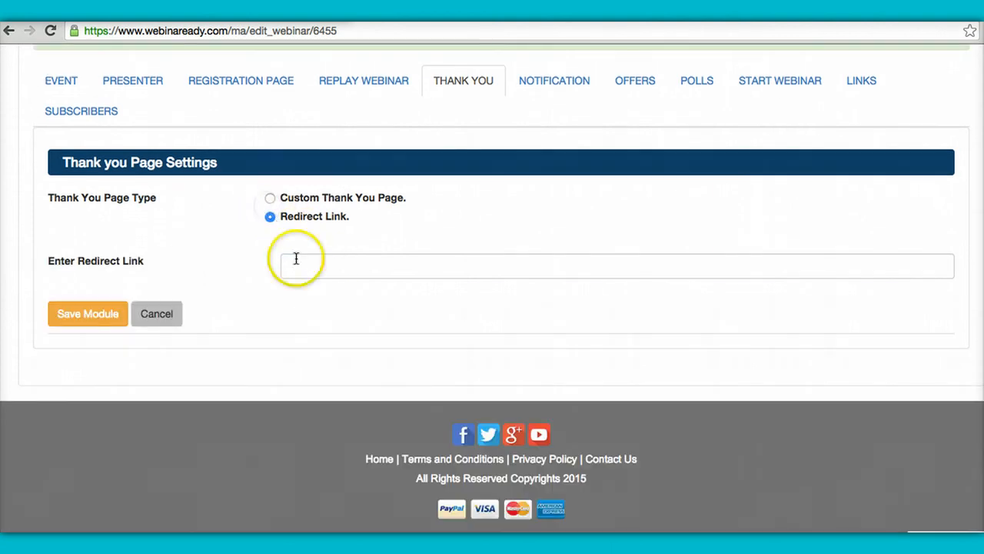
pyautogui.click(335, 264)
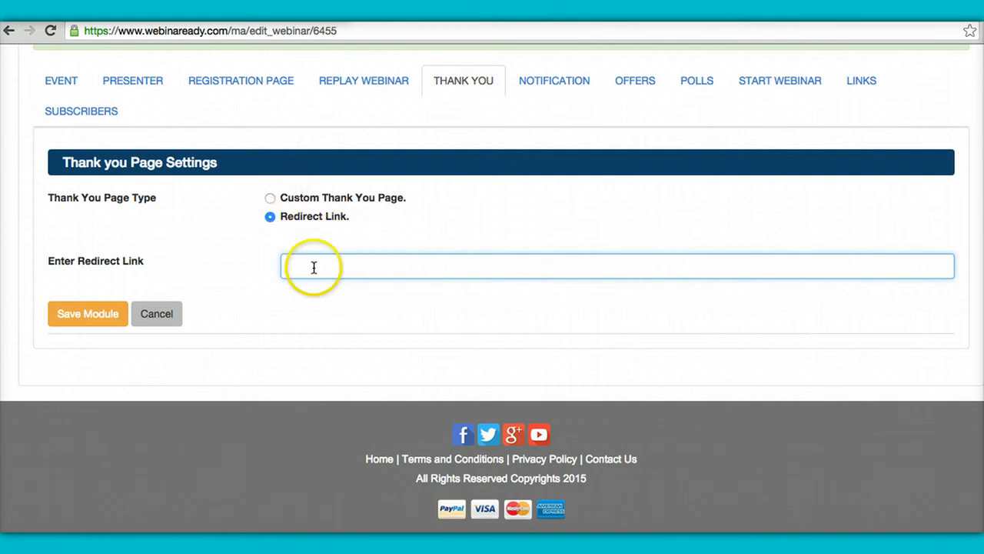
pyautogui.click(271, 197)
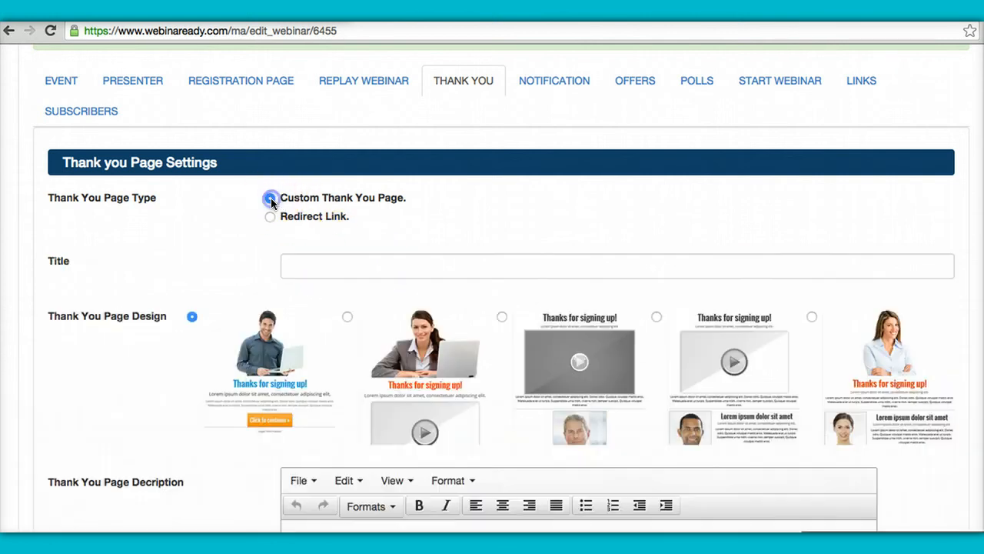
# Step: Enter the Facebook URL as the redirect address and save it
pyautogui.scroll(-3)
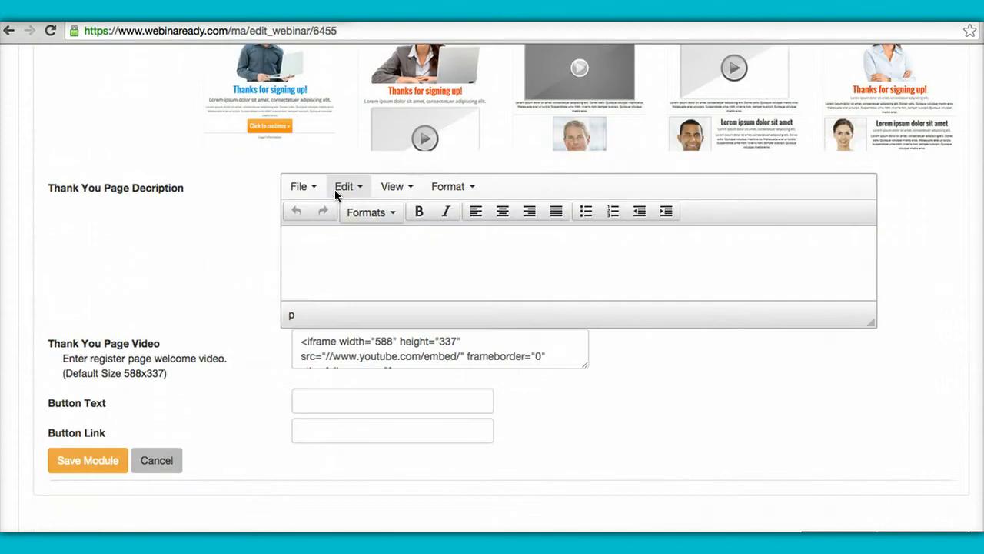
pyautogui.scroll(-3)
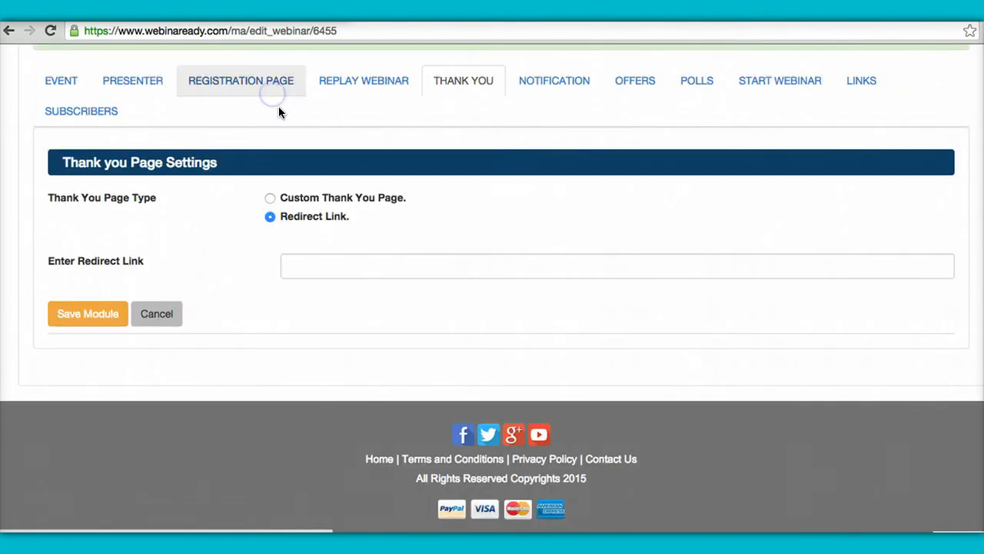
pyautogui.write('htt')
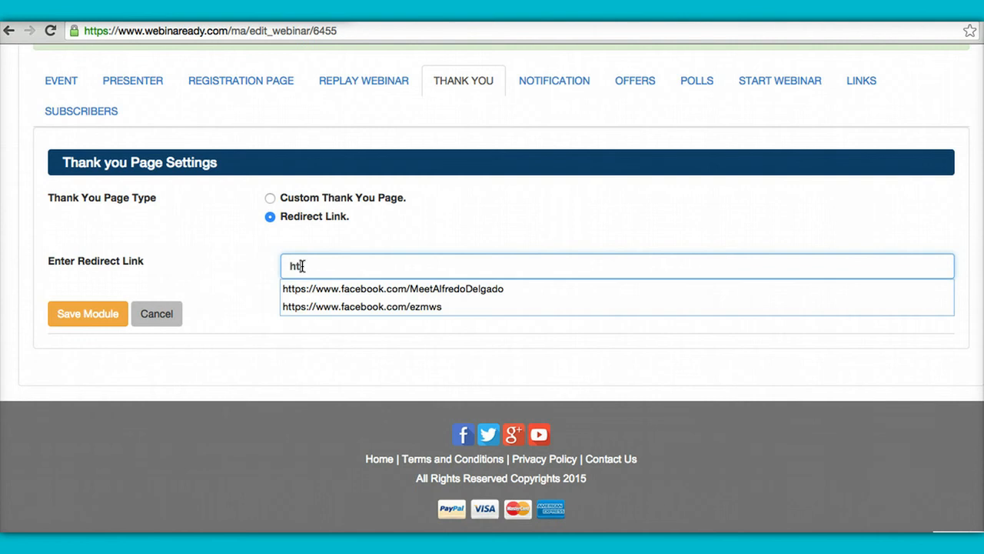
pyautogui.click(392, 290)
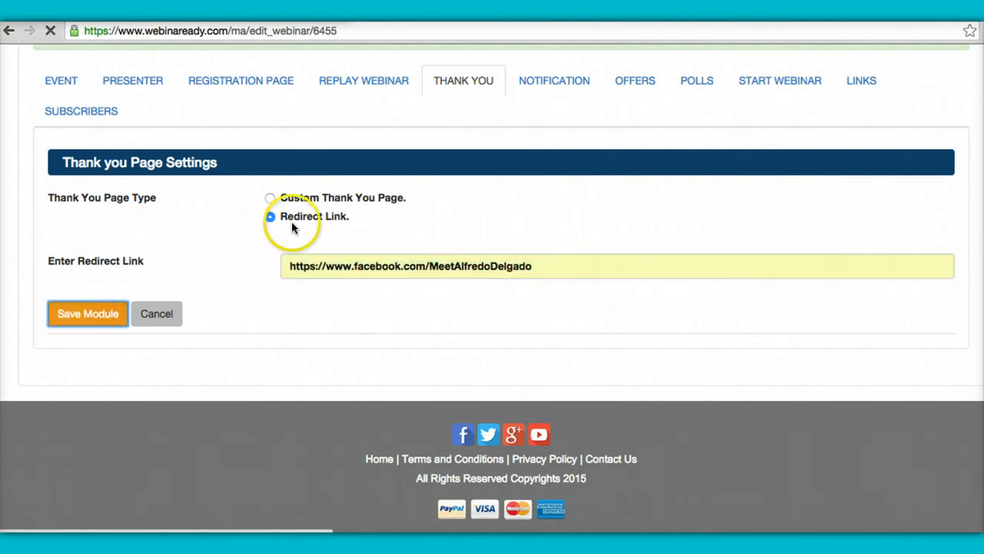
pyautogui.click(86, 314)
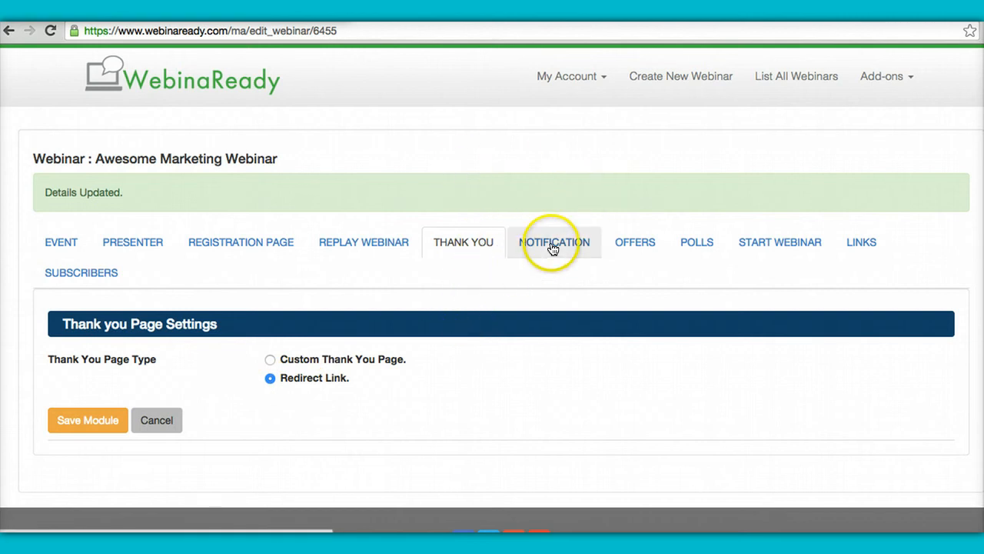
# Step: Keep the three default reminder emails, save notifications, and move to Offers
pyautogui.click(554, 241)
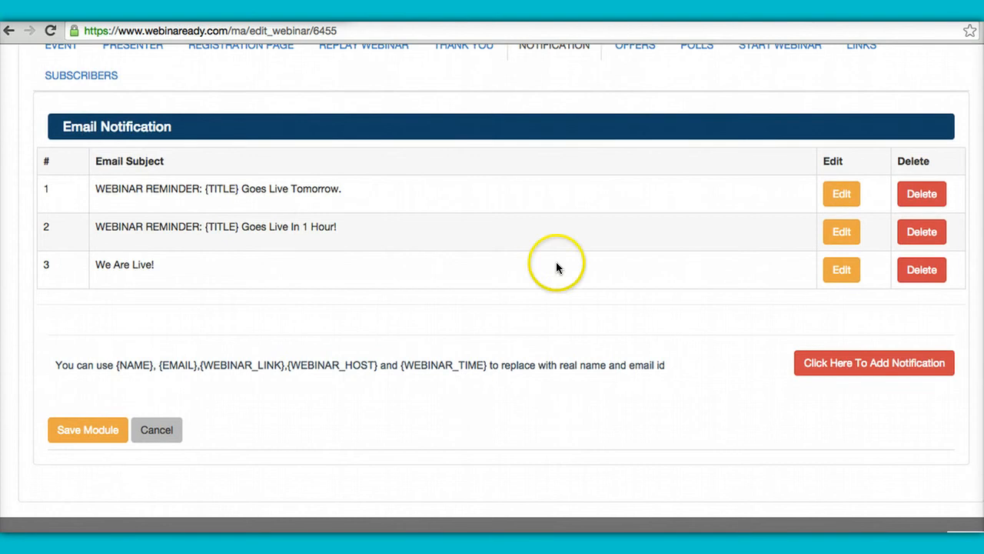
pyautogui.moveTo(440, 314)
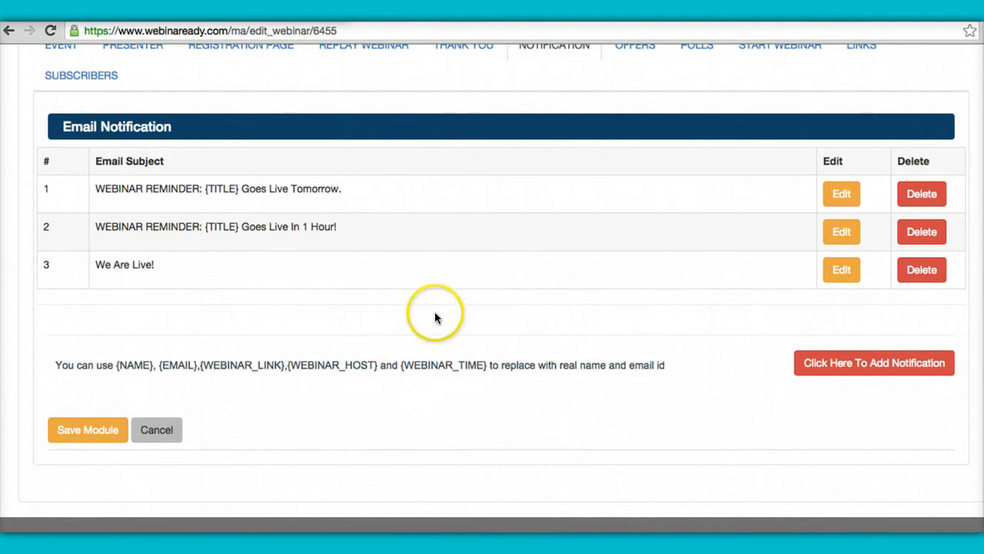
pyautogui.click(86, 429)
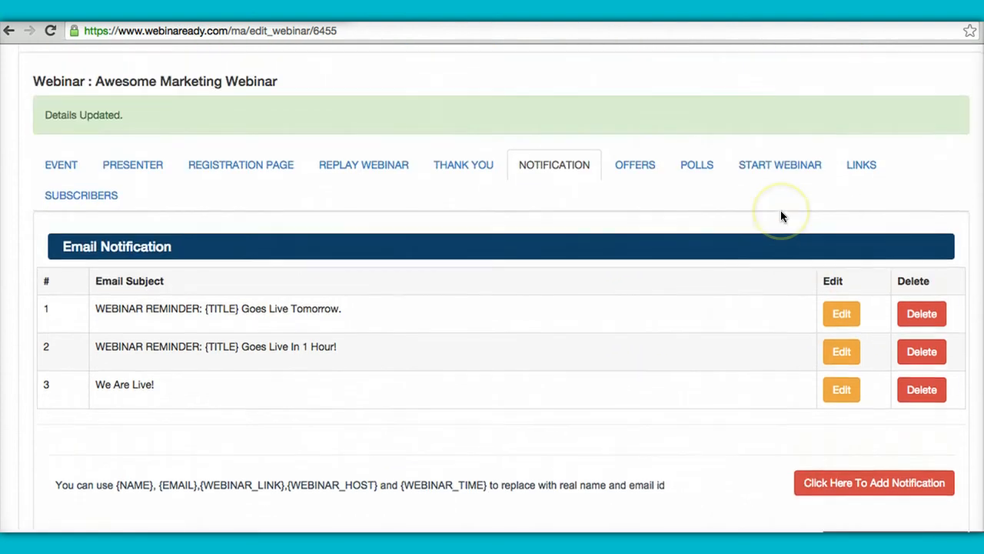
pyautogui.moveTo(463, 165)
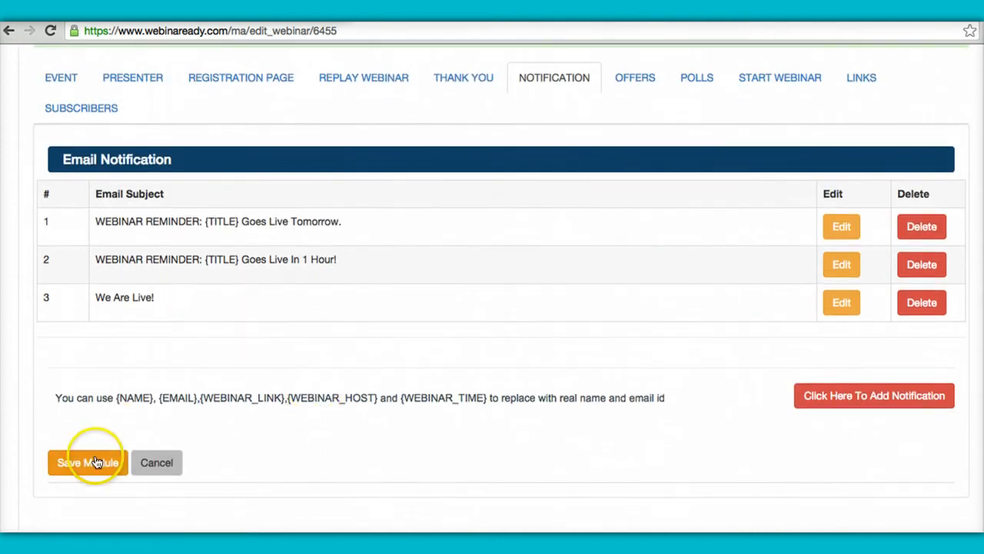
pyautogui.click(87, 461)
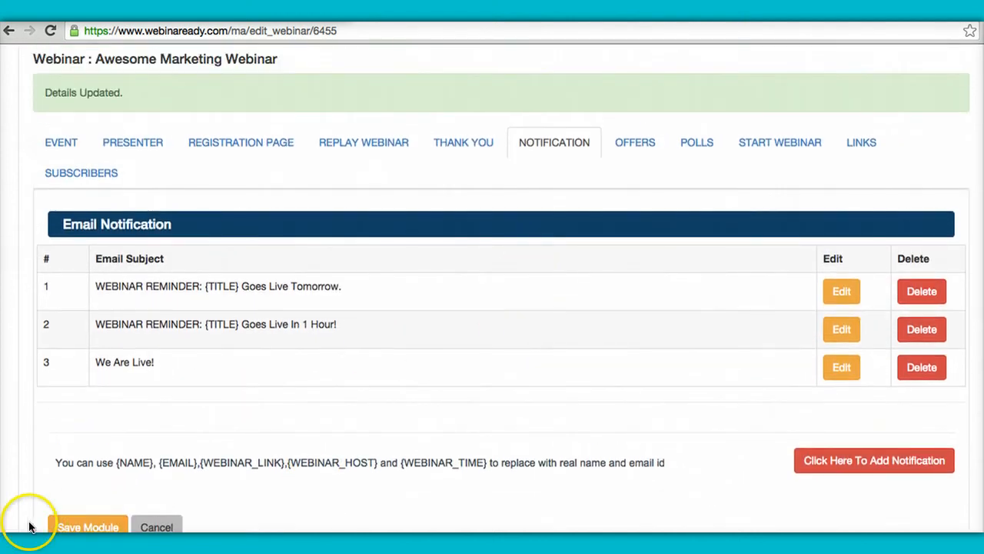
pyautogui.click(88, 526)
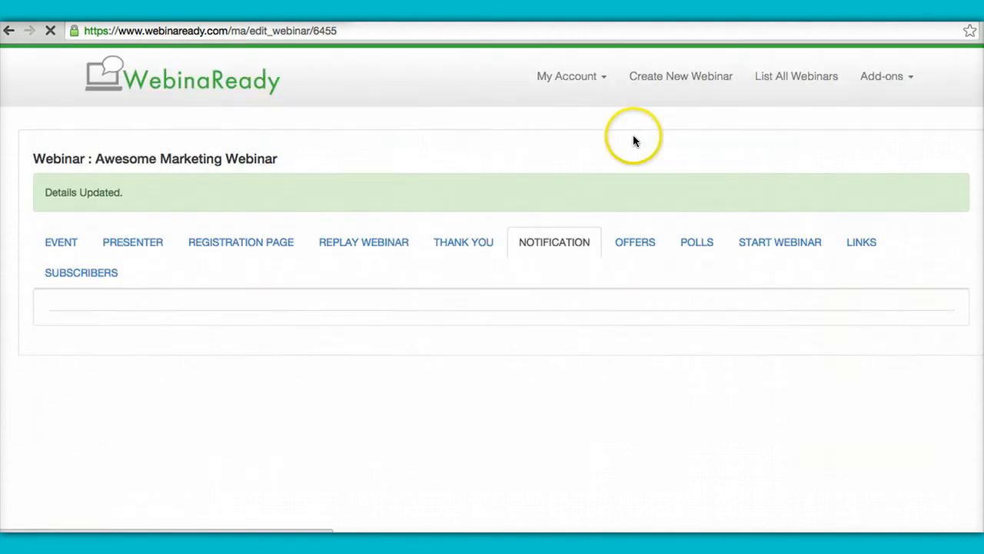
pyautogui.click(635, 241)
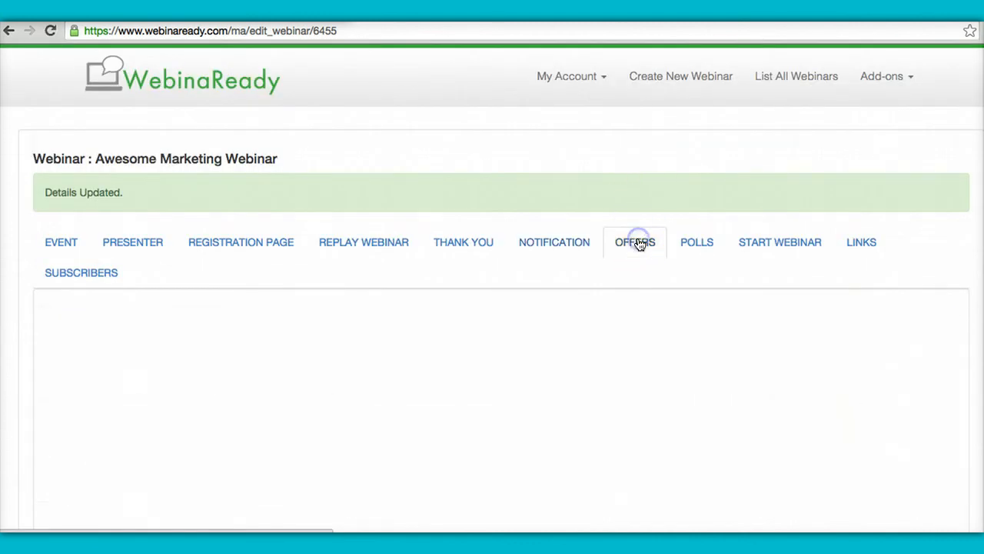
# Step: Begin a new offer in the offers section named 'Awesome Offer'
pyautogui.click(634, 241)
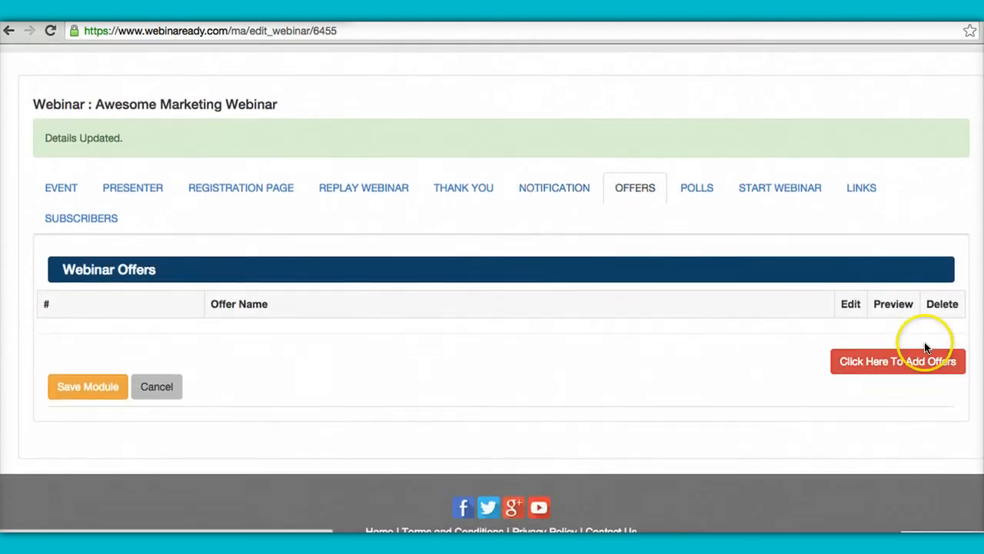
pyautogui.click(899, 362)
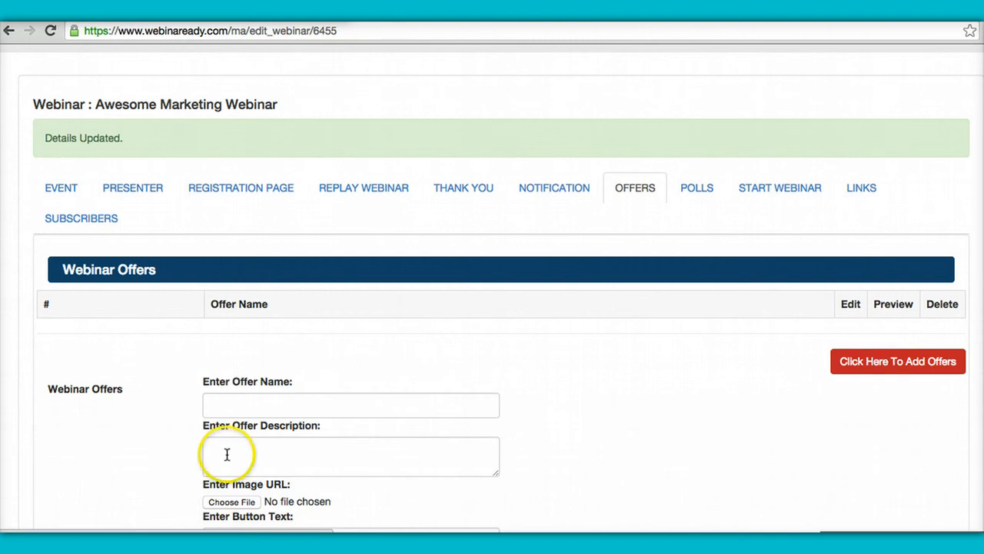
pyautogui.click(351, 406)
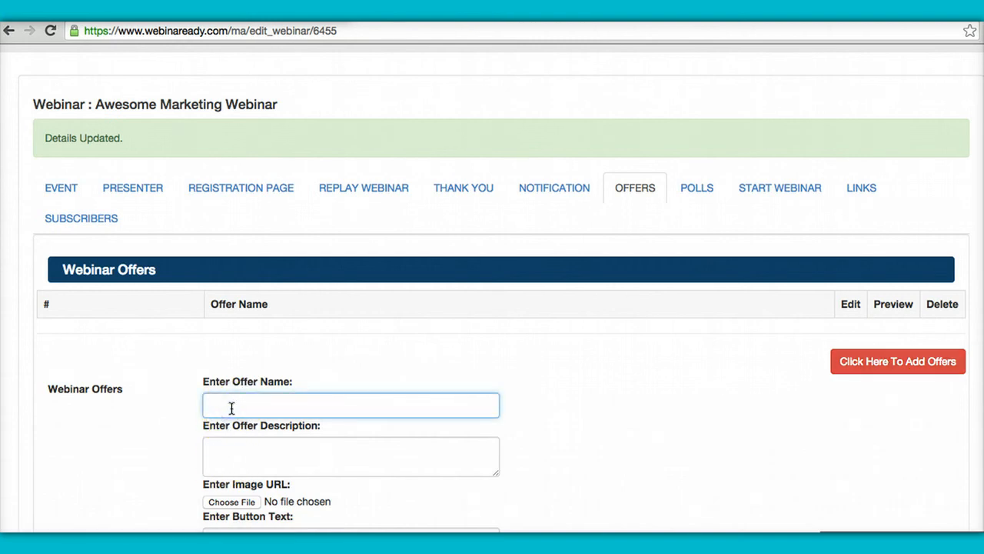
pyautogui.write('Awesome O')
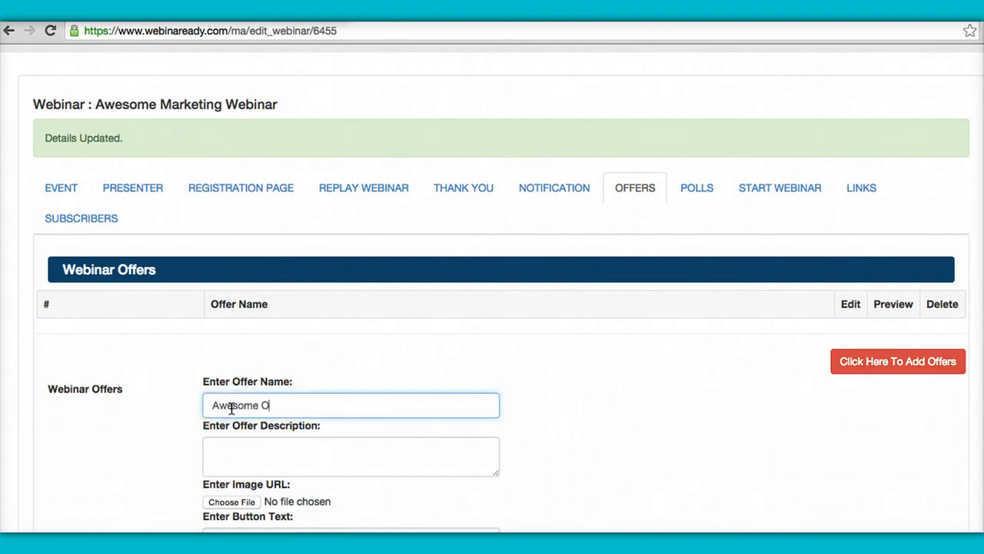
# Step: Describe the offer as 'This is a once in a lifetime opportunity to work with me'
pyautogui.click(351, 455)
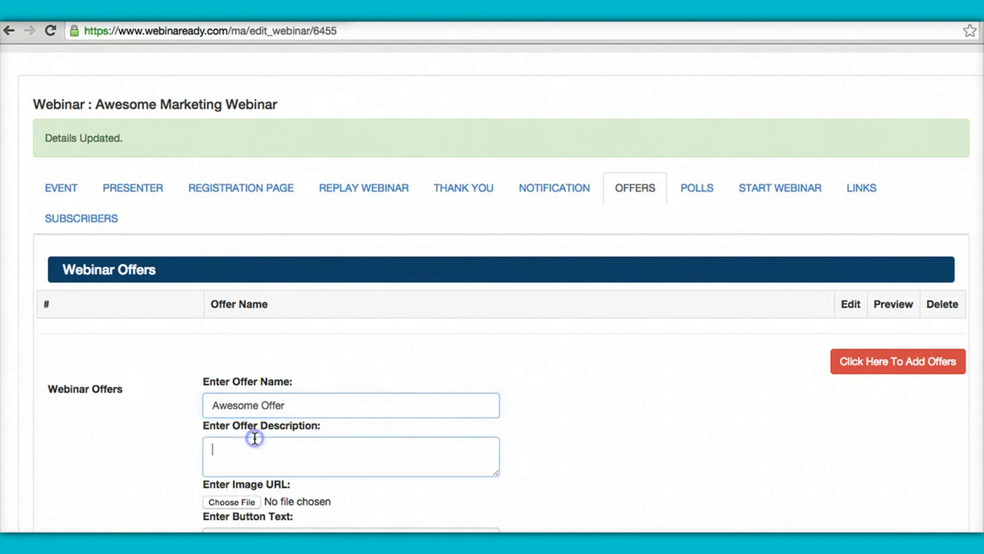
pyautogui.write('This si a')
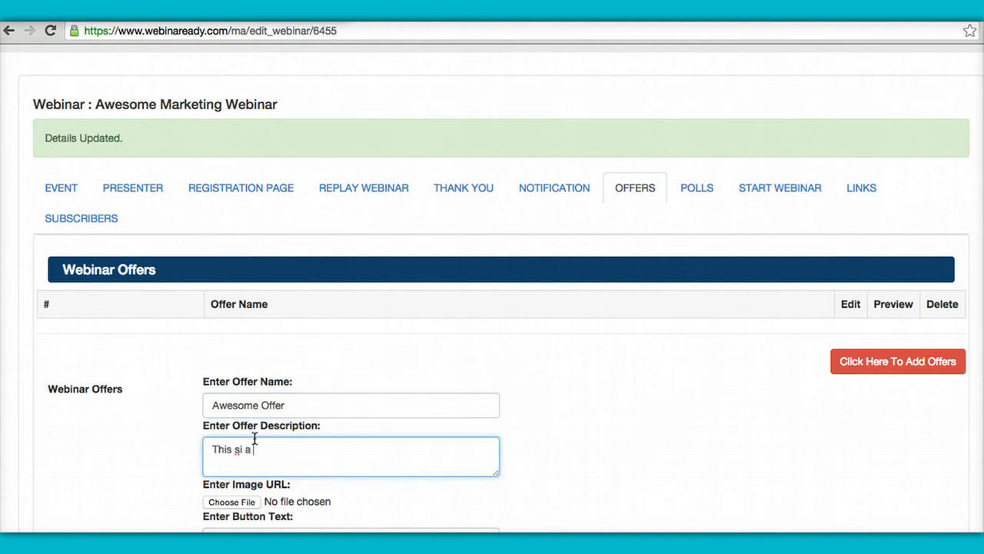
pyautogui.write('This is')
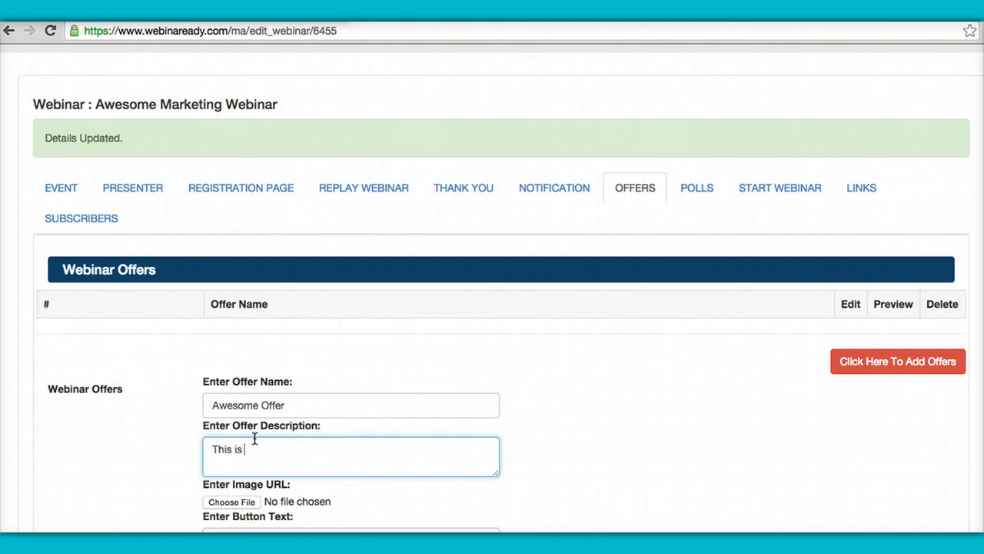
pyautogui.write('a')
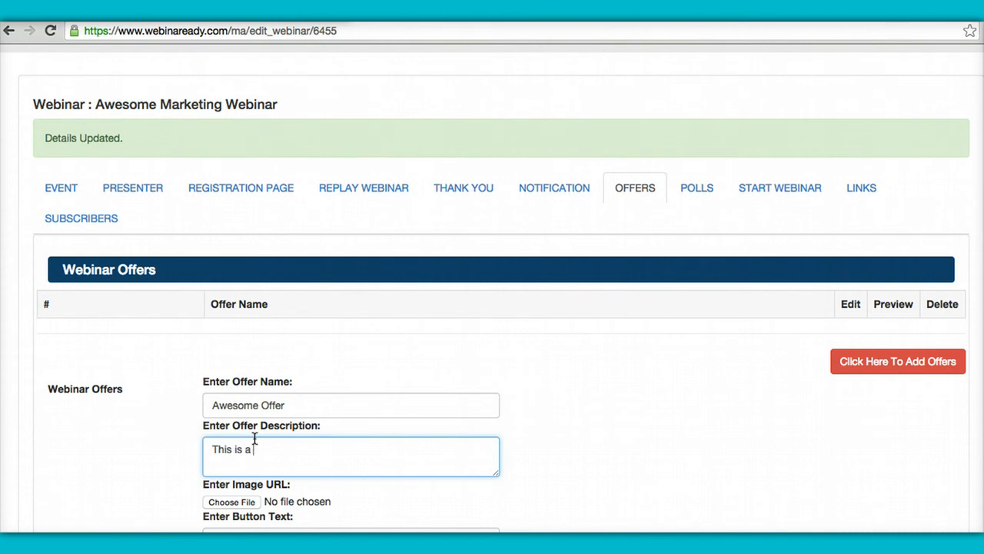
pyautogui.write('once in a')
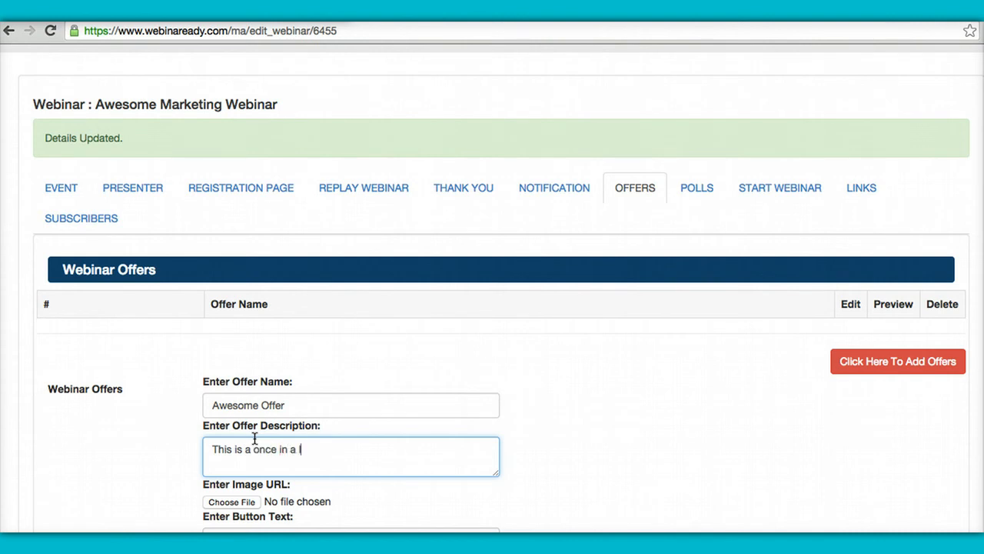
pyautogui.write('lifetime o')
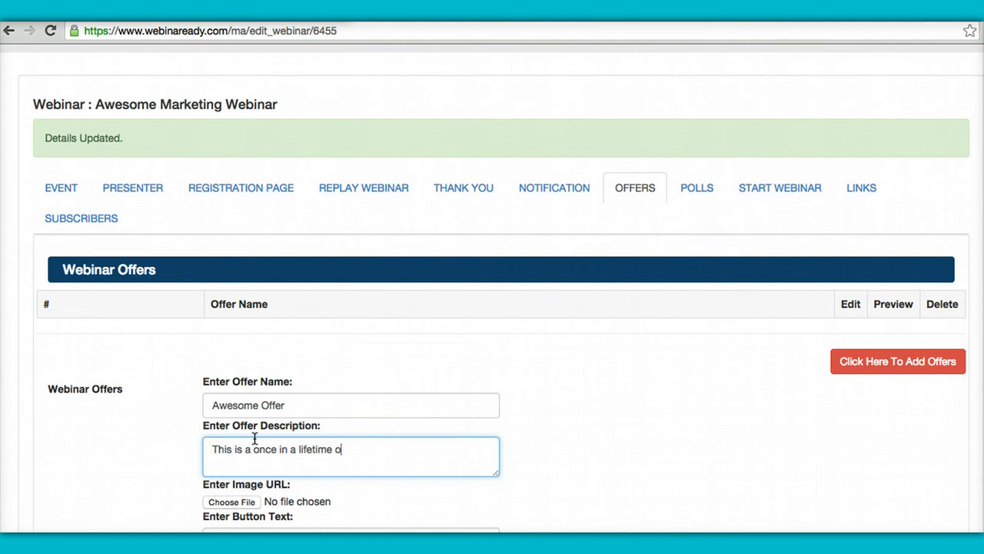
pyautogui.write('pportu')
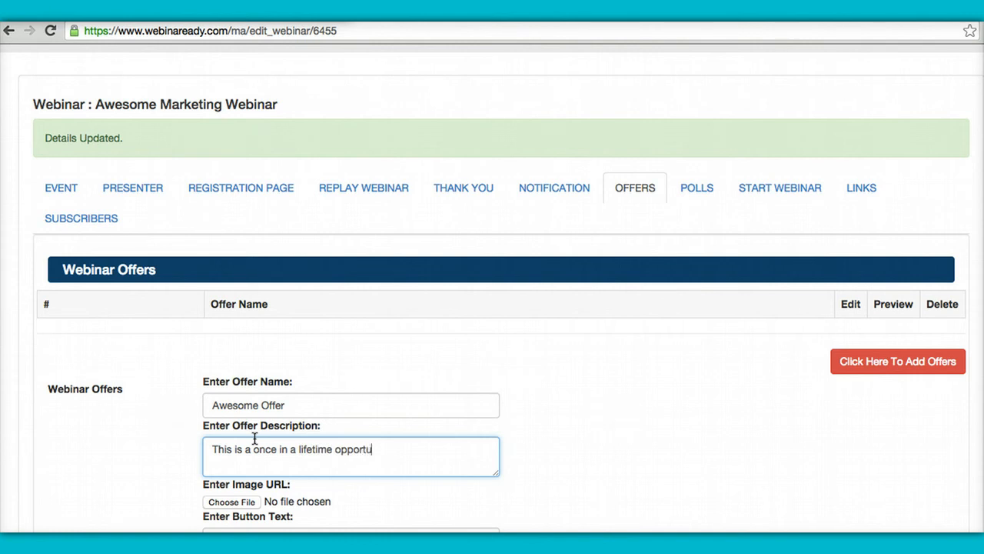
pyautogui.press('backspace')
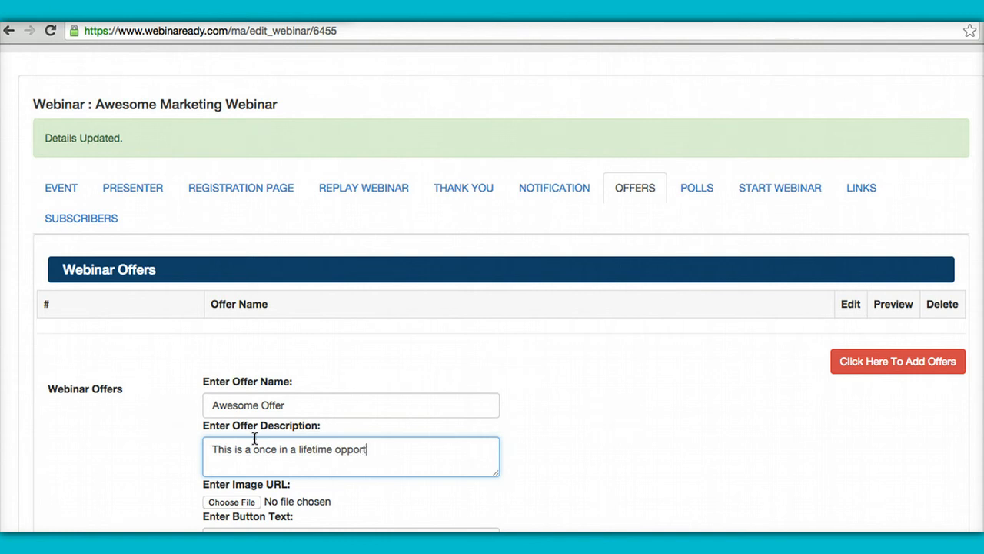
pyautogui.write('unity to work')
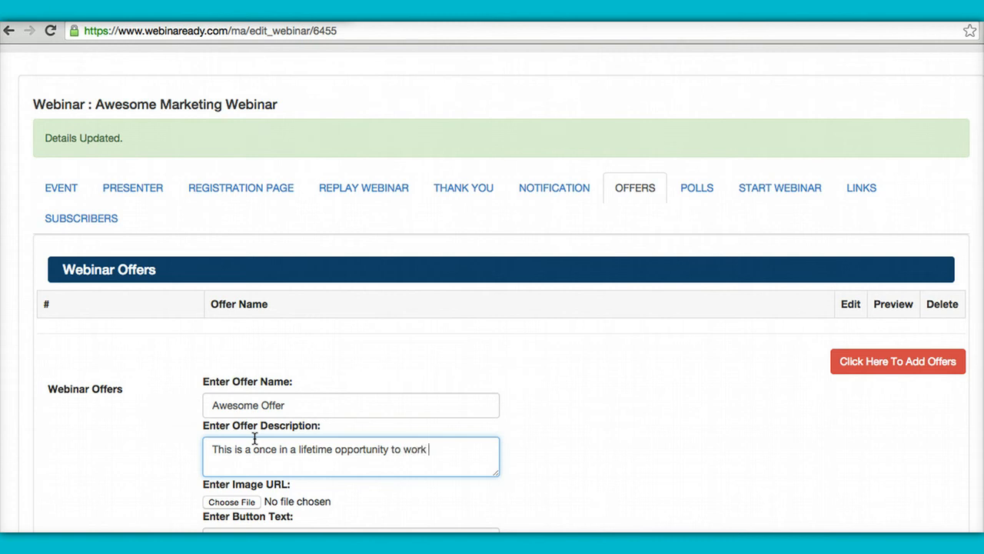
pyautogui.write('with me!')
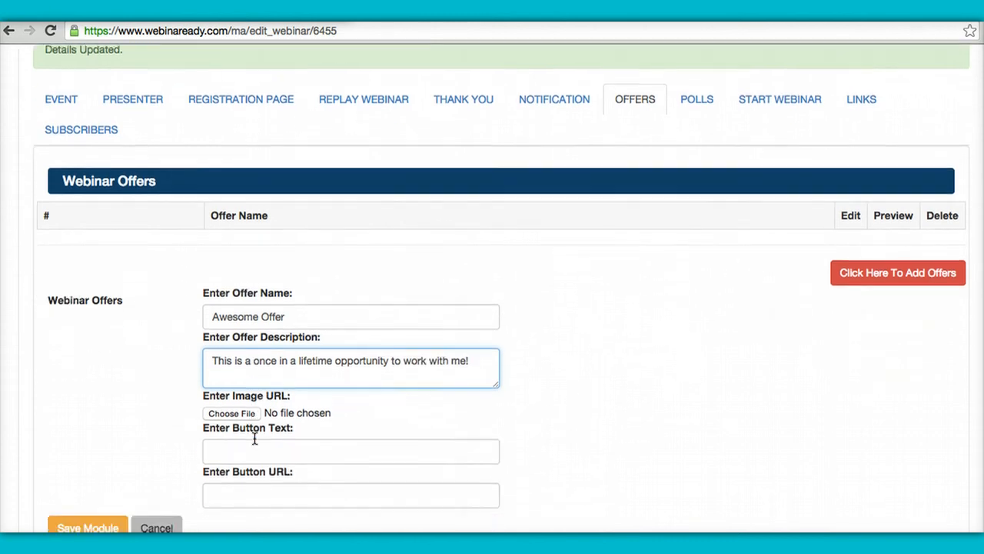
# Step: Set the offer's button text to 'Click' and save the offer module
pyautogui.click(351, 452)
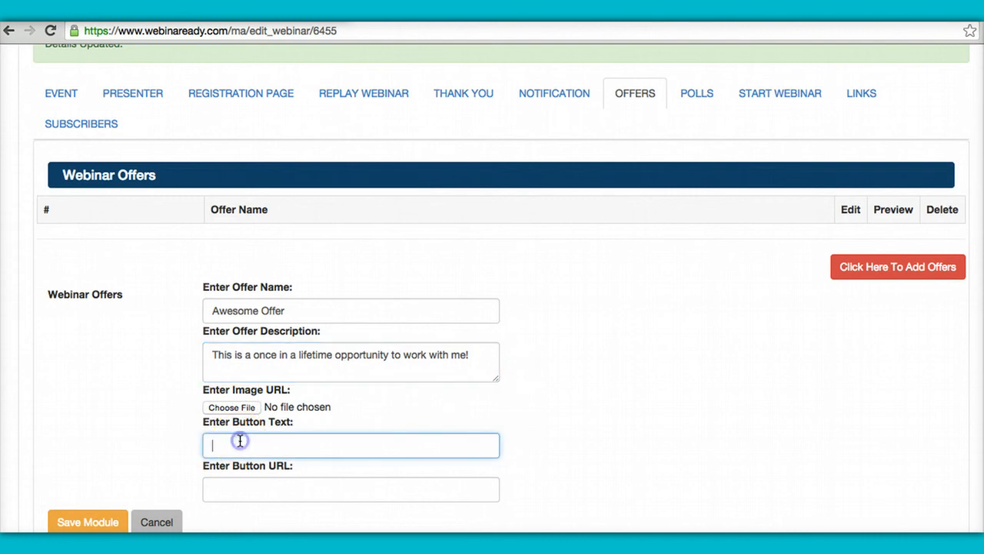
pyautogui.write('Click here to work with me')
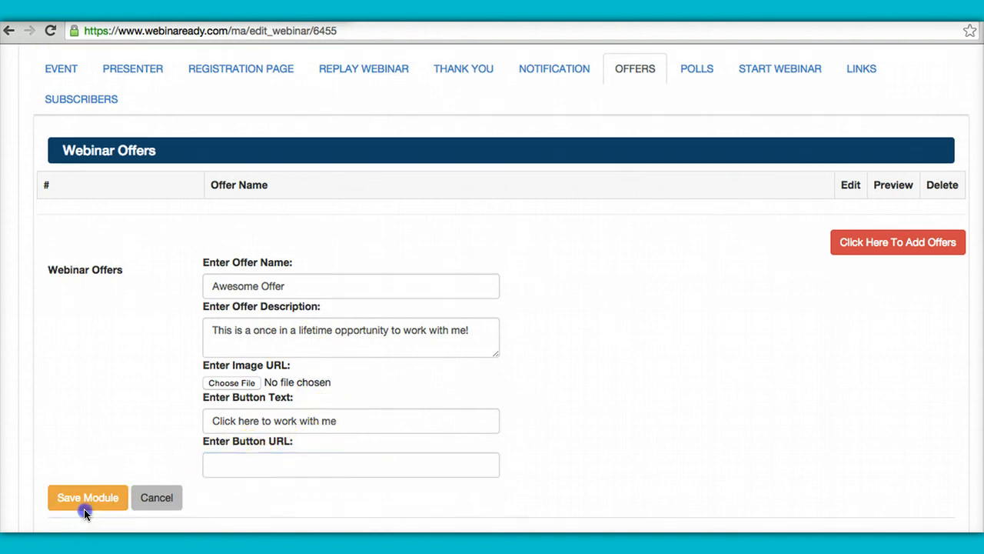
pyautogui.click(88, 497)
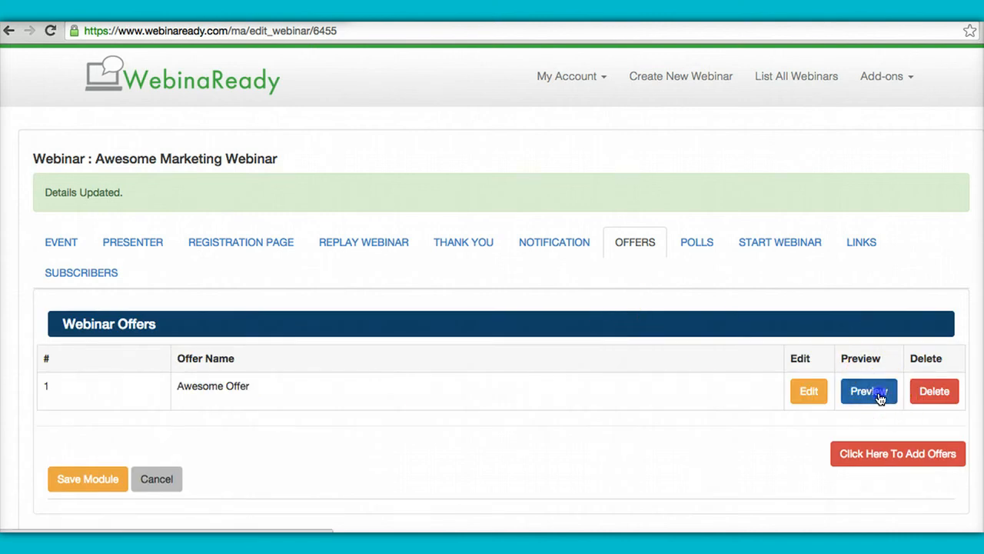
# Step: Try the Awesome Offer's button in its preview, dismiss it, and move to the polls section
pyautogui.click(869, 390)
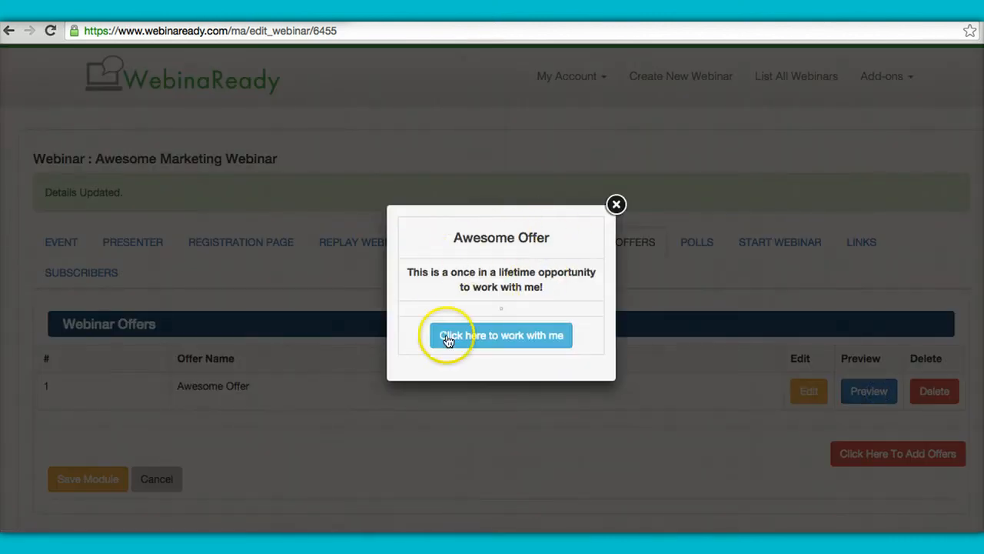
pyautogui.moveTo(513, 254)
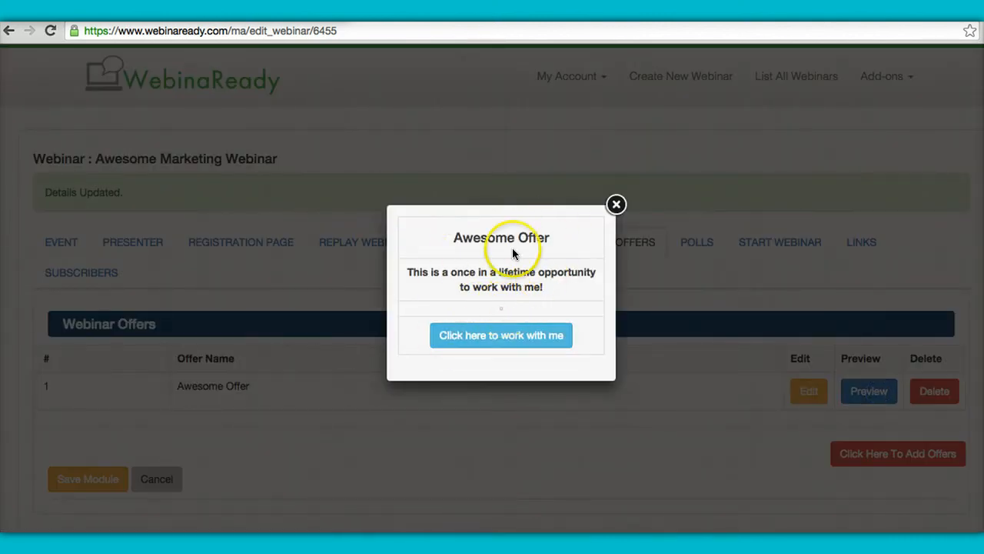
pyautogui.click(615, 203)
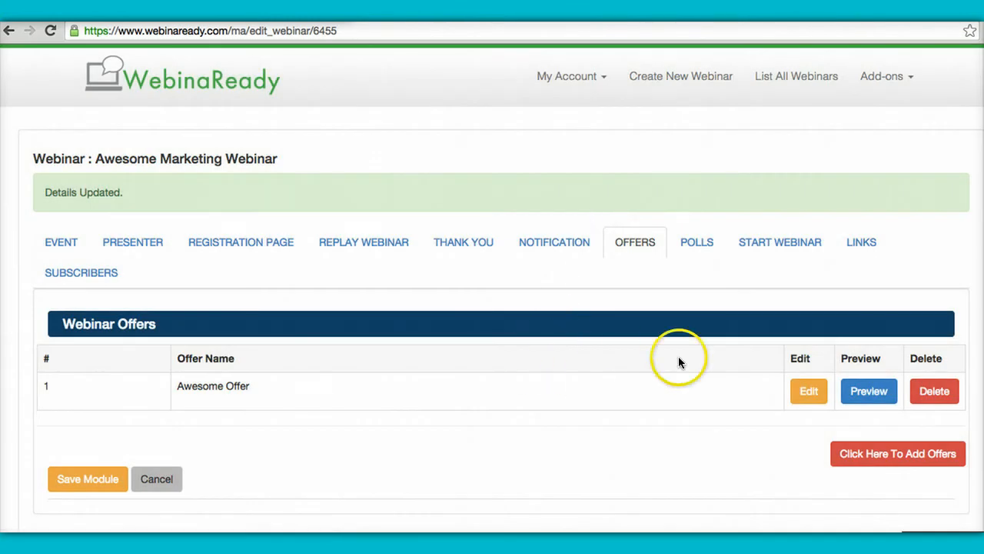
pyautogui.moveTo(603, 315)
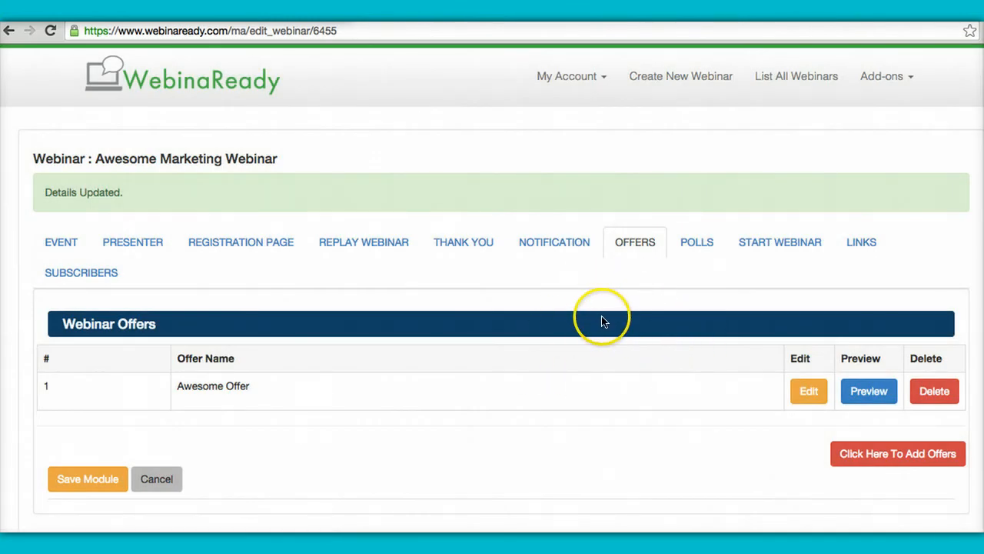
pyautogui.click(695, 241)
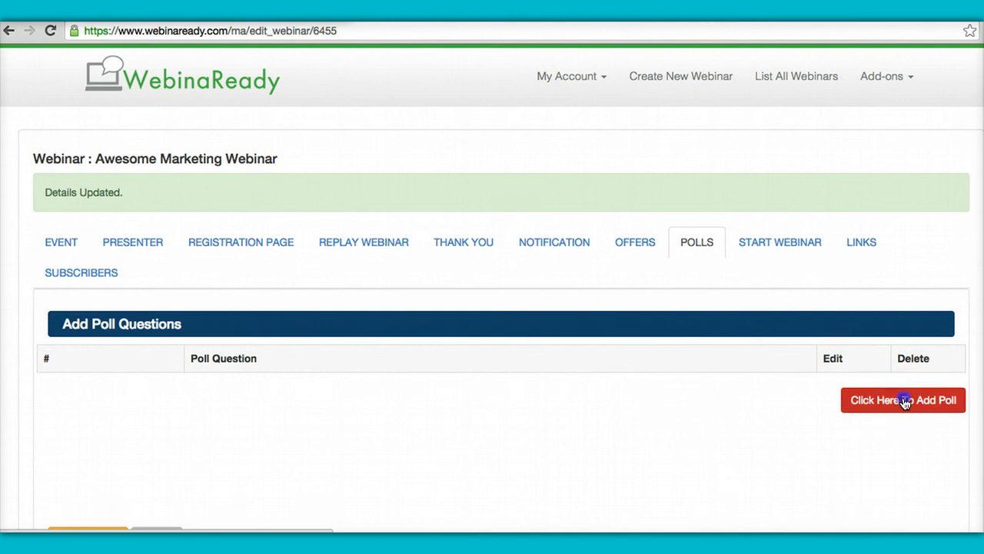
# Step: Start a new poll asking 'How much your looking to make online?'
pyautogui.click(902, 400)
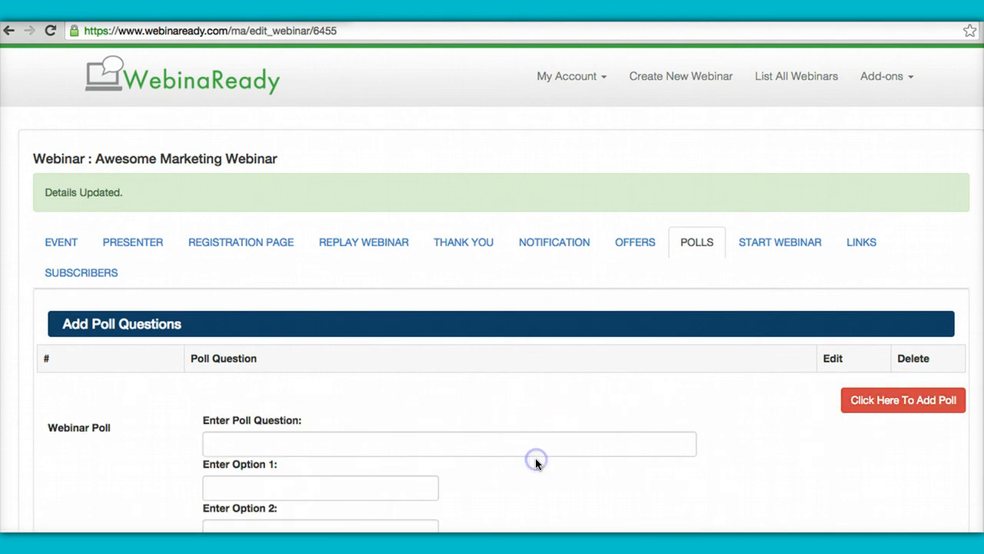
pyautogui.write('Hw')
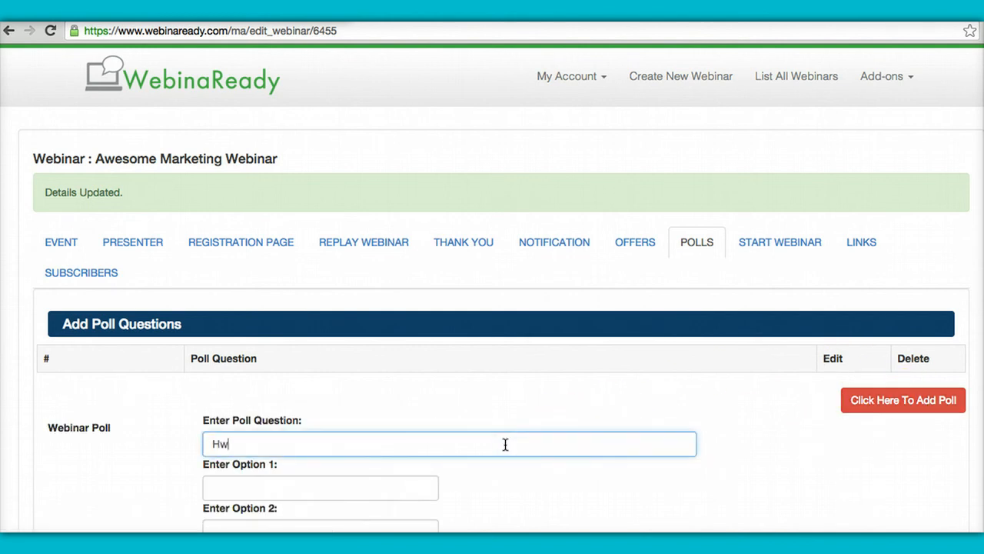
pyautogui.write('How much your looking to m')
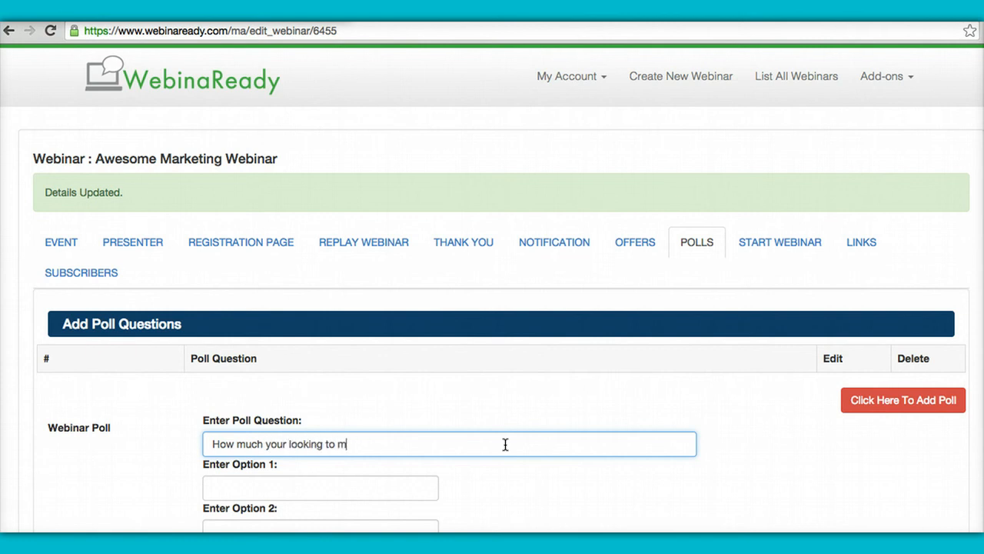
pyautogui.write('ake online?')
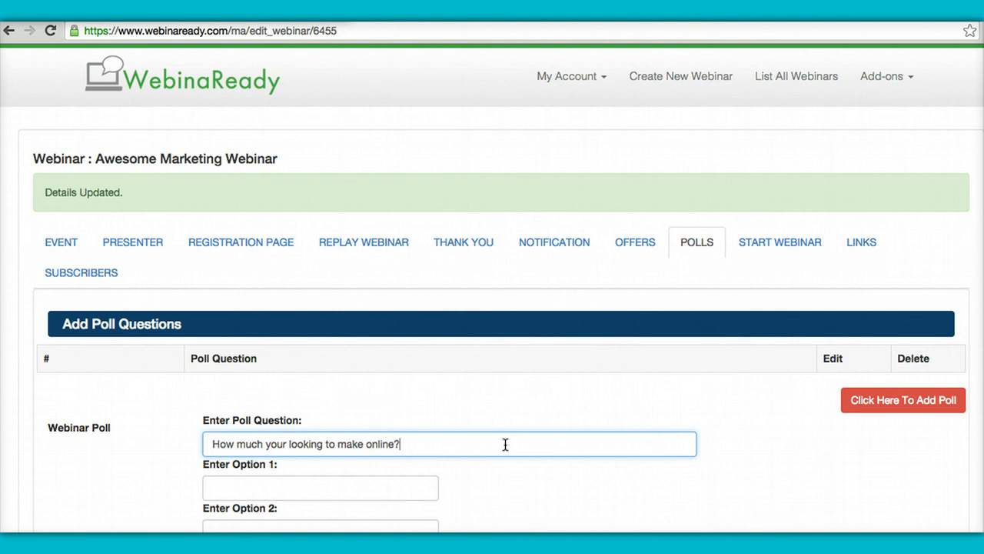
# Step: Enter poll options '$5k a month' and '10k a month'
pyautogui.scroll(-3)
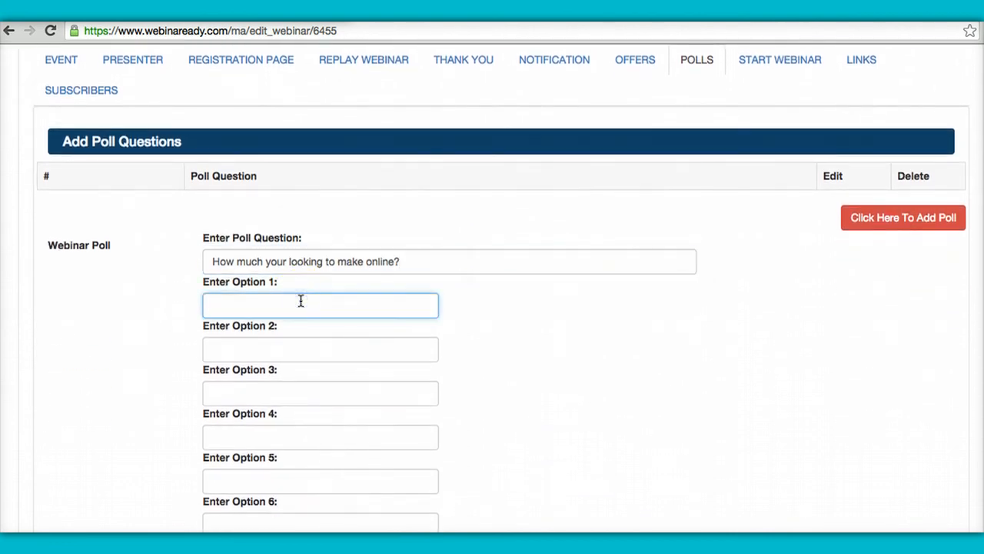
pyautogui.write('$5k')
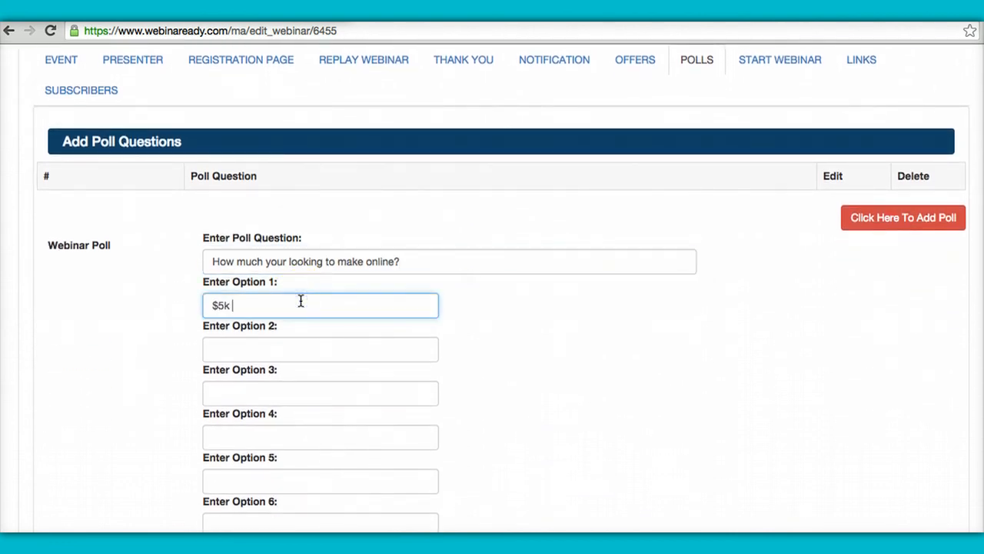
pyautogui.write('a month')
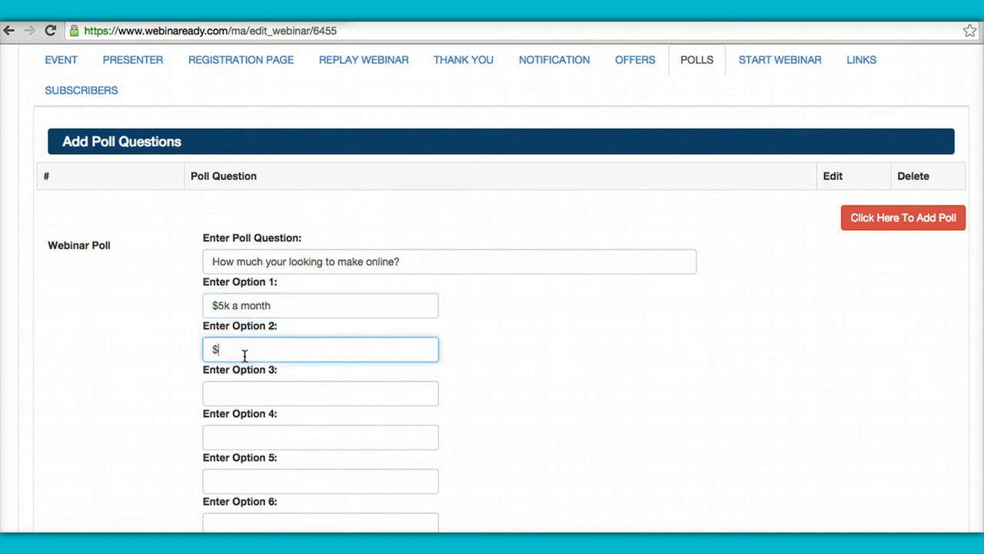
pyautogui.write('10k')
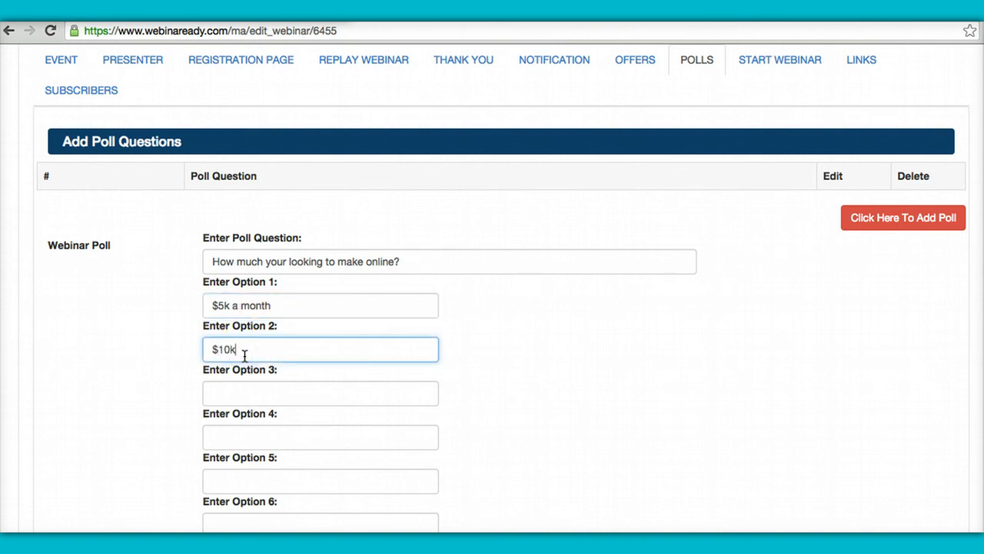
pyautogui.write('a month')
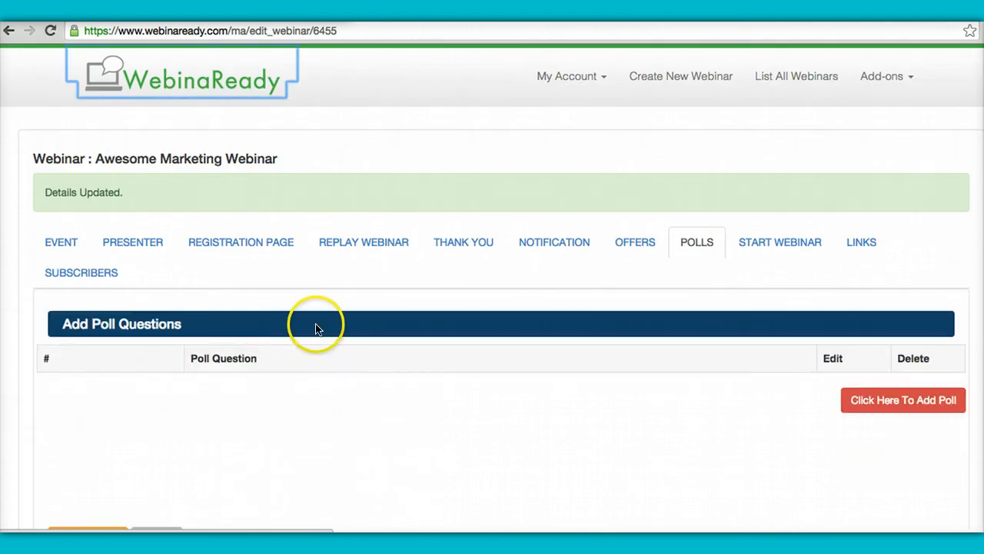
pyautogui.scroll(-3)
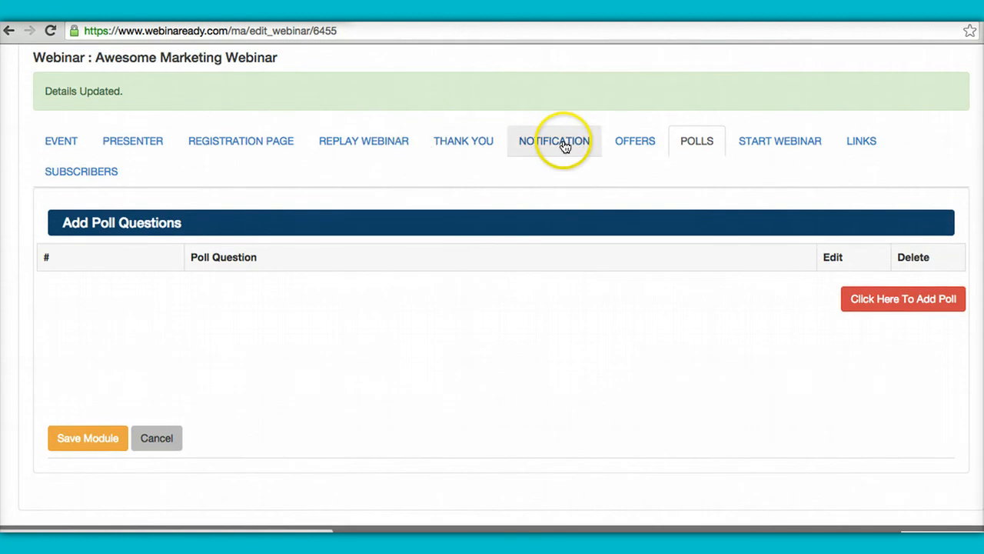
# Step: View the Start Webinar settings, then the Links section with the registration and thank-you page links
pyautogui.click(780, 142)
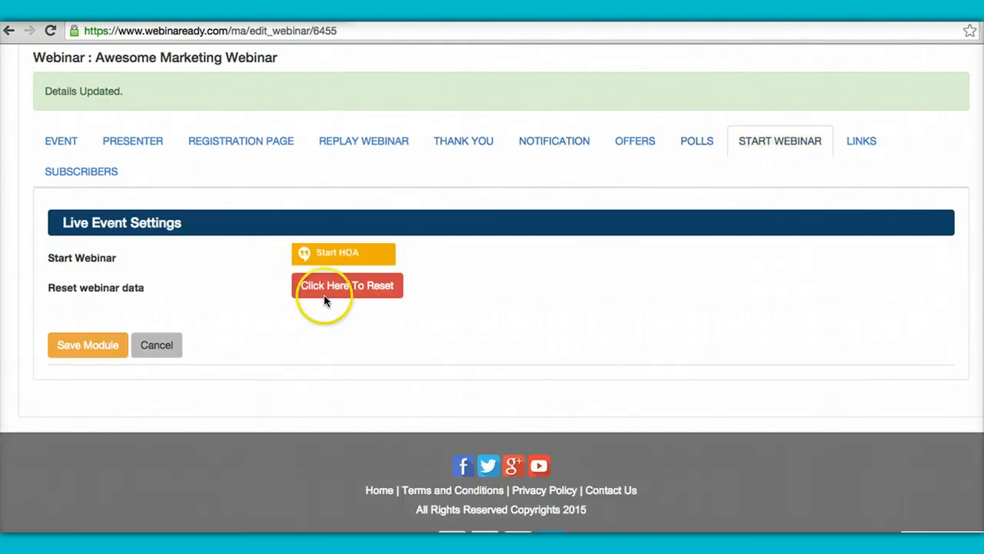
pyautogui.moveTo(354, 254)
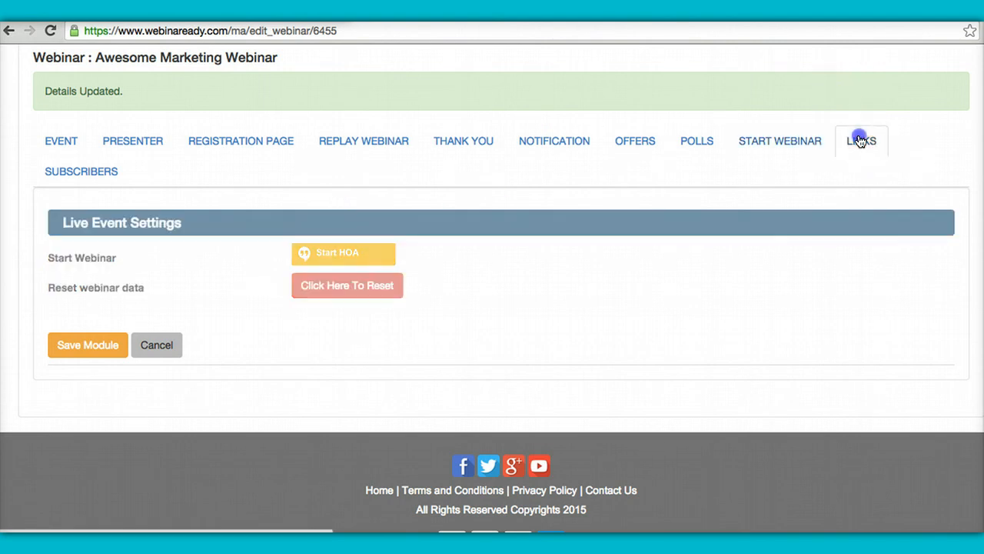
pyautogui.click(861, 141)
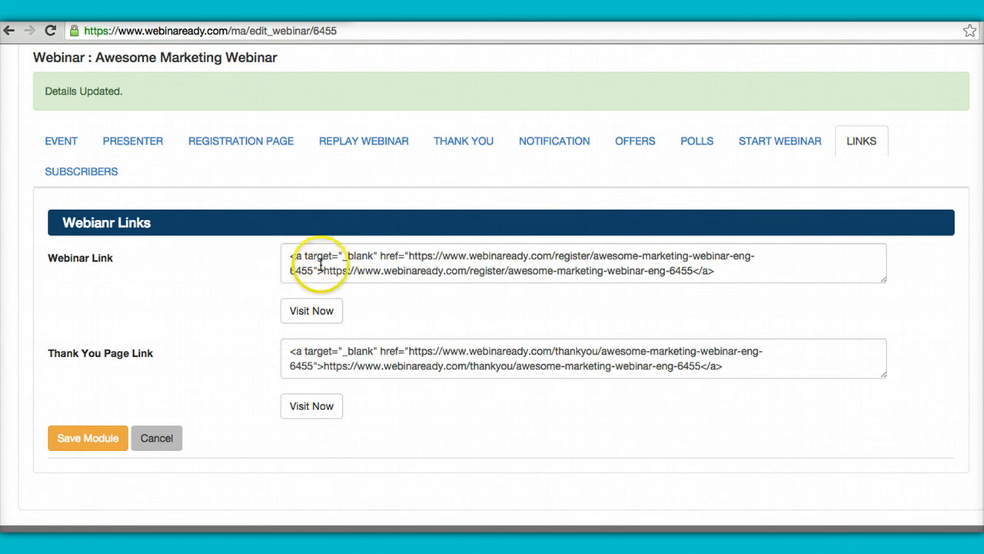
pyautogui.click(310, 311)
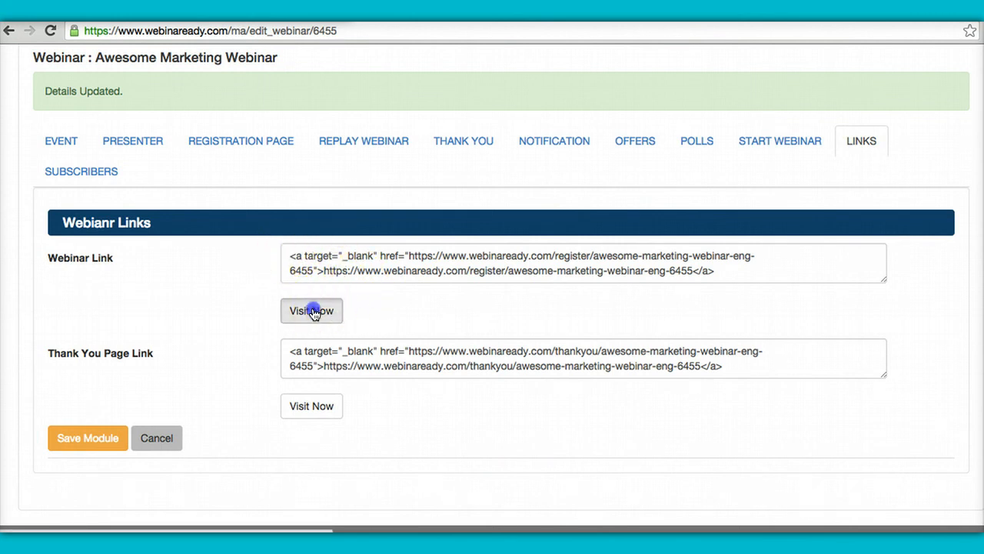
# Step: Visit the live registration page and scroll through its headline, video, presenter and form
pyautogui.click(311, 311)
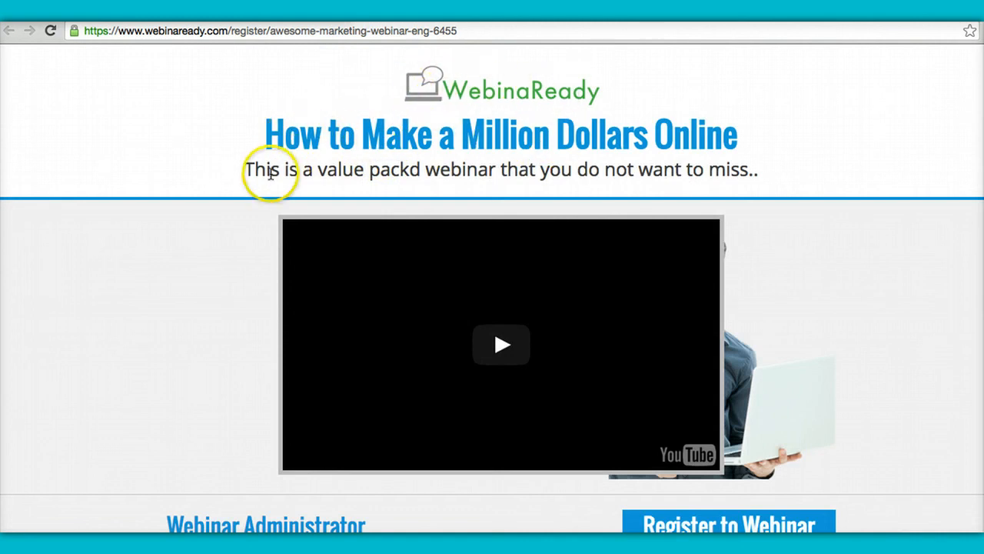
pyautogui.scroll(-3)
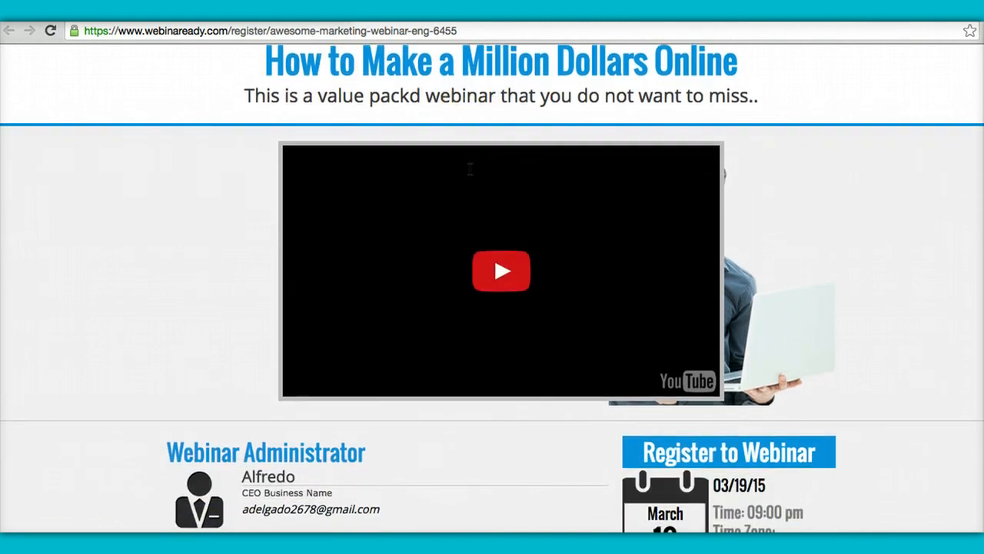
pyautogui.moveTo(495, 270)
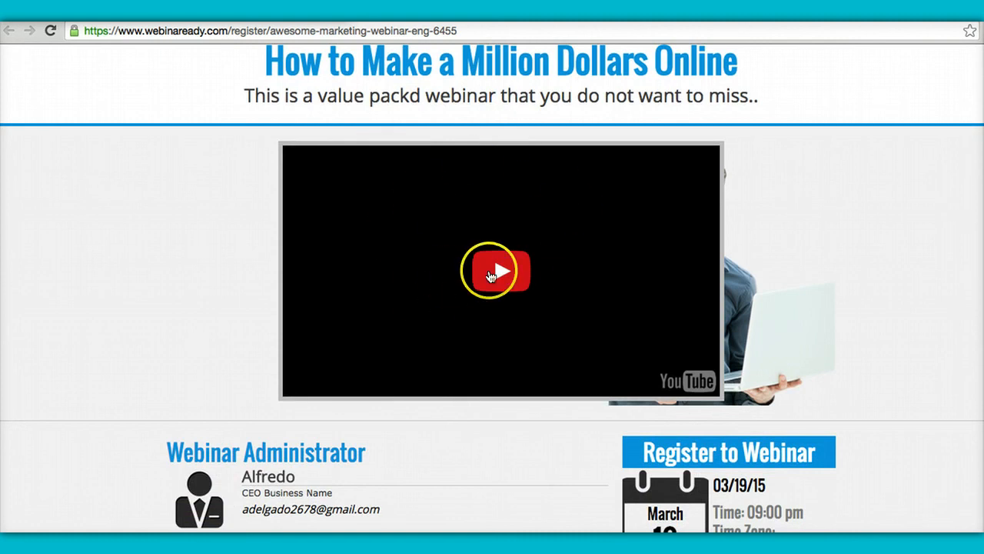
pyautogui.scroll(-3)
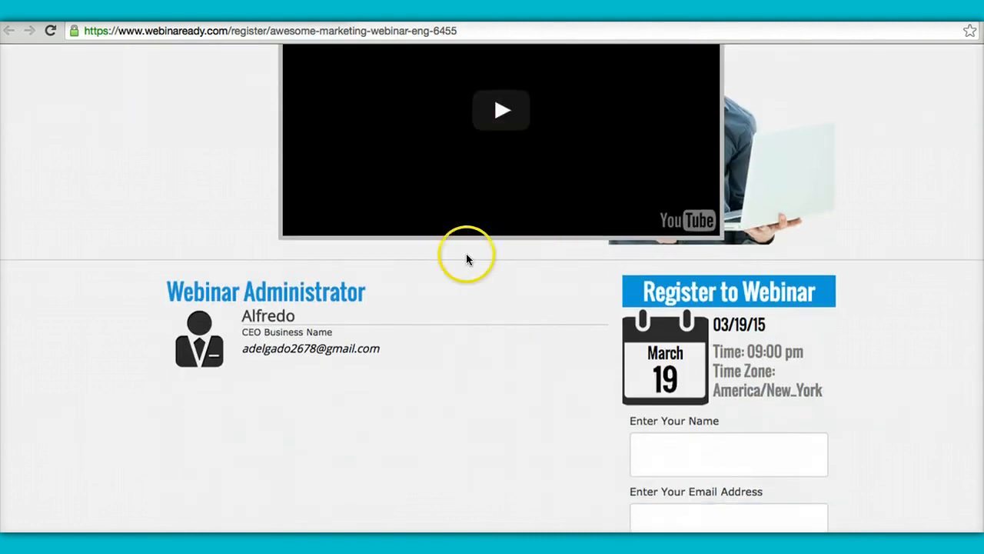
pyautogui.moveTo(726, 311)
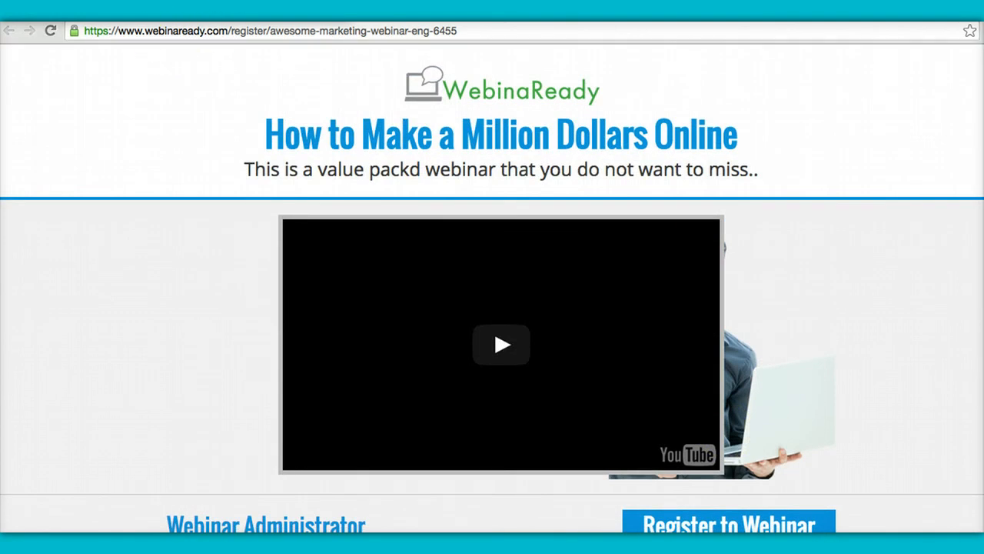
pyautogui.scroll(-3)
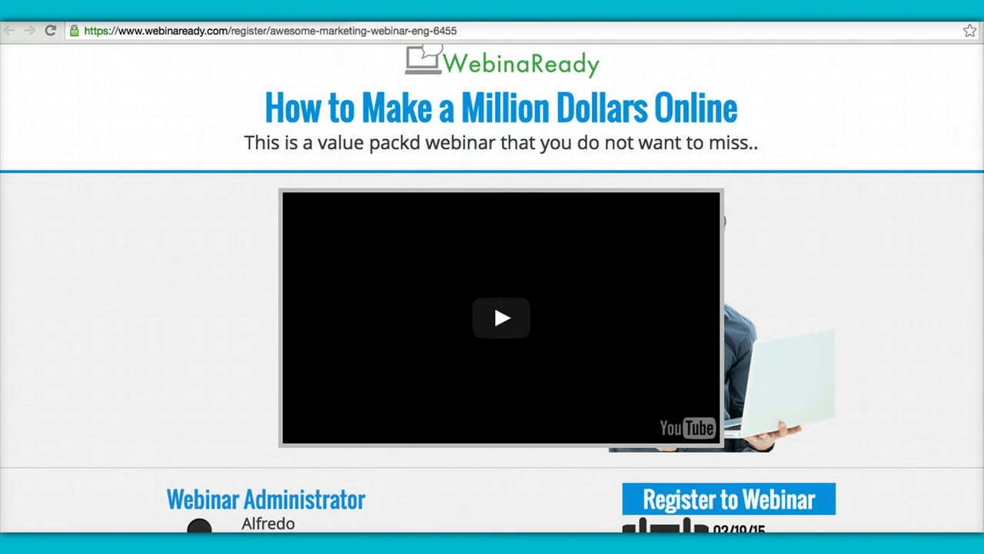